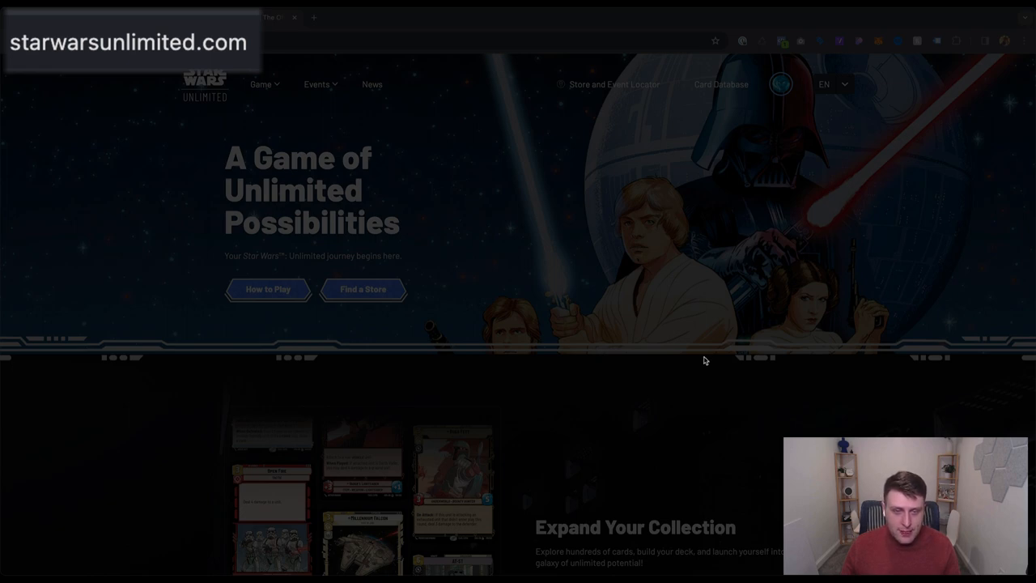
{"action": "mouse_move", "coordinate": [590, 313]}
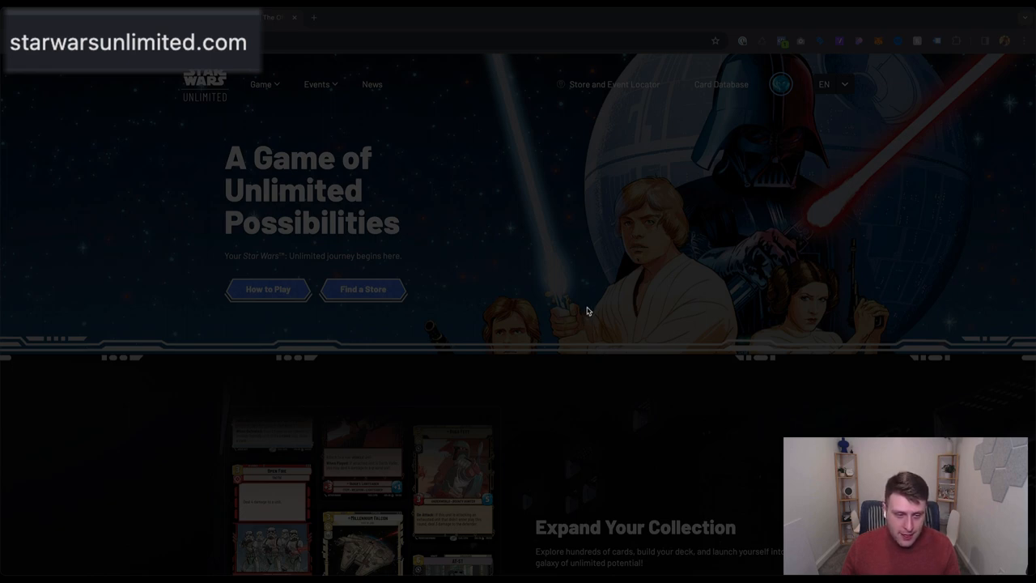
{"action": "mouse_move", "coordinate": [599, 271]}
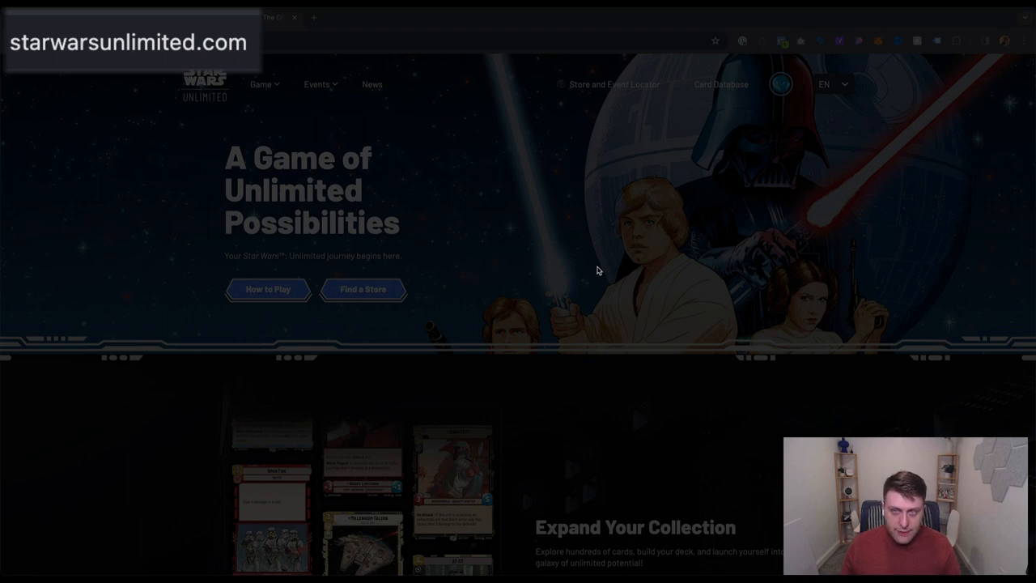
- Browse the home page and scroll through the Leaders & Bases card grid on the Card List
{"action": "scroll", "scroll_direction": "down", "scroll_amount": 3}
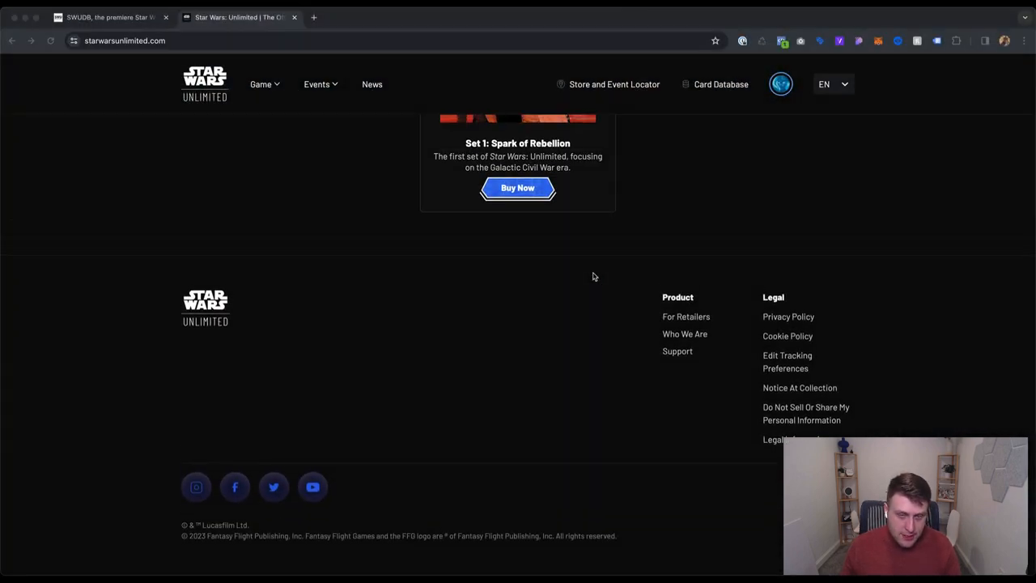
{"action": "scroll", "scroll_direction": "up", "scroll_amount": 3}
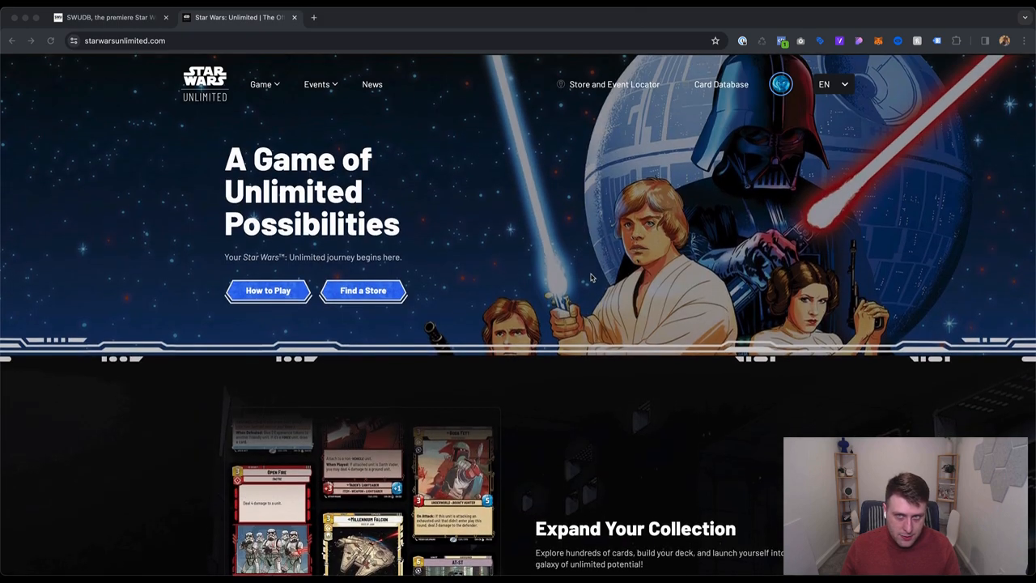
{"action": "mouse_move", "coordinate": [710, 94]}
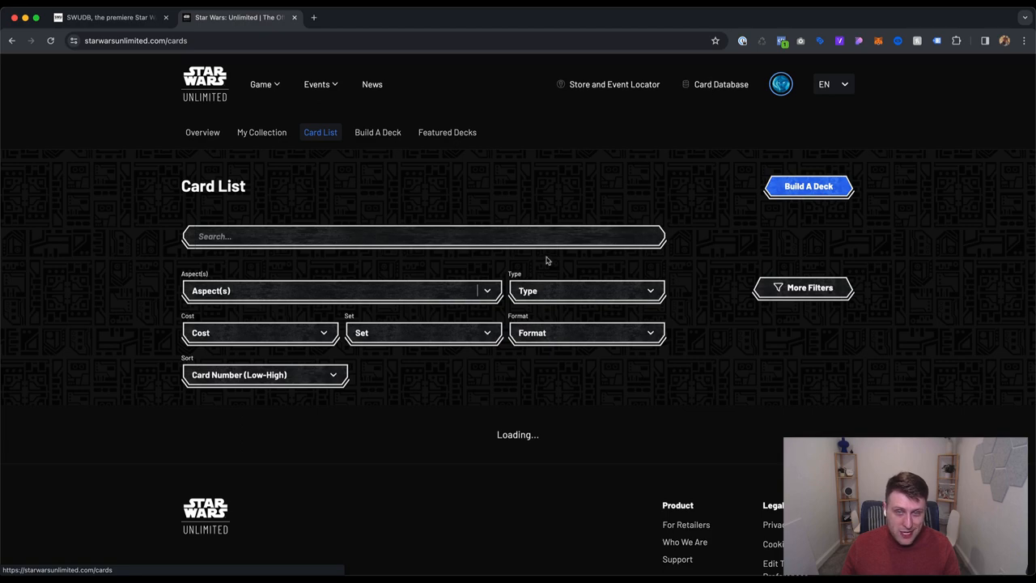
{"action": "scroll", "scroll_direction": "down", "scroll_amount": 3}
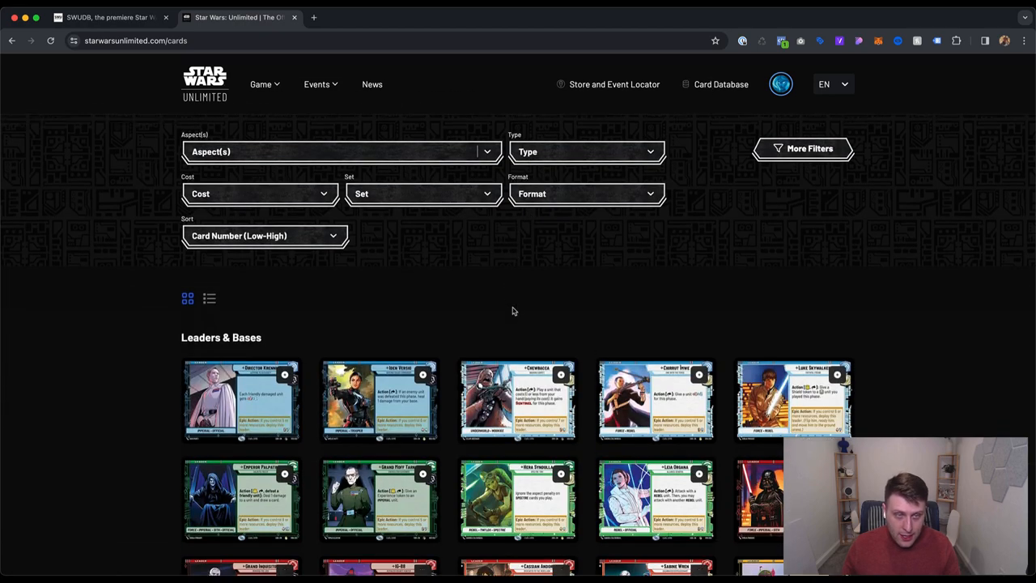
{"action": "scroll", "scroll_direction": "down", "scroll_amount": 3}
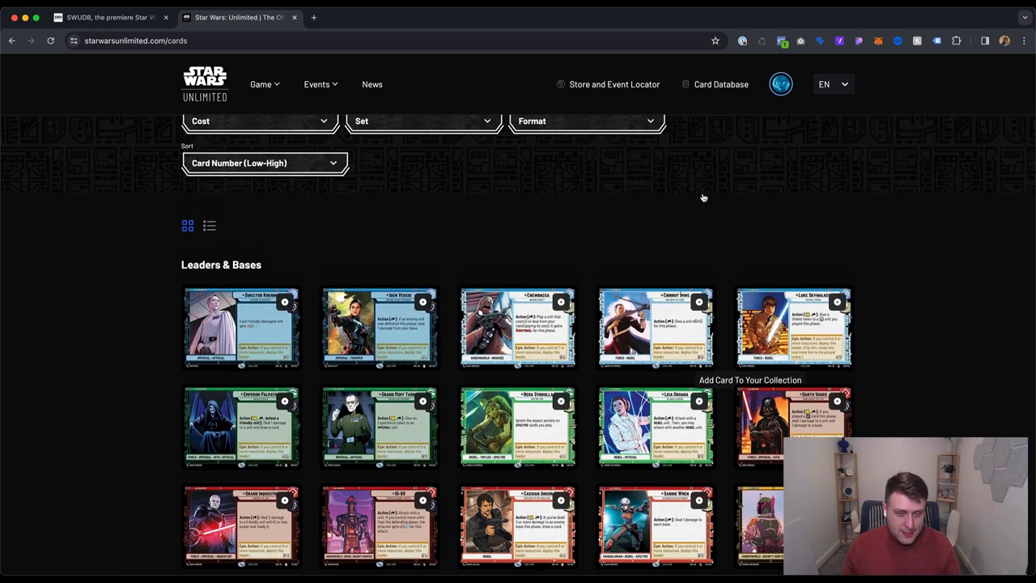
{"action": "scroll", "scroll_direction": "down", "scroll_amount": 3}
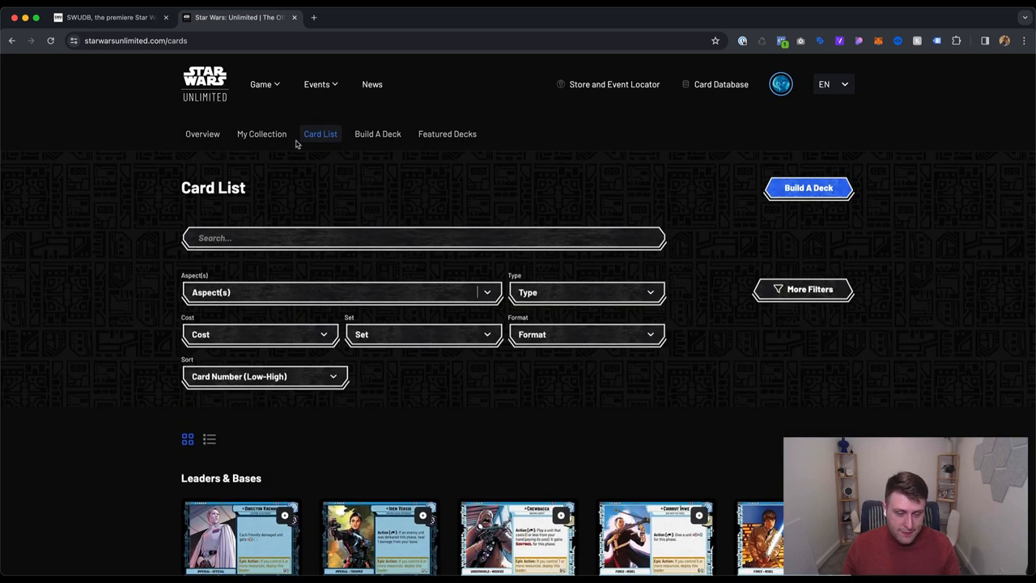
- Visit Build A Deck and Featured Decks, then land on My Collection with empty decks and cards
{"action": "left_click", "coordinate": [807, 188]}
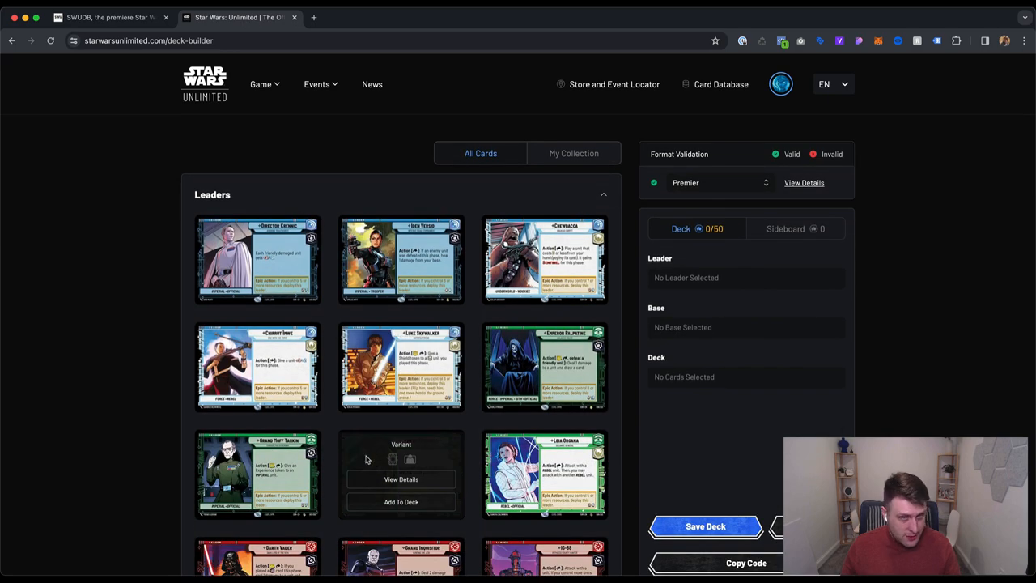
{"action": "scroll", "scroll_direction": "down", "scroll_amount": 3}
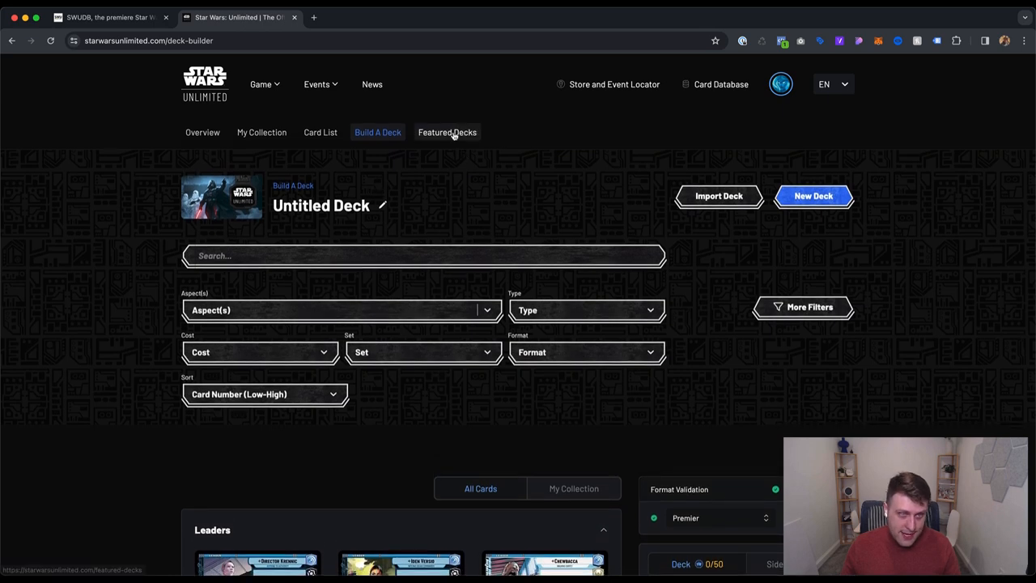
{"action": "left_click", "coordinate": [447, 133]}
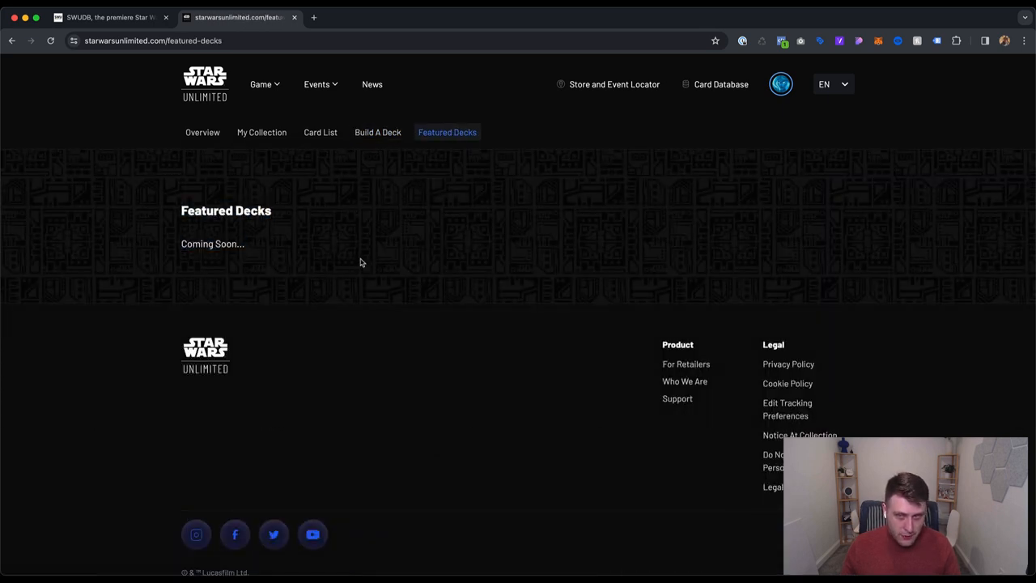
{"action": "mouse_move", "coordinate": [304, 198]}
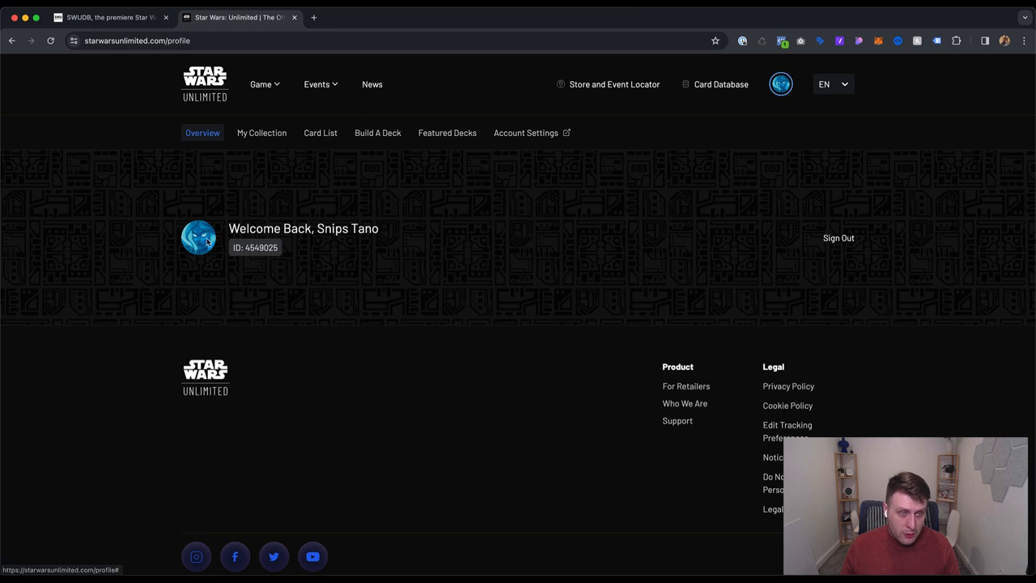
{"action": "left_click", "coordinate": [262, 133]}
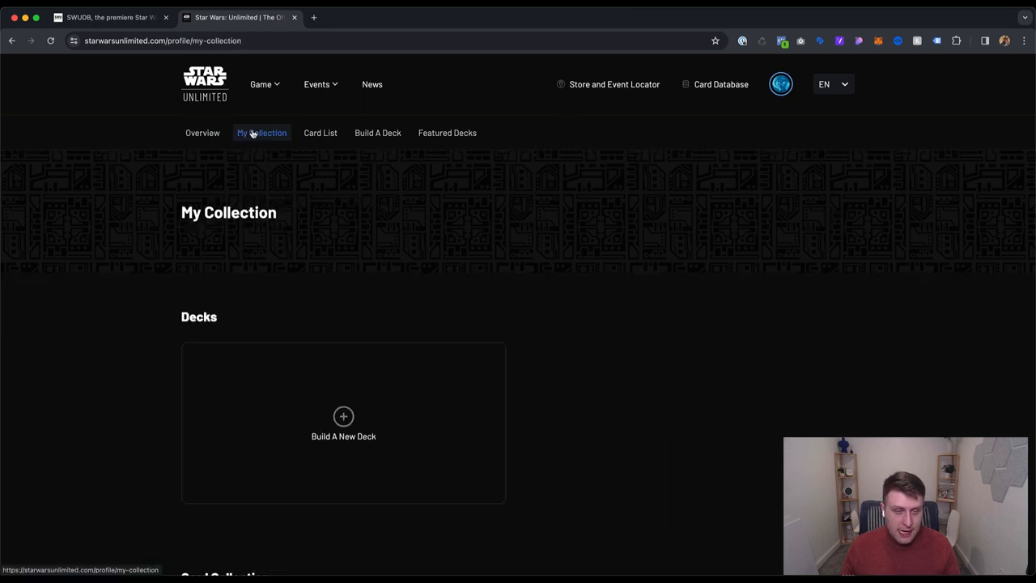
{"action": "scroll", "scroll_direction": "down", "scroll_amount": 3}
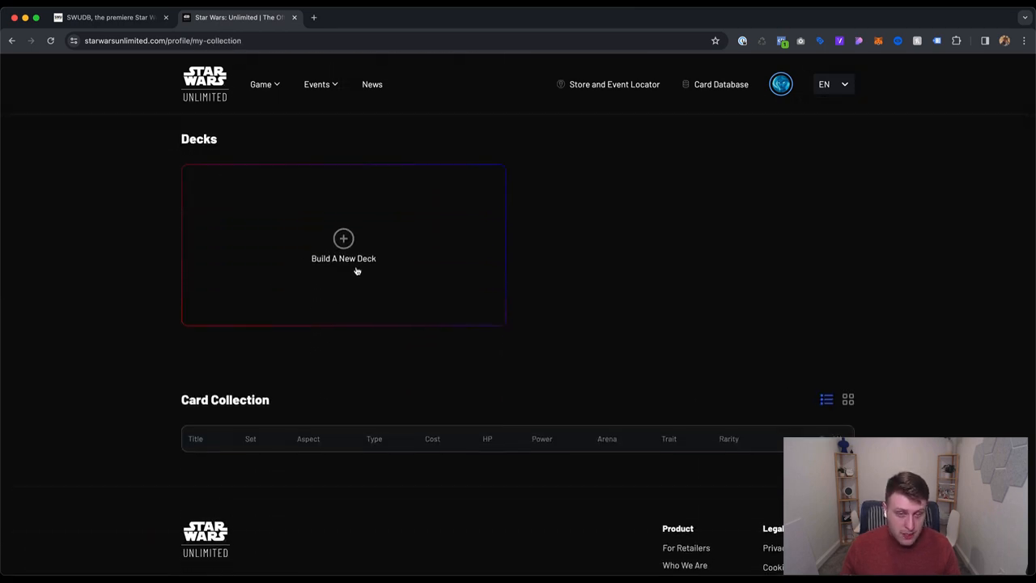
- Return to the Card List sub-page and browse the Leaders & Bases card images
{"action": "left_click", "coordinate": [320, 133]}
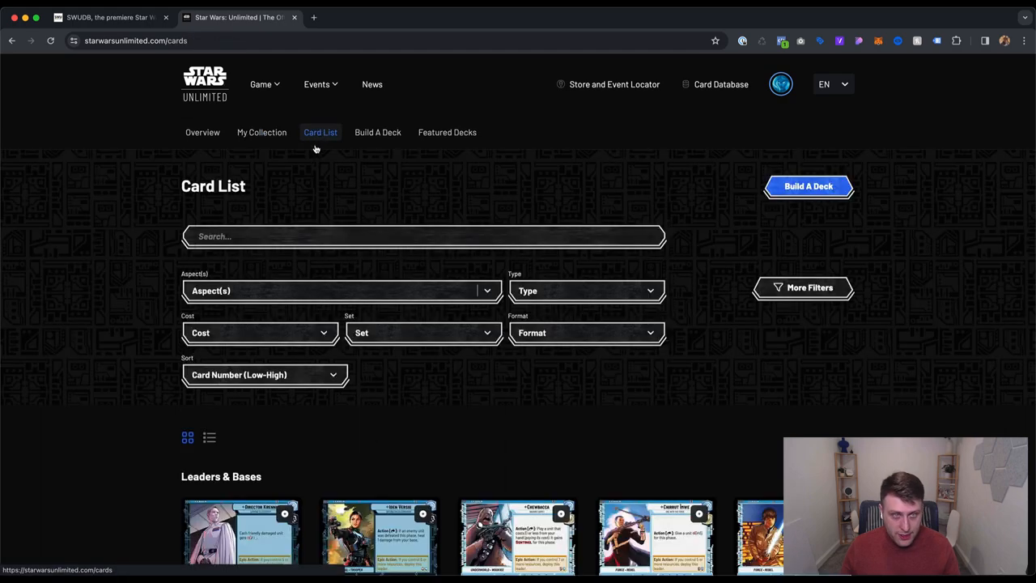
{"action": "scroll", "scroll_direction": "down", "scroll_amount": 3}
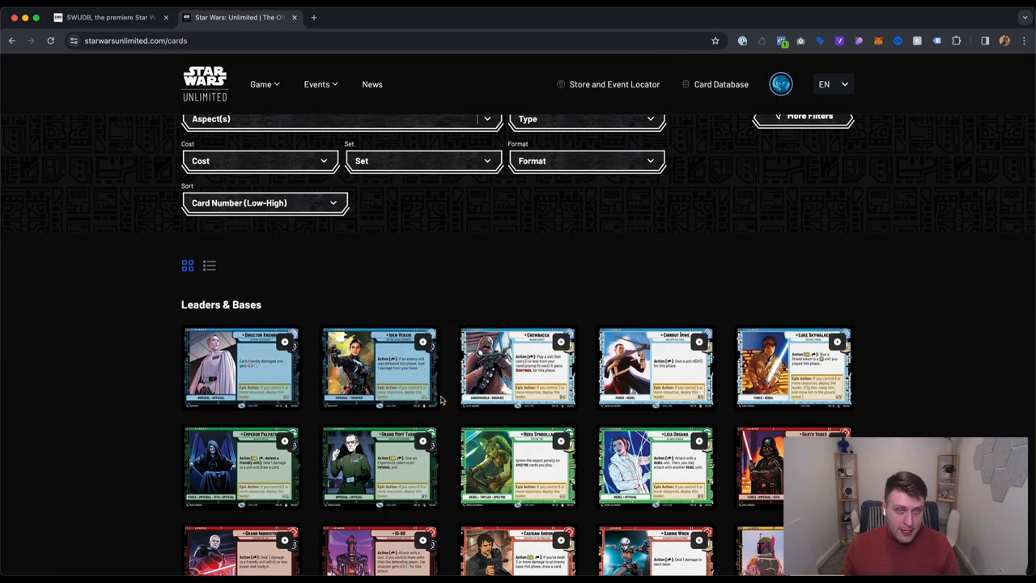
{"action": "scroll", "scroll_direction": "down", "scroll_amount": 3}
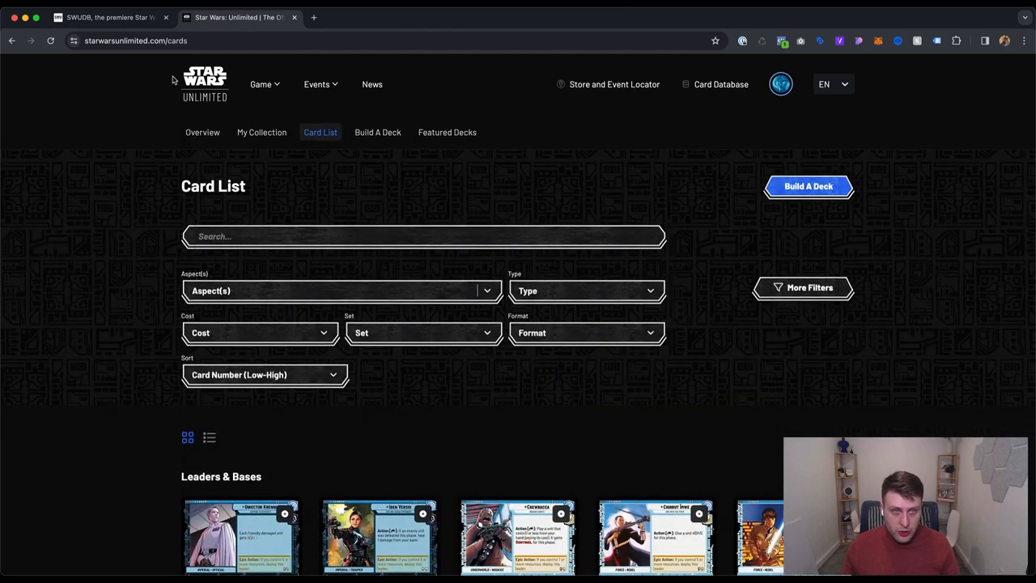
{"action": "mouse_move", "coordinate": [783, 85]}
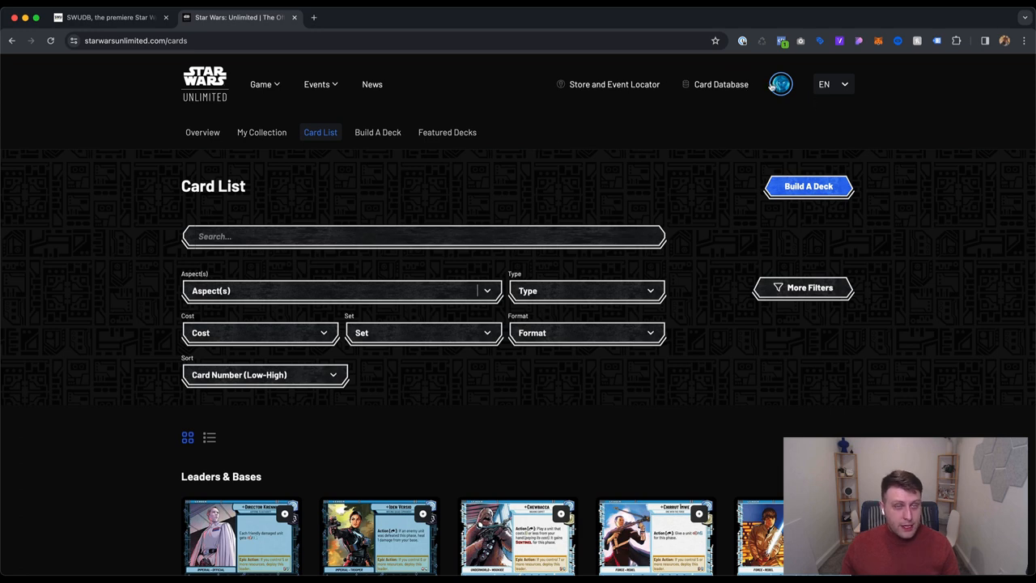
{"action": "mouse_move", "coordinate": [405, 159]}
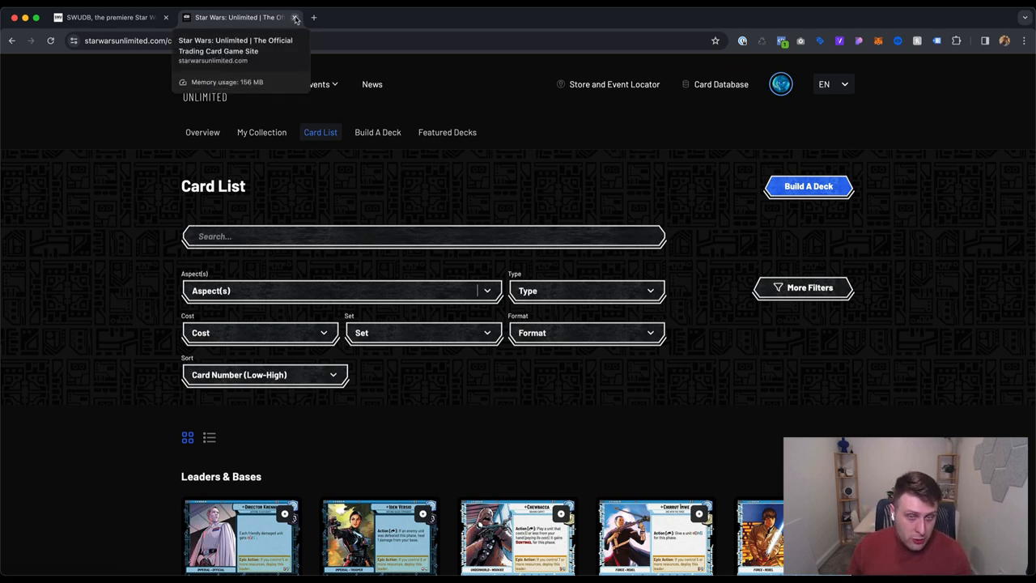
- Close the starwarsunlimited.com tab, leaving the SWUDB home page with its card search
{"action": "left_click", "coordinate": [305, 16]}
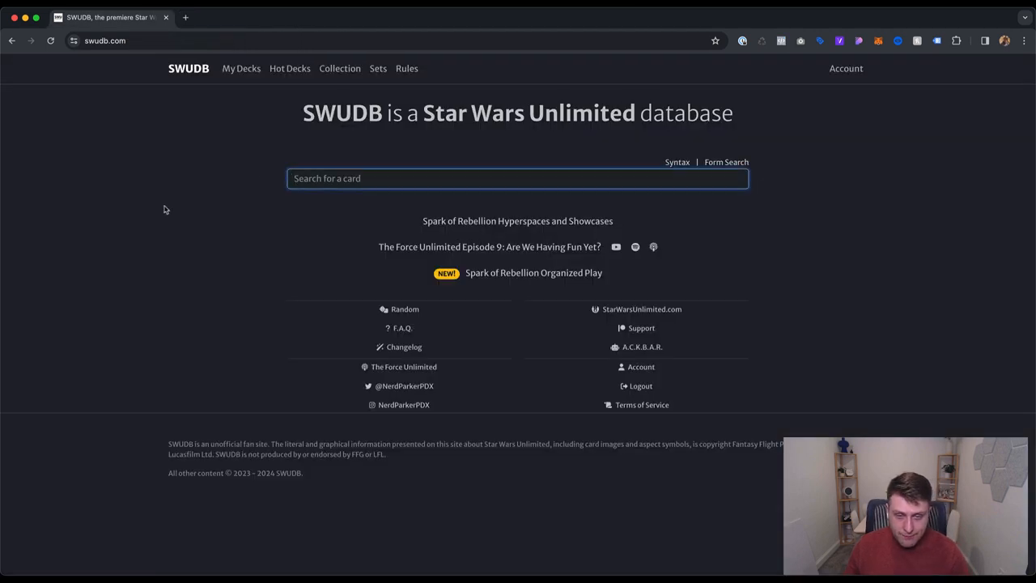
{"action": "mouse_move", "coordinate": [173, 201]}
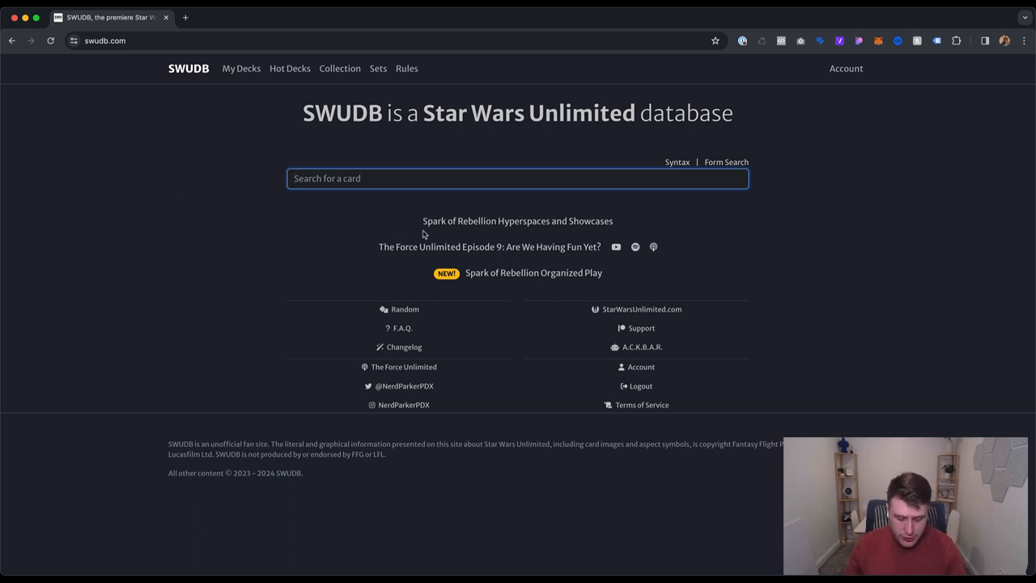
{"action": "mouse_move", "coordinate": [586, 311]}
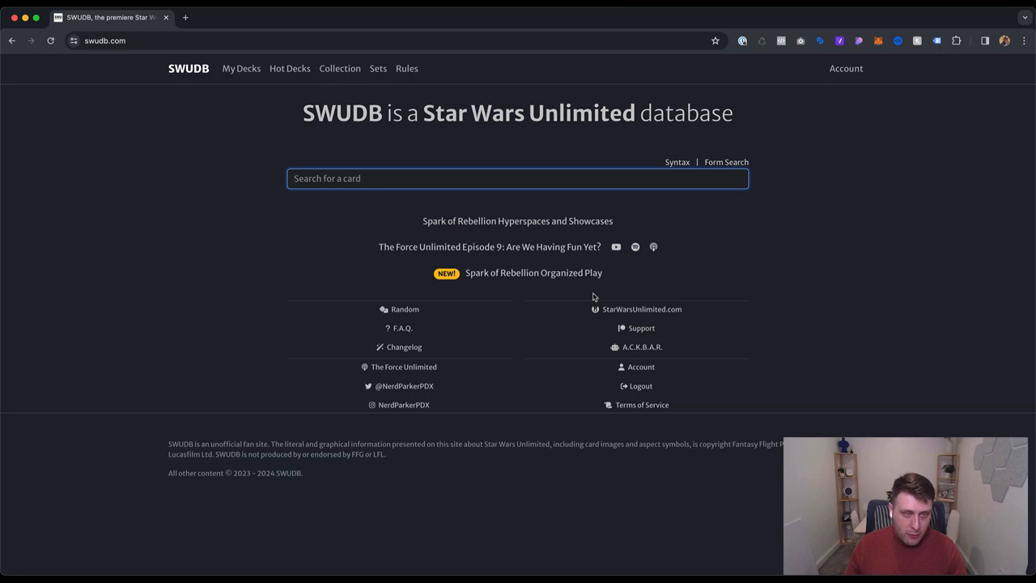
{"action": "mouse_move", "coordinate": [299, 277]}
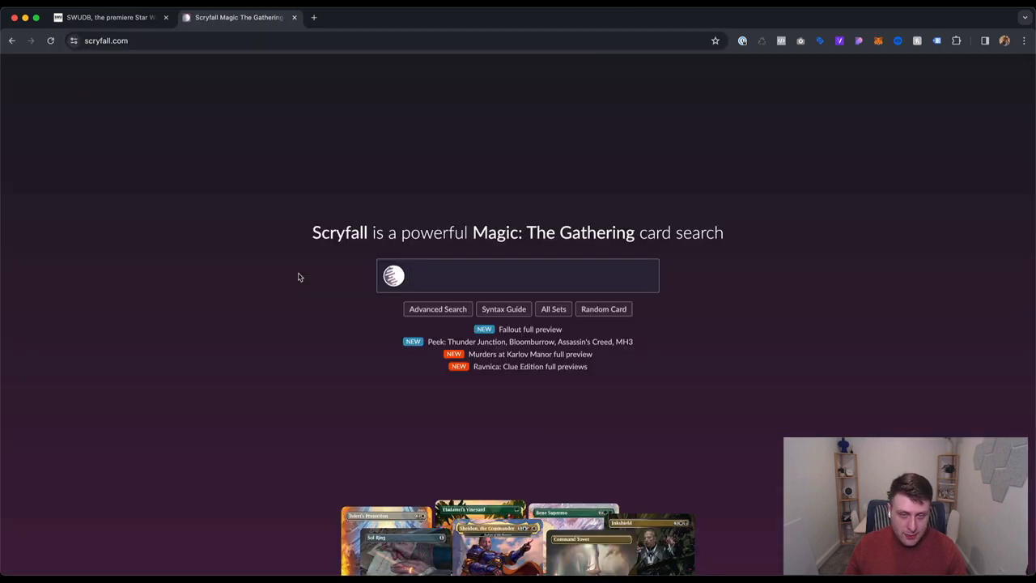
{"action": "mouse_move", "coordinate": [272, 281]}
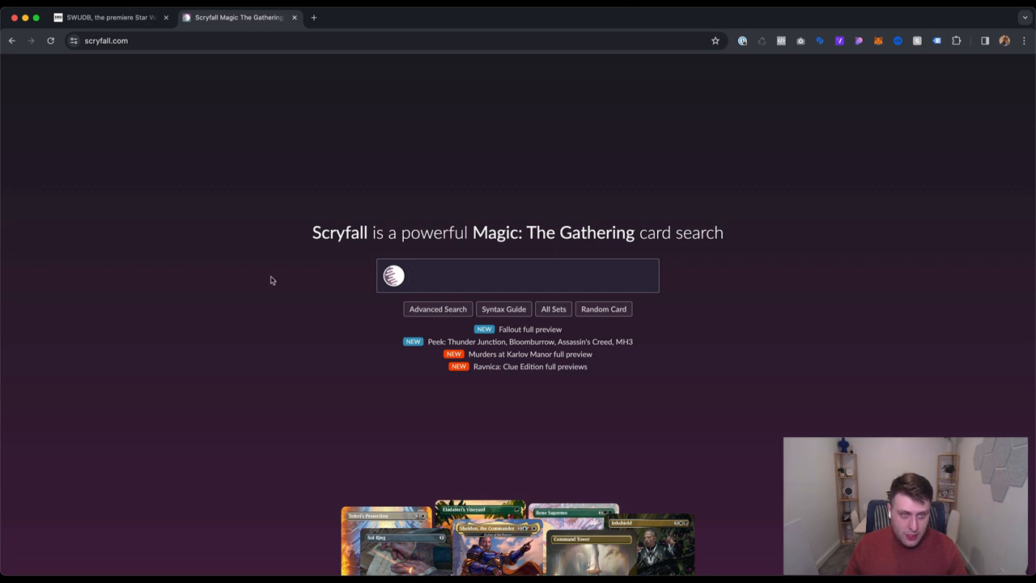
- Bring up Scryfall's Syntax docs and browse the Colors, Card Types and Power sections
{"action": "left_click_drag", "start_coordinate": [311, 233], "coordinate": [635, 234]}
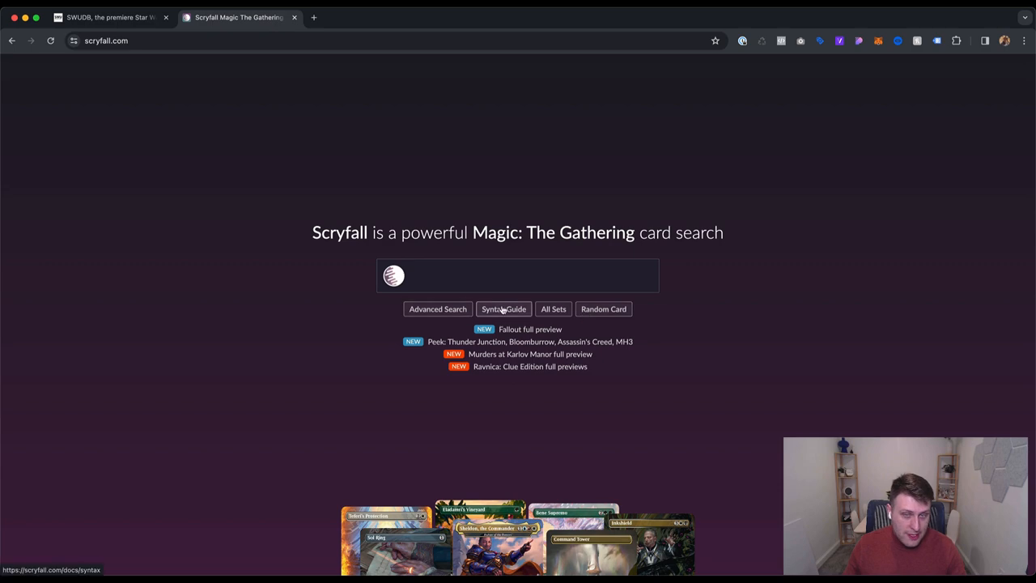
{"action": "left_click", "coordinate": [504, 309]}
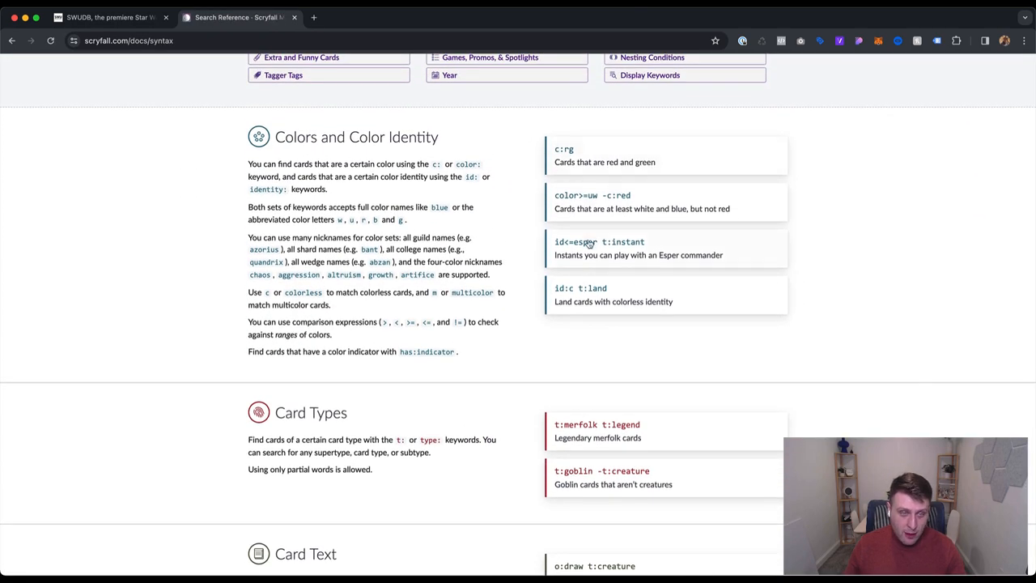
{"action": "scroll", "scroll_direction": "down", "scroll_amount": 3}
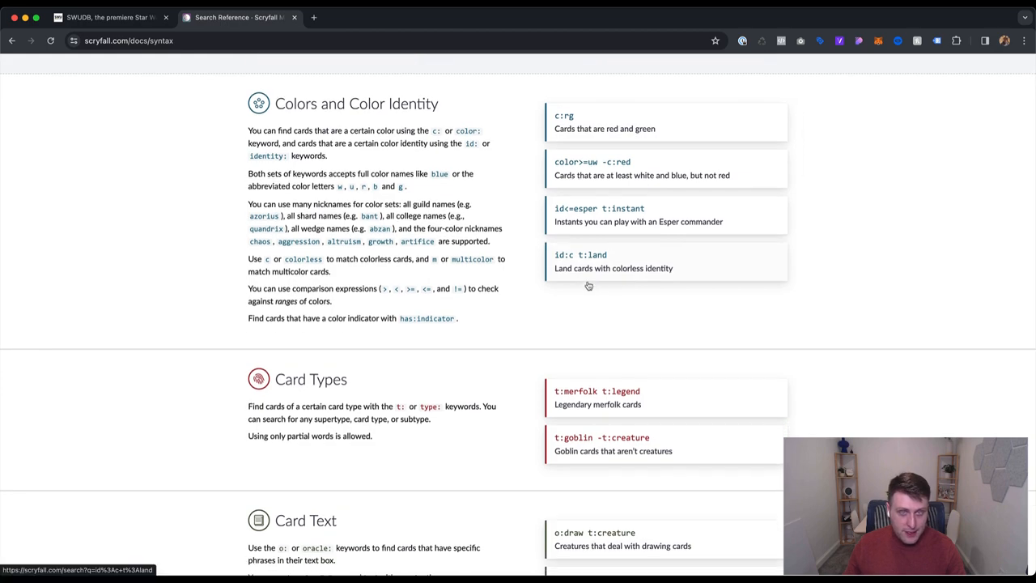
{"action": "scroll", "scroll_direction": "down", "scroll_amount": 3}
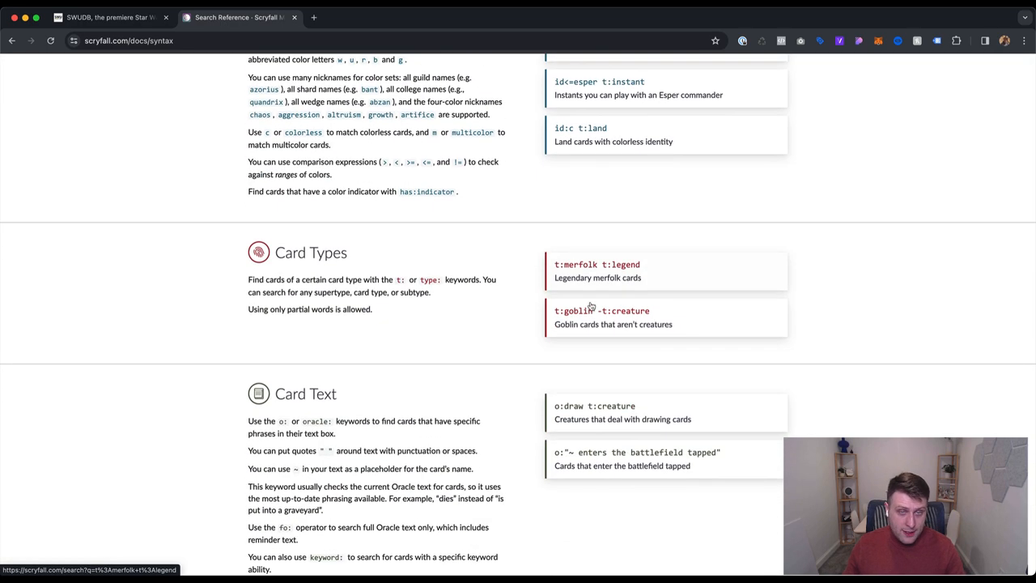
{"action": "scroll", "scroll_direction": "down", "scroll_amount": 3}
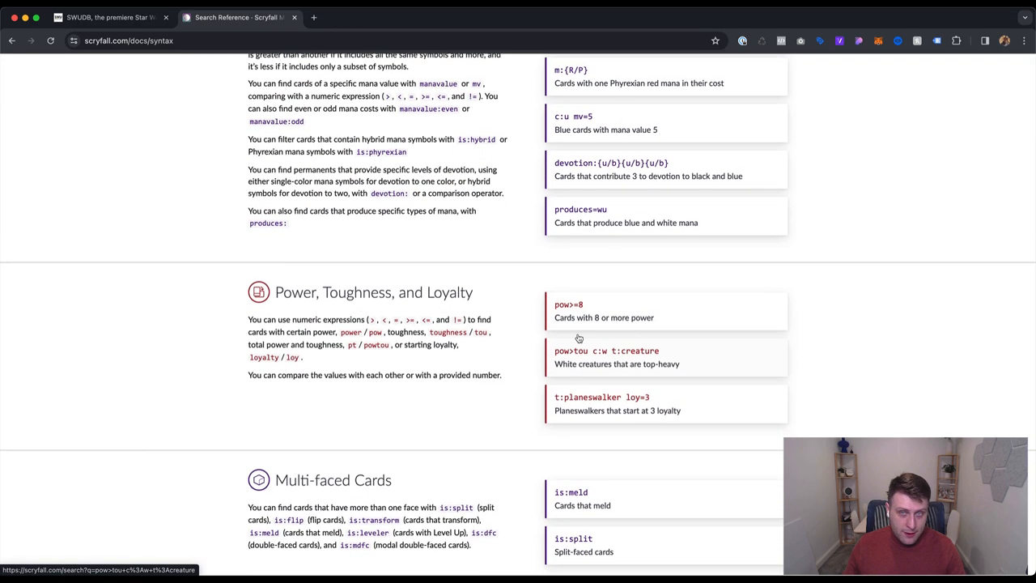
{"action": "scroll", "scroll_direction": "up", "scroll_amount": 3}
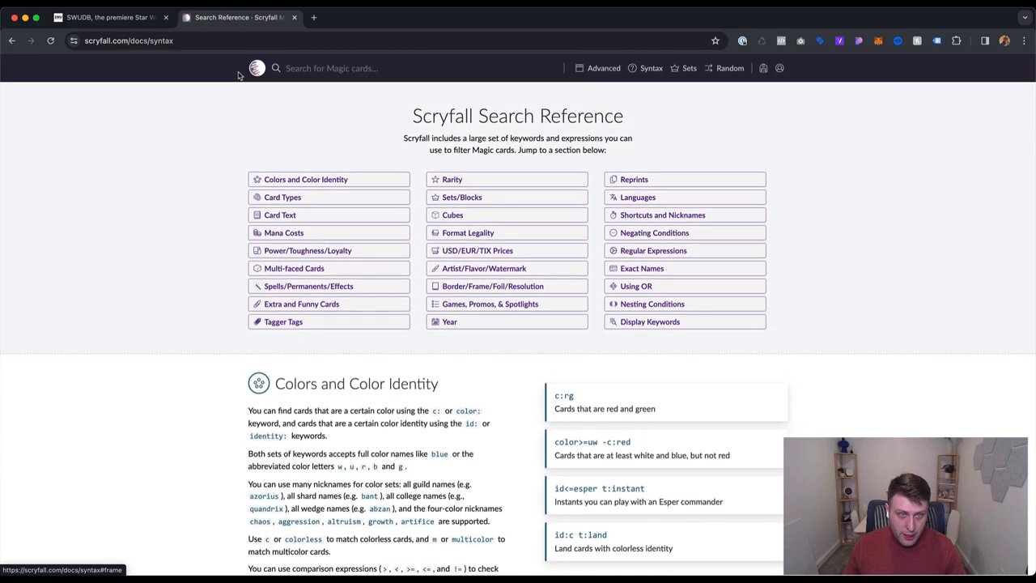
{"action": "mouse_move", "coordinate": [534, 107]}
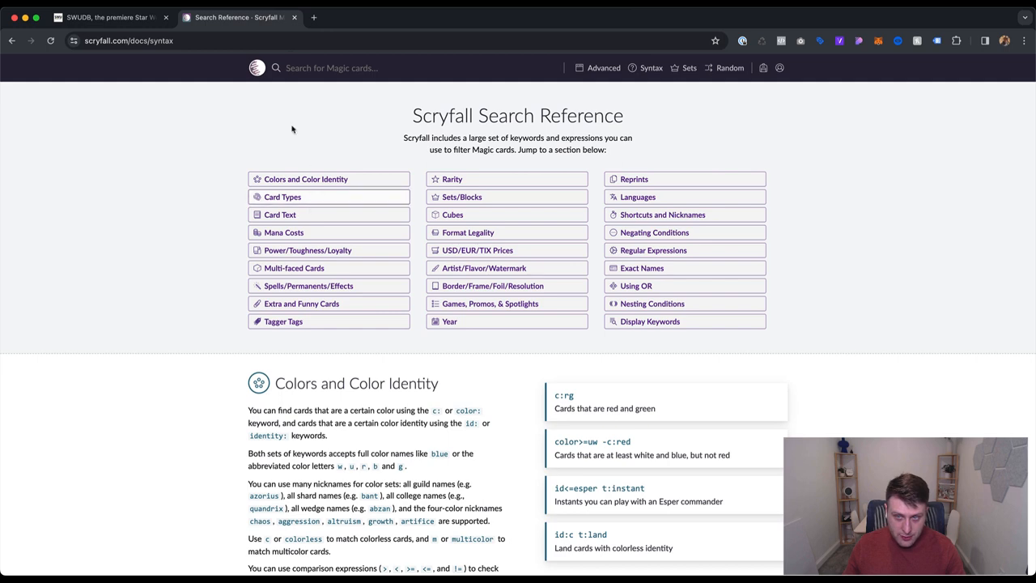
- View a random Scryfall card page for Vito, Fanatic of Aclazotz, then return to SWUDB
{"action": "left_click", "coordinate": [732, 68]}
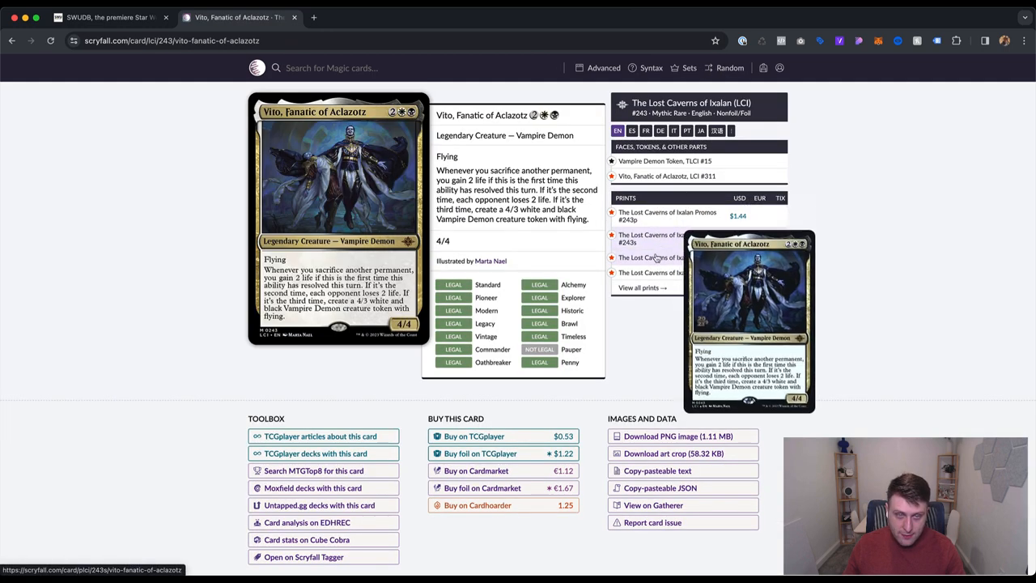
{"action": "mouse_move", "coordinate": [651, 160]}
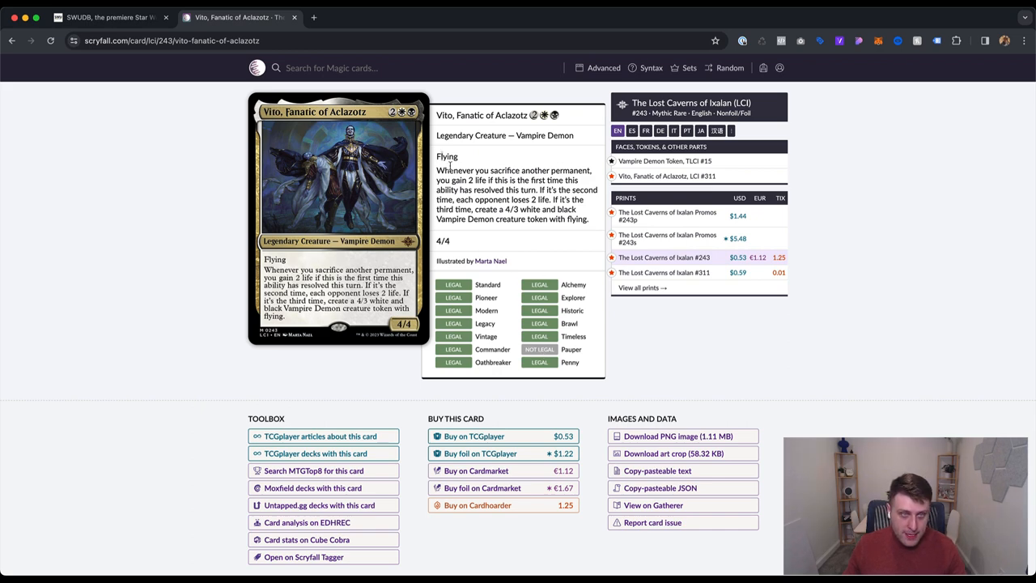
{"action": "scroll", "scroll_direction": "down", "scroll_amount": 3}
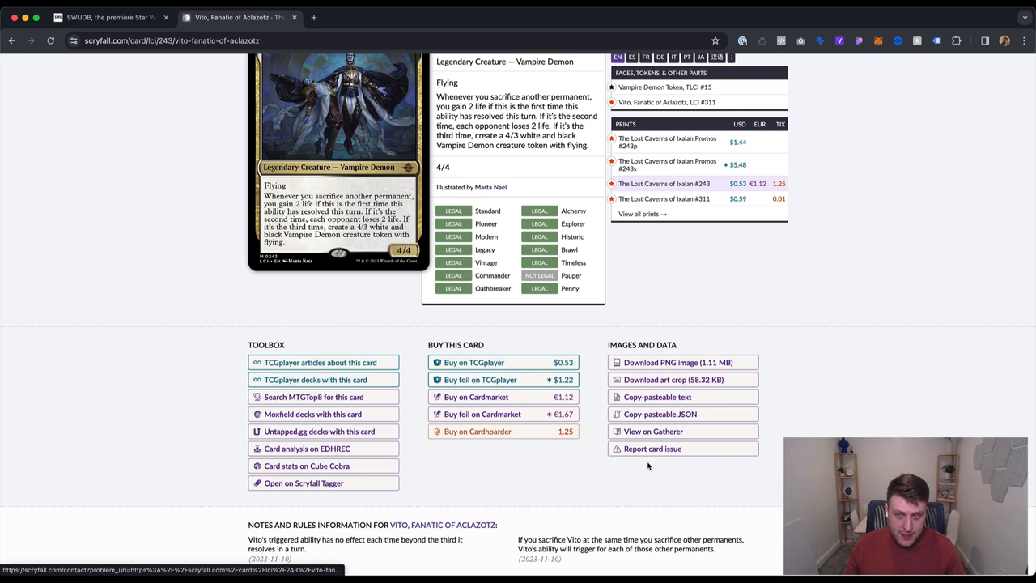
{"action": "left_click", "coordinate": [114, 18]}
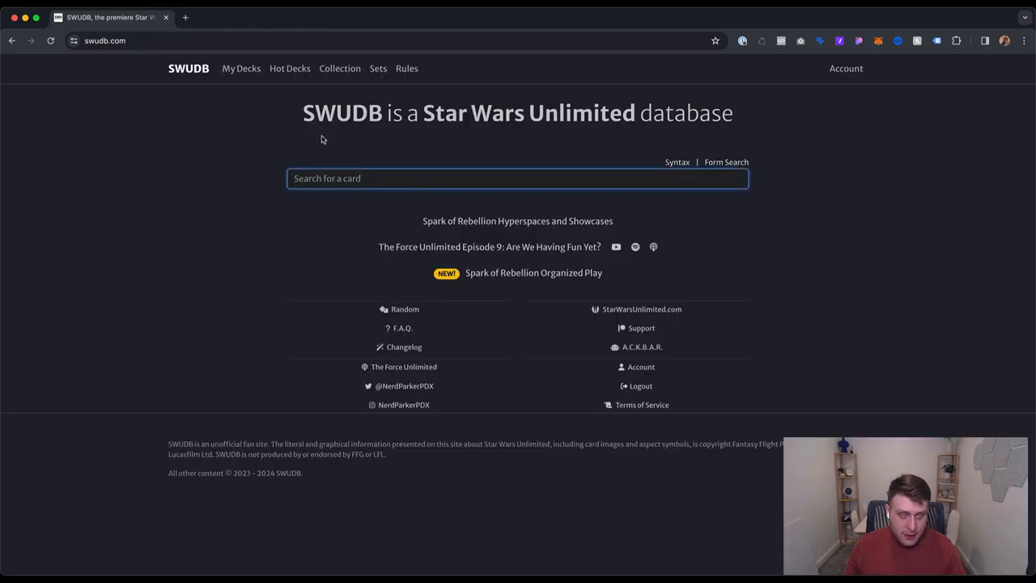
{"action": "mouse_move", "coordinate": [680, 167]}
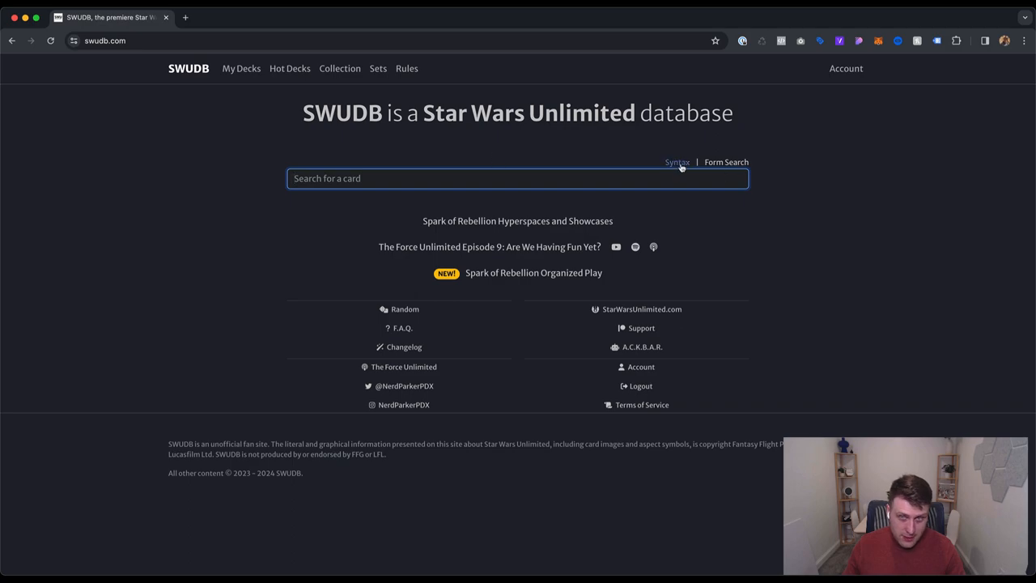
- Review SWUDB's card search syntax guide, then switch to the Form Search
{"action": "left_click", "coordinate": [677, 162]}
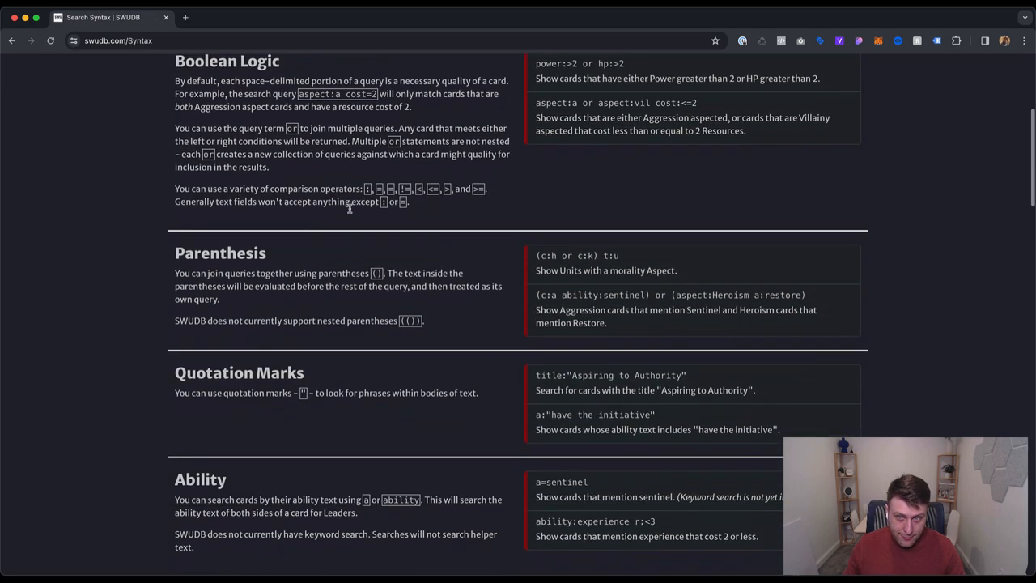
{"action": "scroll", "scroll_direction": "down", "scroll_amount": 3}
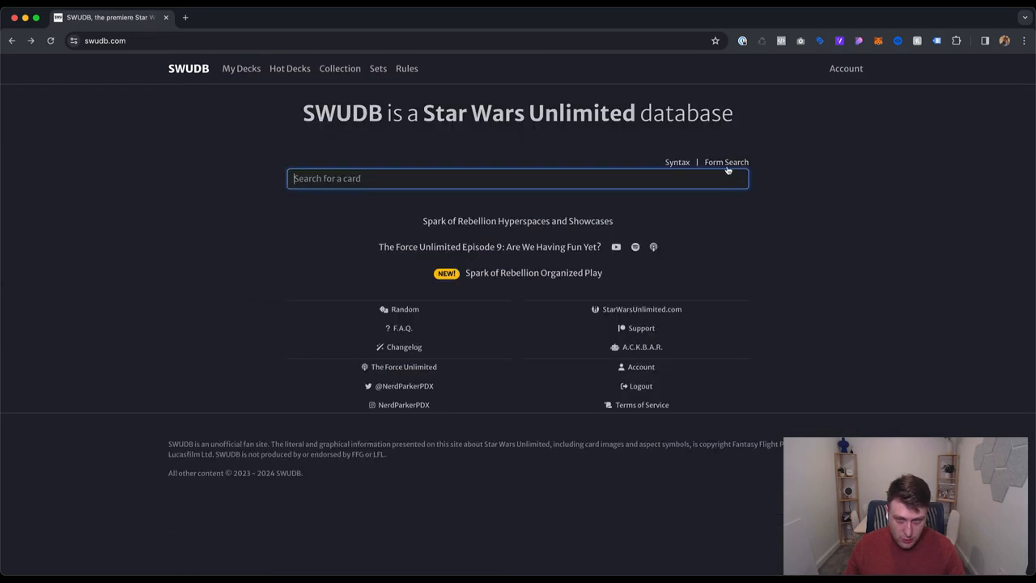
{"action": "left_click", "coordinate": [726, 162]}
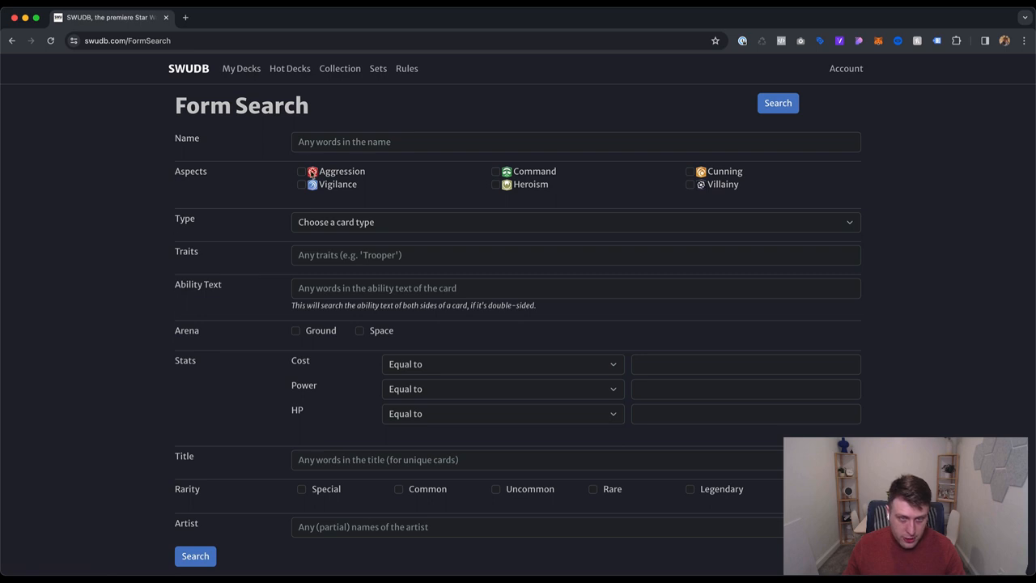
- Search for Aggression aspect cards with cost equal to 1, returning nine cards
{"action": "left_click", "coordinate": [301, 172]}
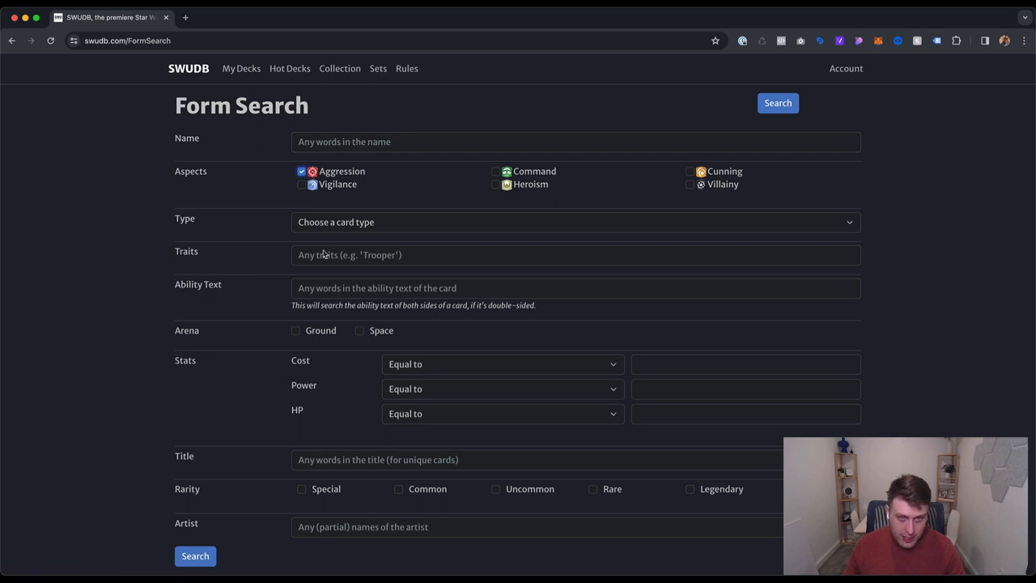
{"action": "left_click", "coordinate": [503, 364]}
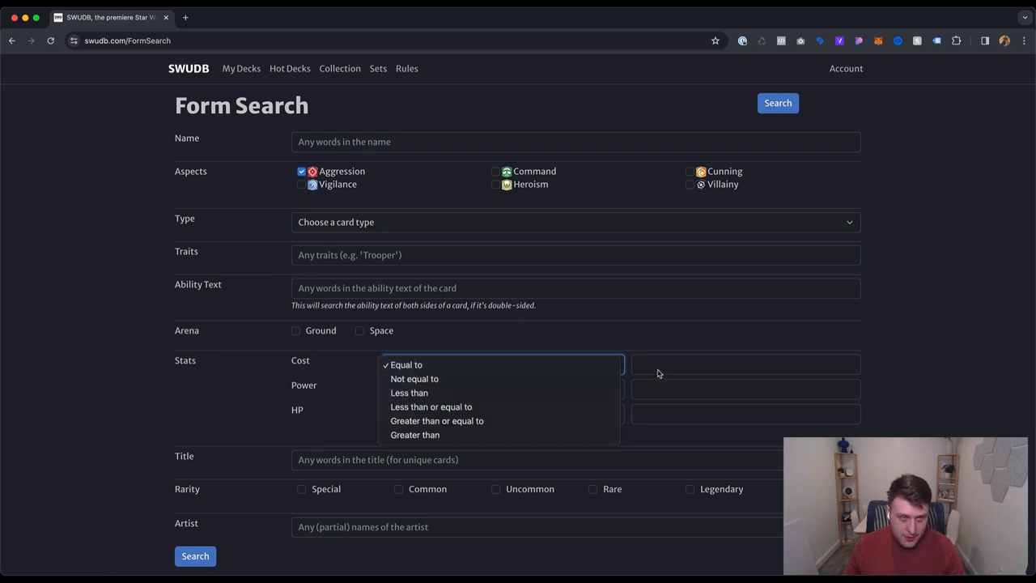
{"action": "left_click", "coordinate": [777, 104]}
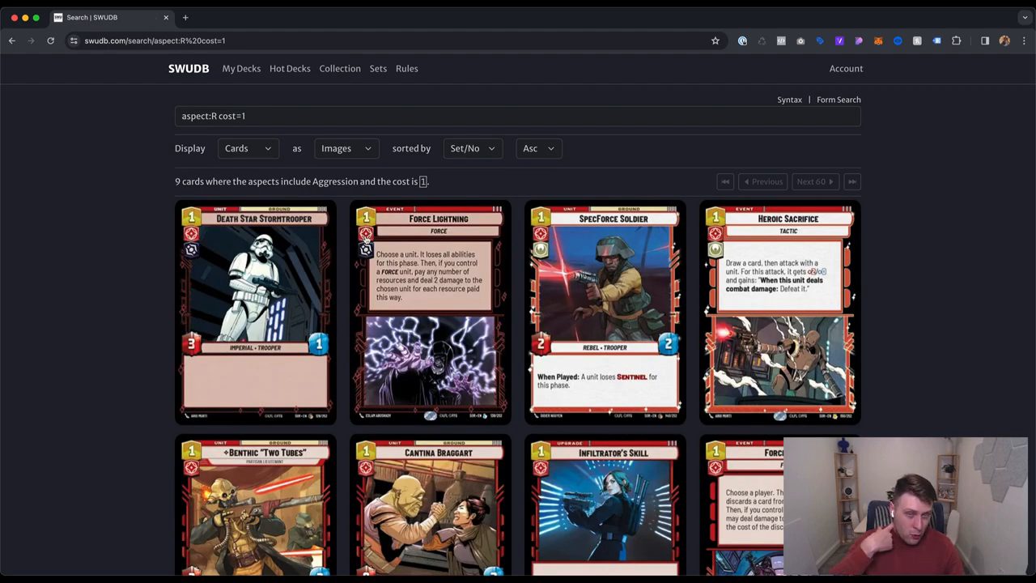
{"action": "scroll", "scroll_direction": "down", "scroll_amount": 3}
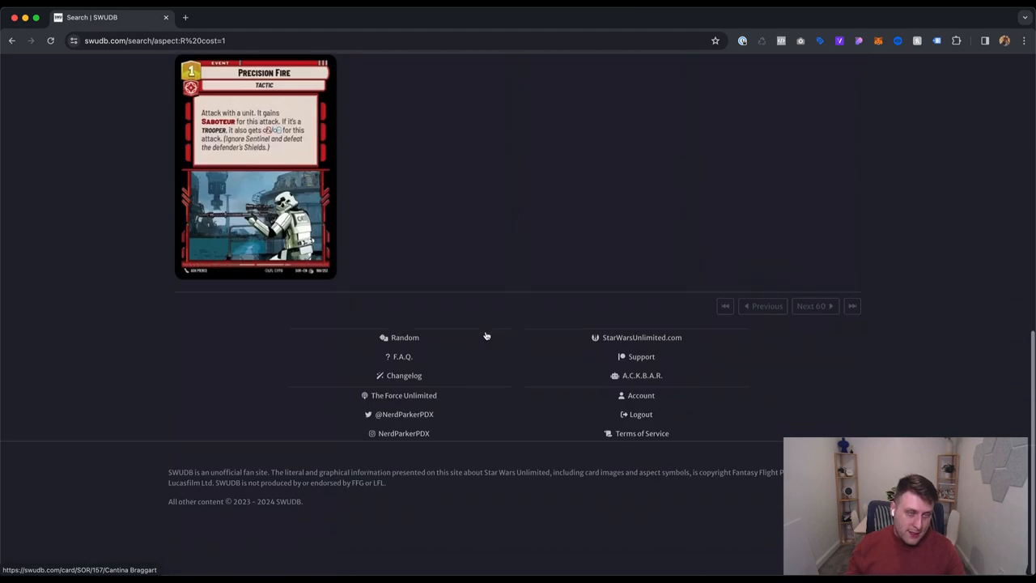
- Go to the All Sets page and scroll to the Spark of Rebellion sub-set table
{"action": "scroll", "scroll_direction": "up", "scroll_amount": 3}
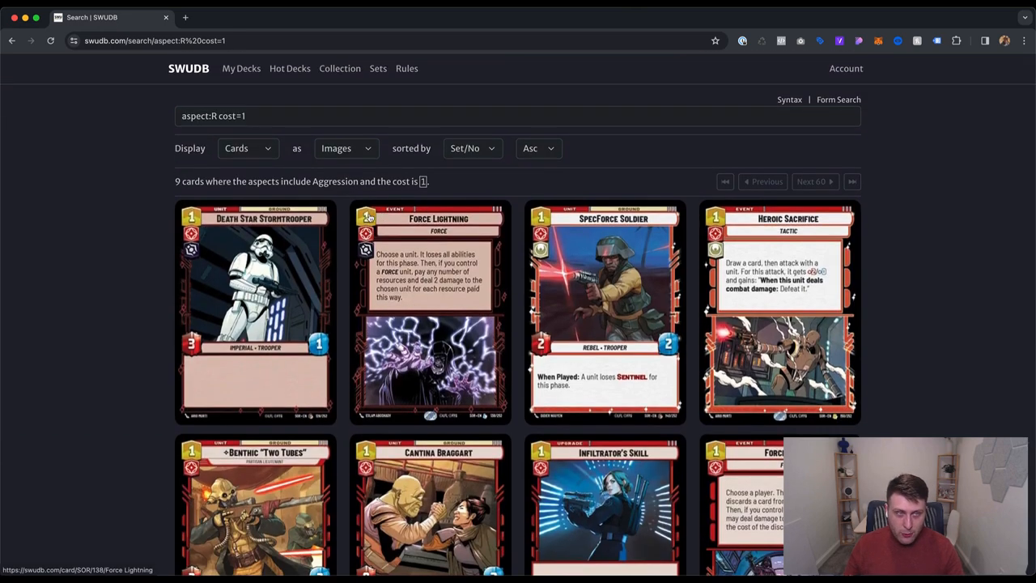
{"action": "left_click", "coordinate": [187, 68]}
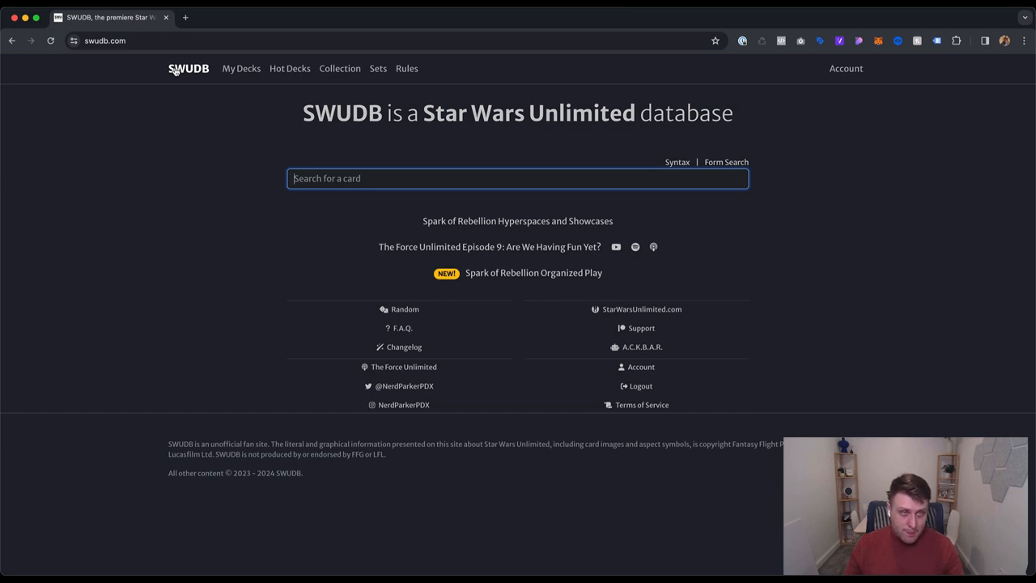
{"action": "mouse_move", "coordinate": [252, 144]}
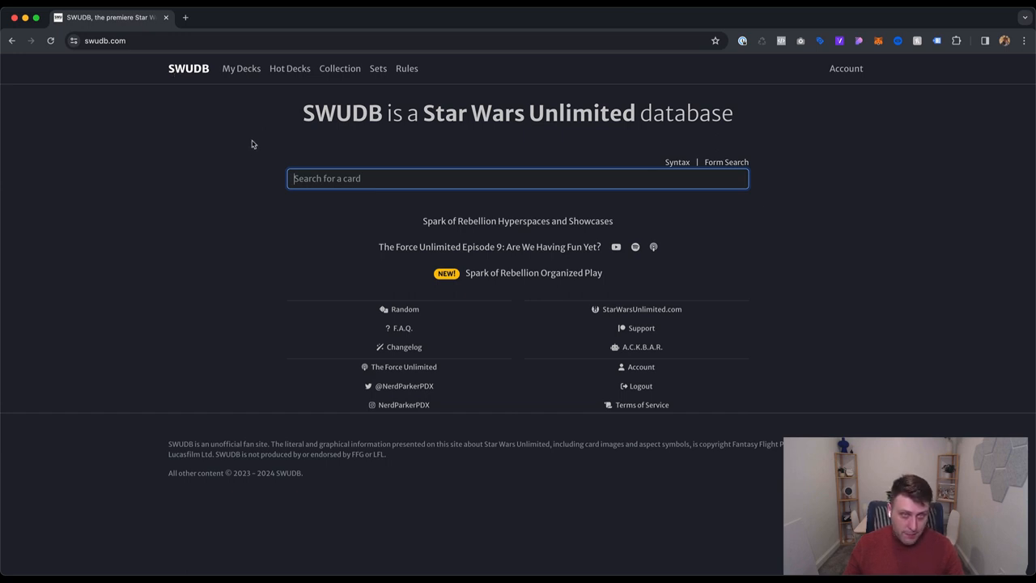
{"action": "mouse_move", "coordinate": [259, 136]}
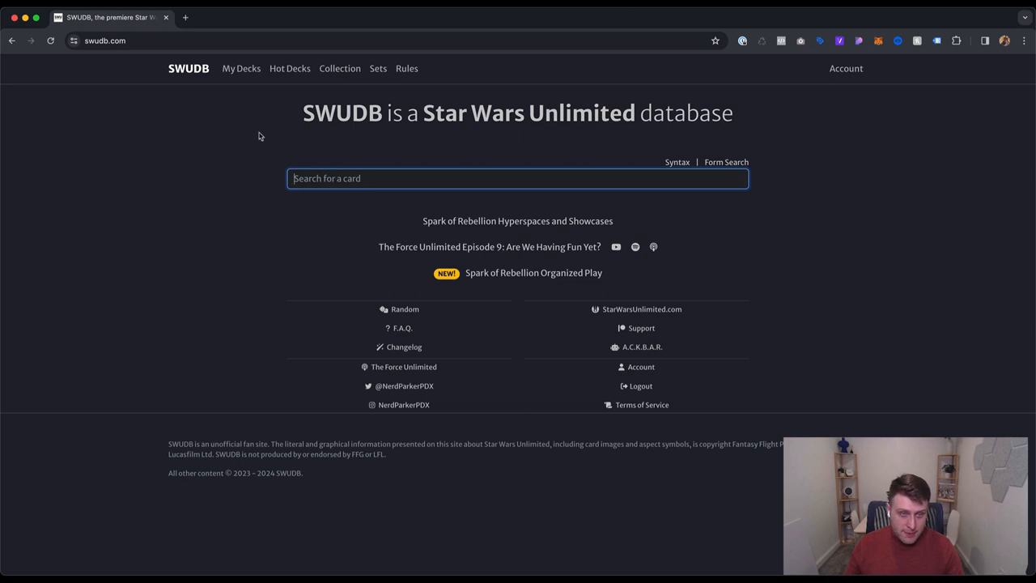
{"action": "mouse_move", "coordinate": [272, 129]}
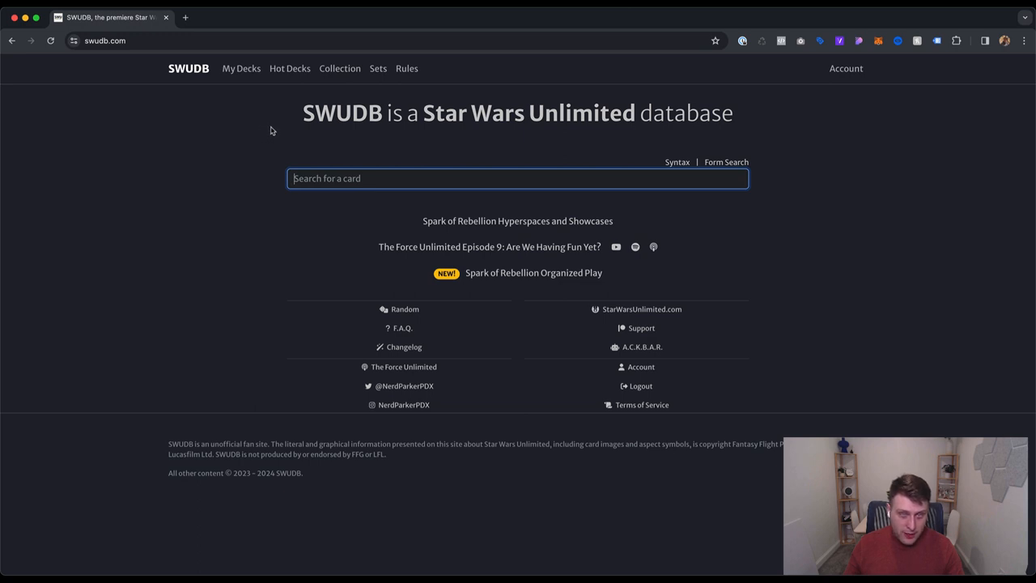
{"action": "mouse_move", "coordinate": [340, 73]}
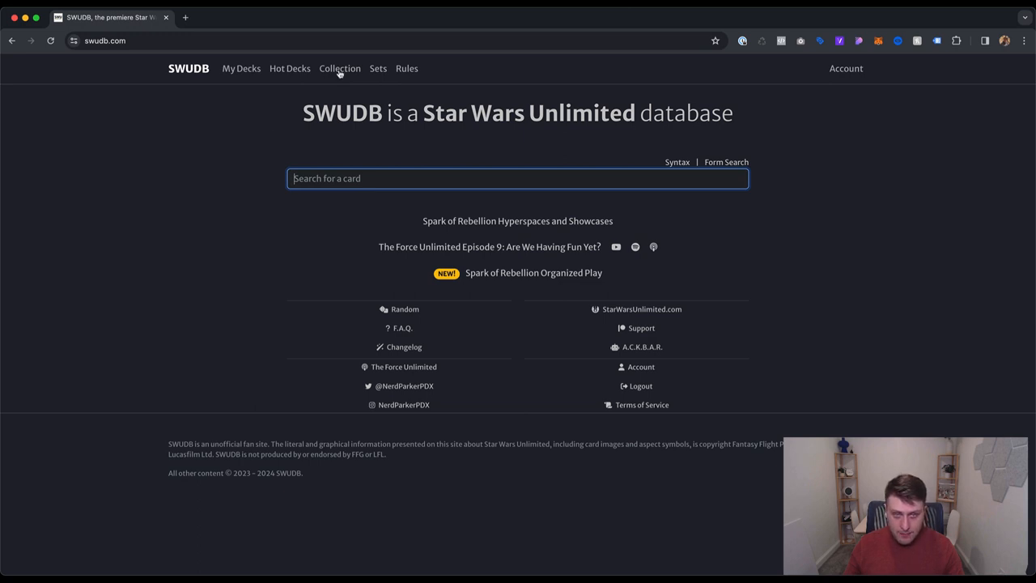
{"action": "left_click", "coordinate": [379, 68]}
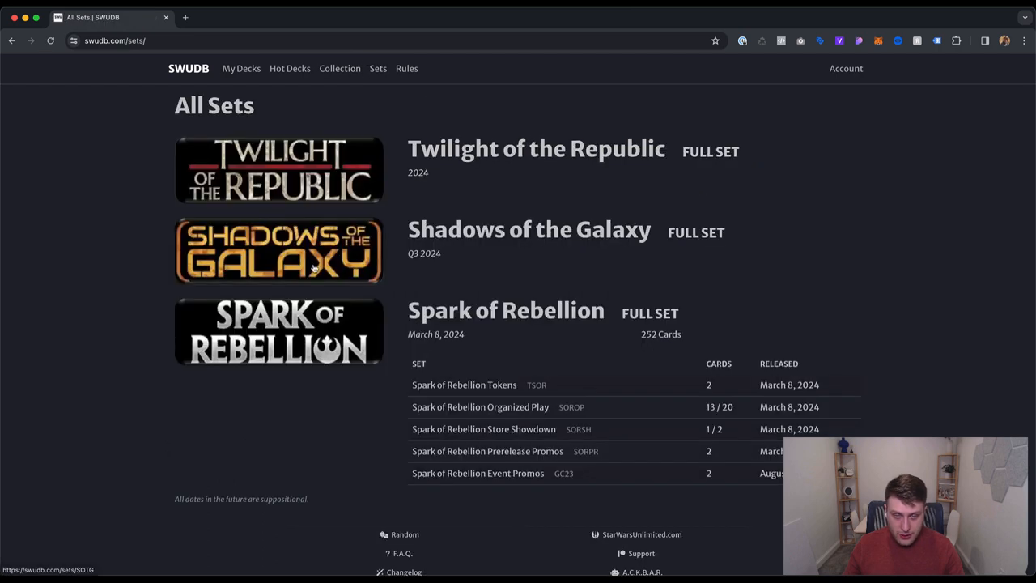
{"action": "mouse_move", "coordinate": [293, 170]}
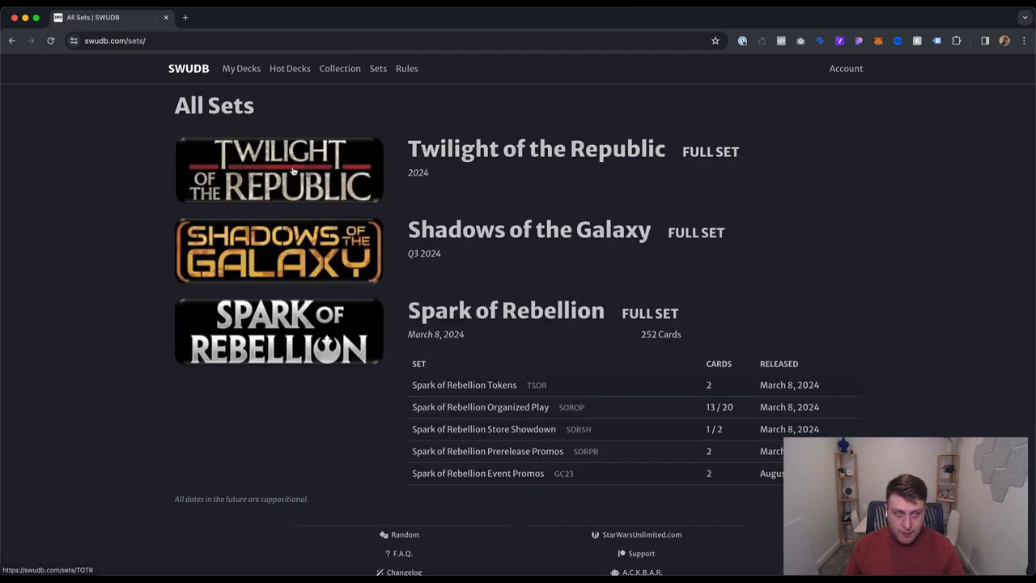
{"action": "mouse_move", "coordinate": [618, 333]}
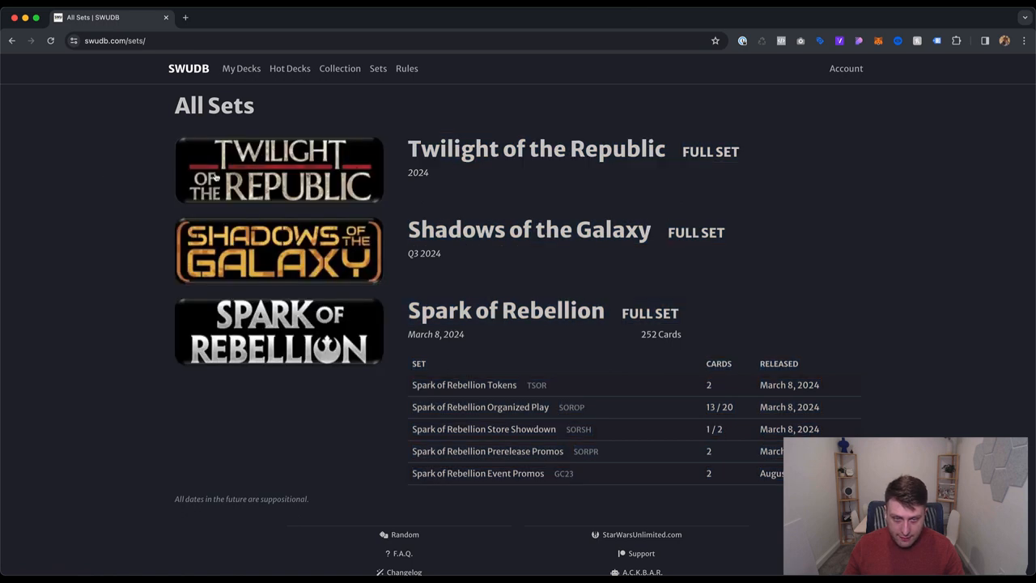
{"action": "mouse_move", "coordinate": [428, 259]}
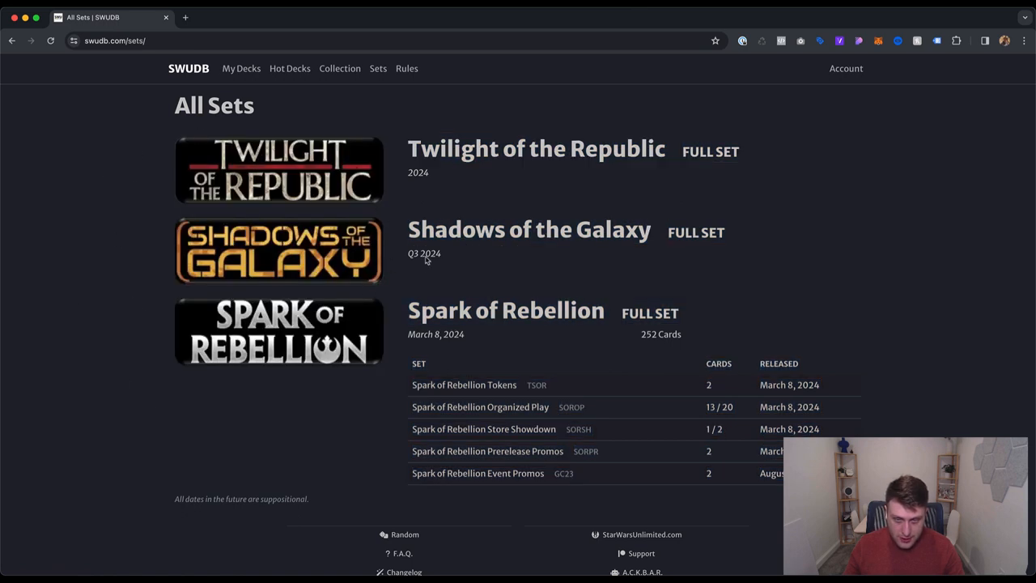
{"action": "scroll", "scroll_direction": "down", "scroll_amount": 3}
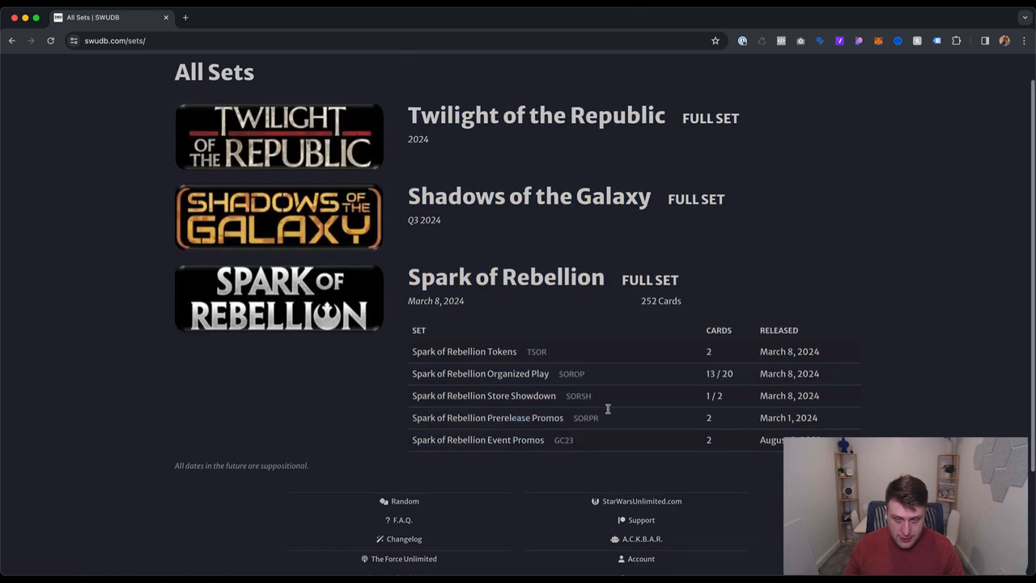
{"action": "scroll", "scroll_direction": "down", "scroll_amount": 3}
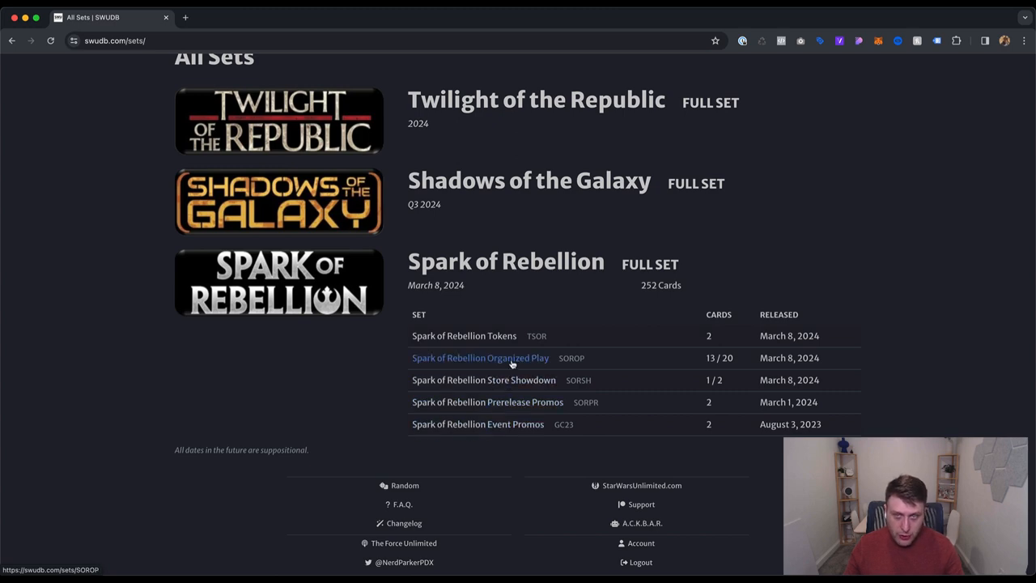
- Browse the Spark of Rebellion Organized Play card gallery from top to bottom
{"action": "left_click", "coordinate": [480, 358]}
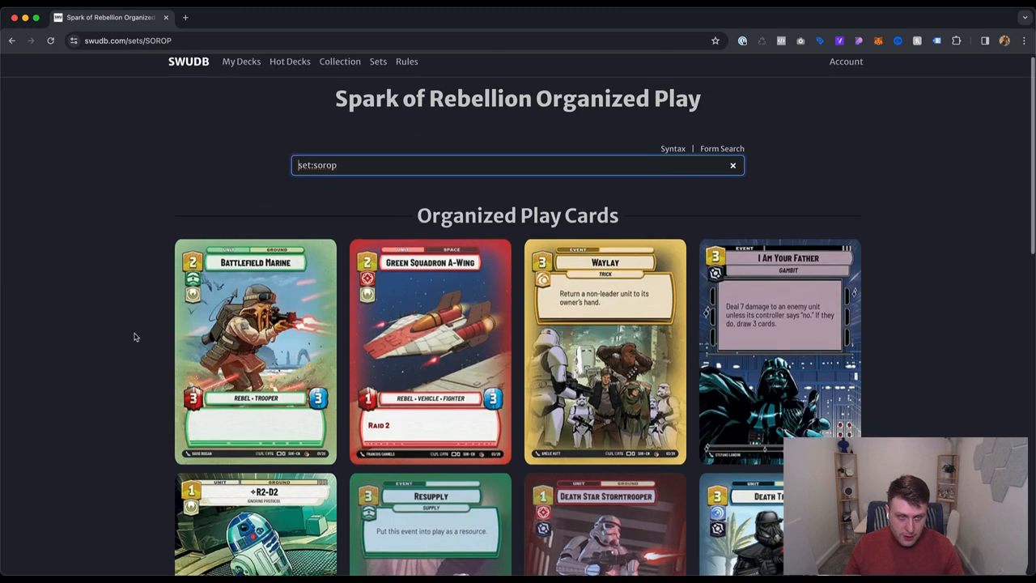
{"action": "scroll", "scroll_direction": "down", "scroll_amount": 3}
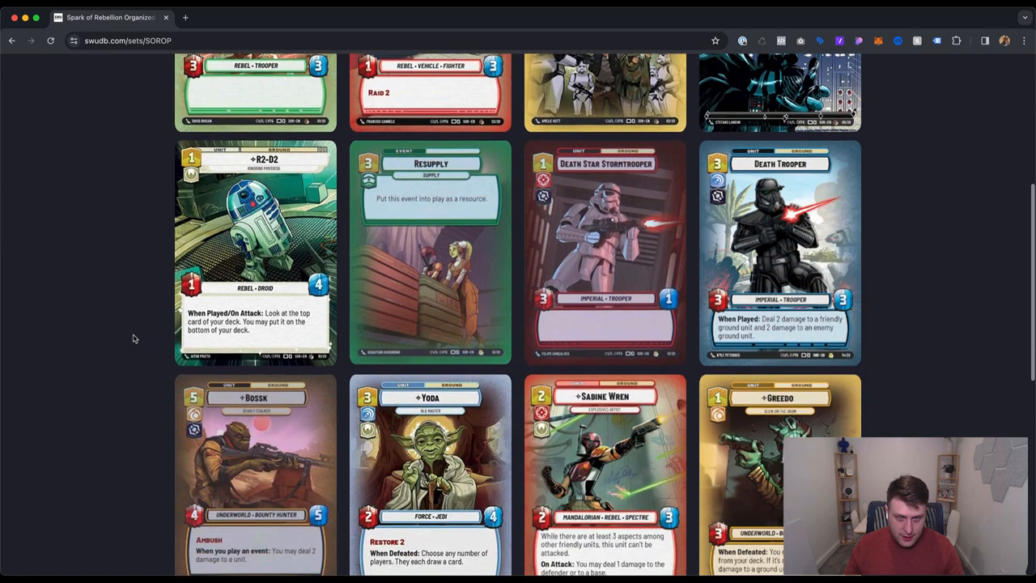
{"action": "scroll", "scroll_direction": "down", "scroll_amount": 3}
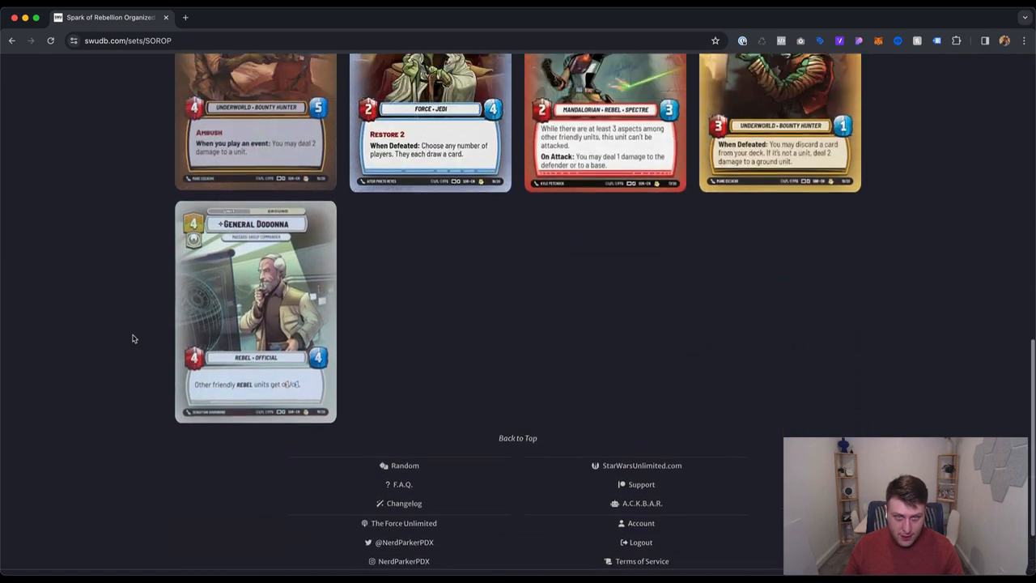
{"action": "scroll", "scroll_direction": "up", "scroll_amount": 3}
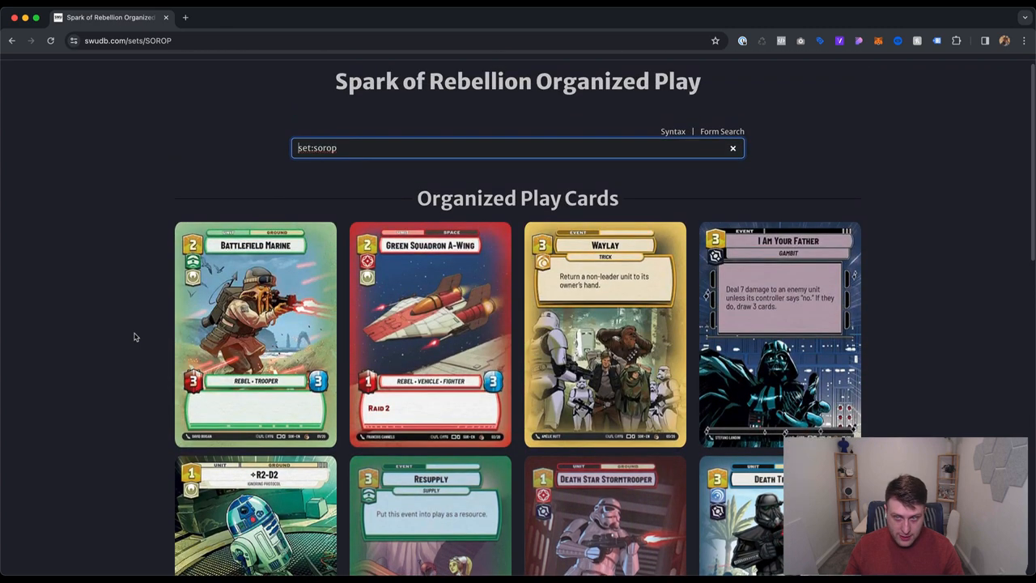
{"action": "scroll", "scroll_direction": "down", "scroll_amount": 3}
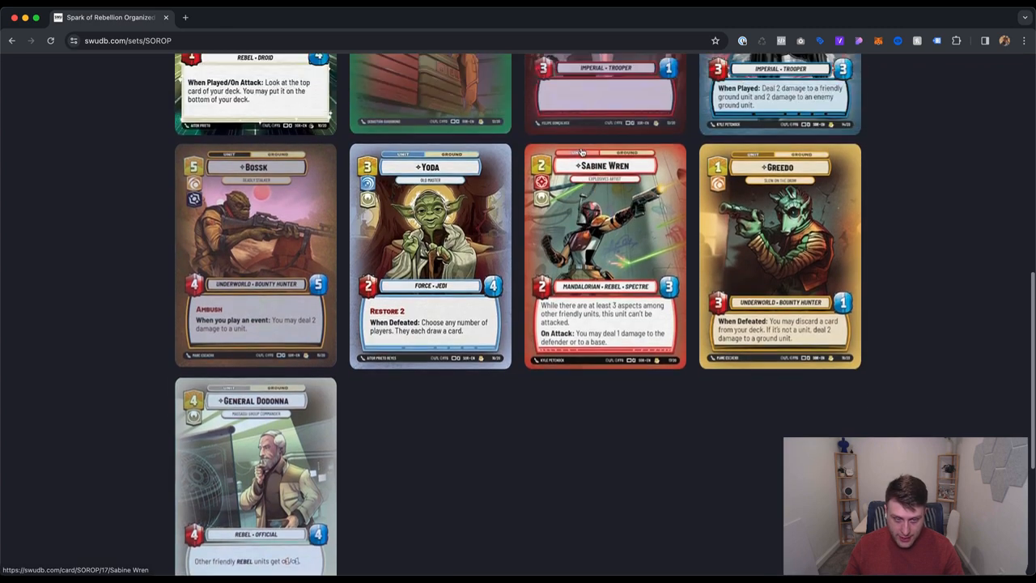
{"action": "scroll", "scroll_direction": "up", "scroll_amount": 3}
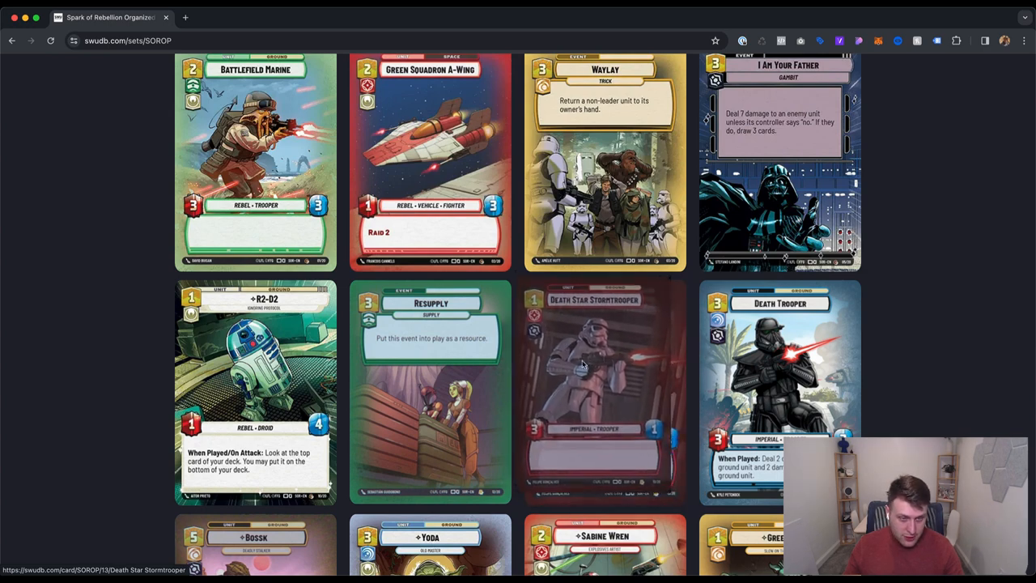
{"action": "scroll", "scroll_direction": "down", "scroll_amount": 3}
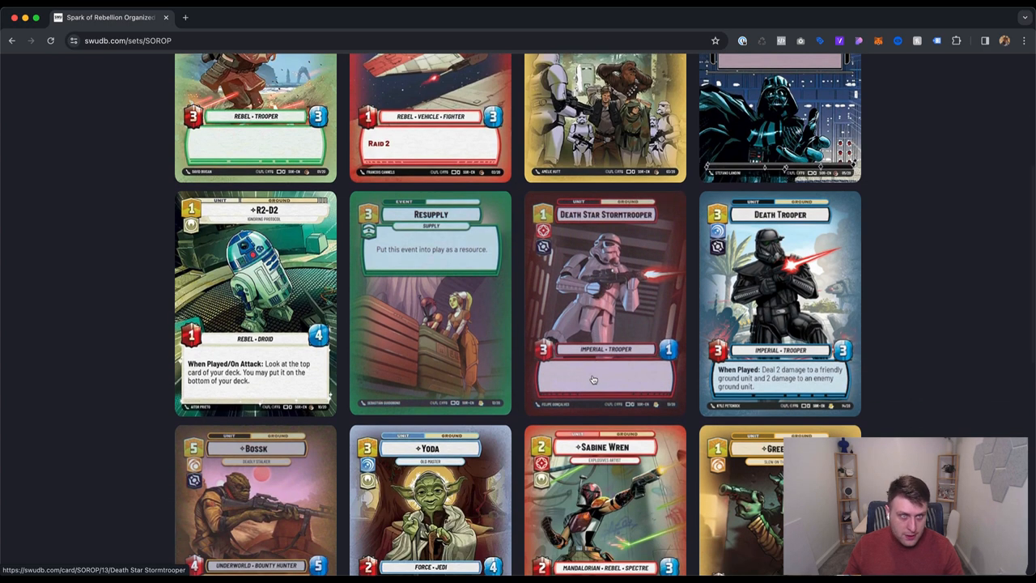
{"action": "scroll", "scroll_direction": "down", "scroll_amount": 3}
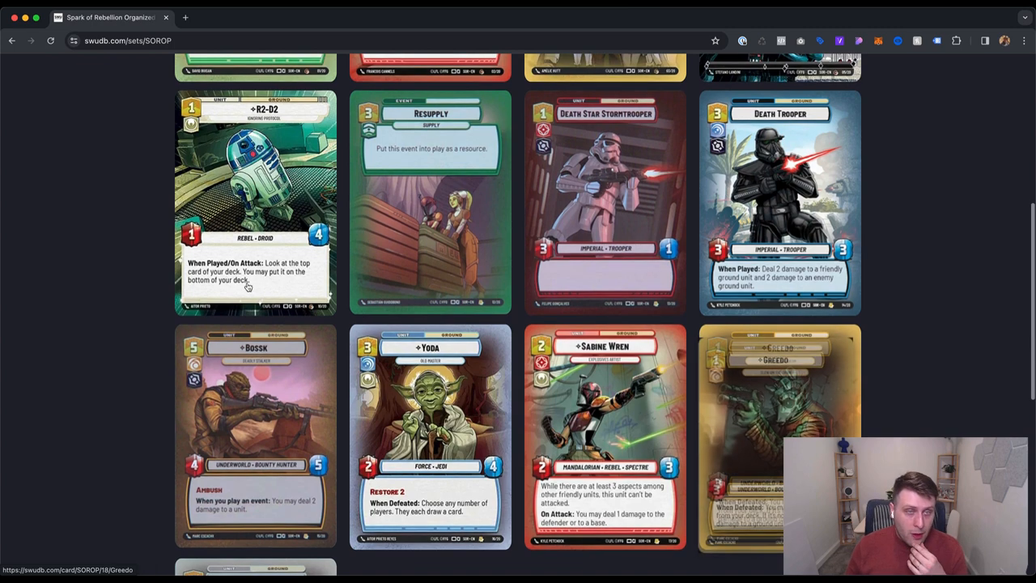
{"action": "scroll", "scroll_direction": "up", "scroll_amount": 3}
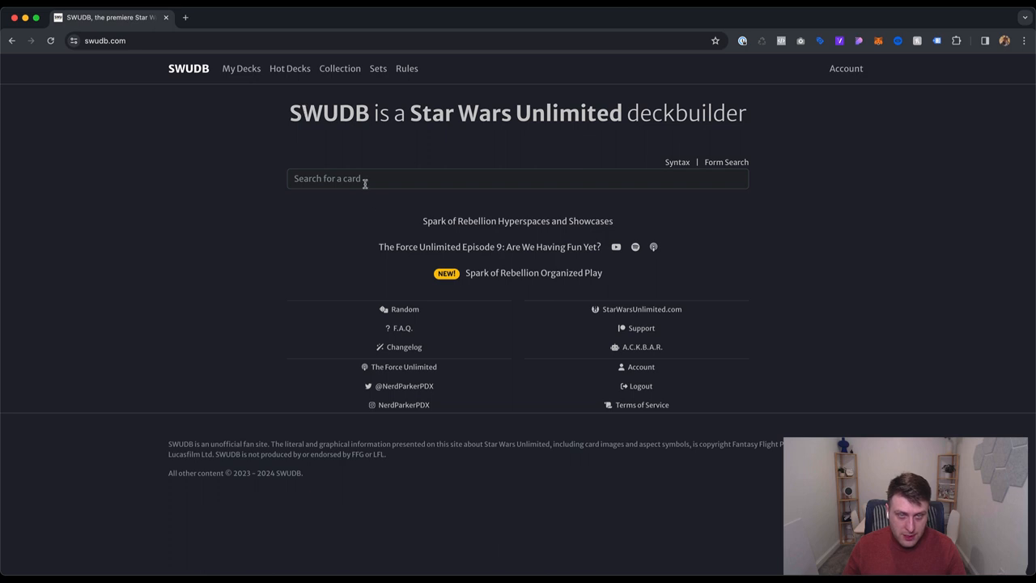
{"action": "mouse_move", "coordinate": [236, 73]}
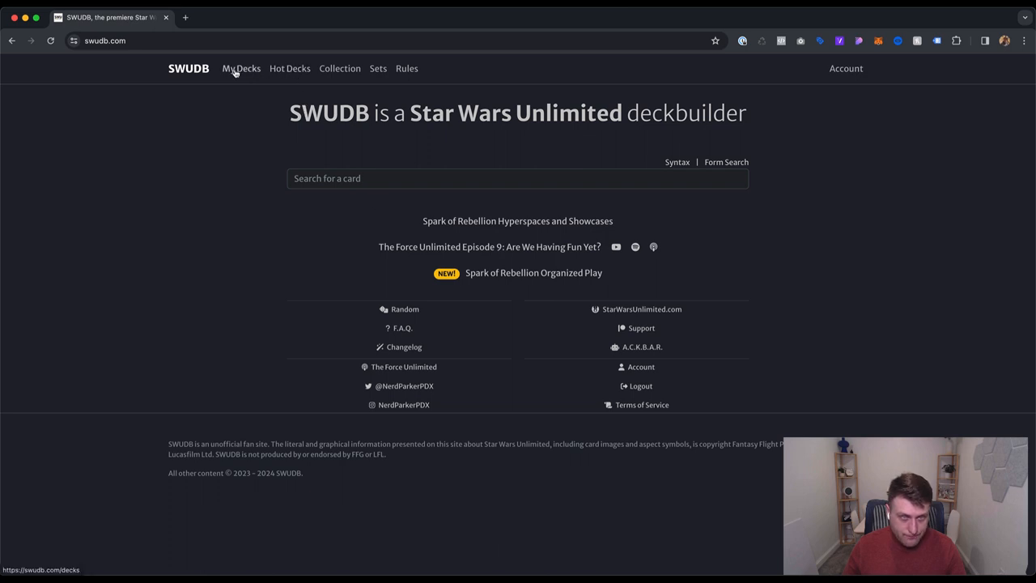
- Visit the Account profile, then the My Decks list with Yellow Sabine and Leia decks
{"action": "left_click", "coordinate": [845, 68]}
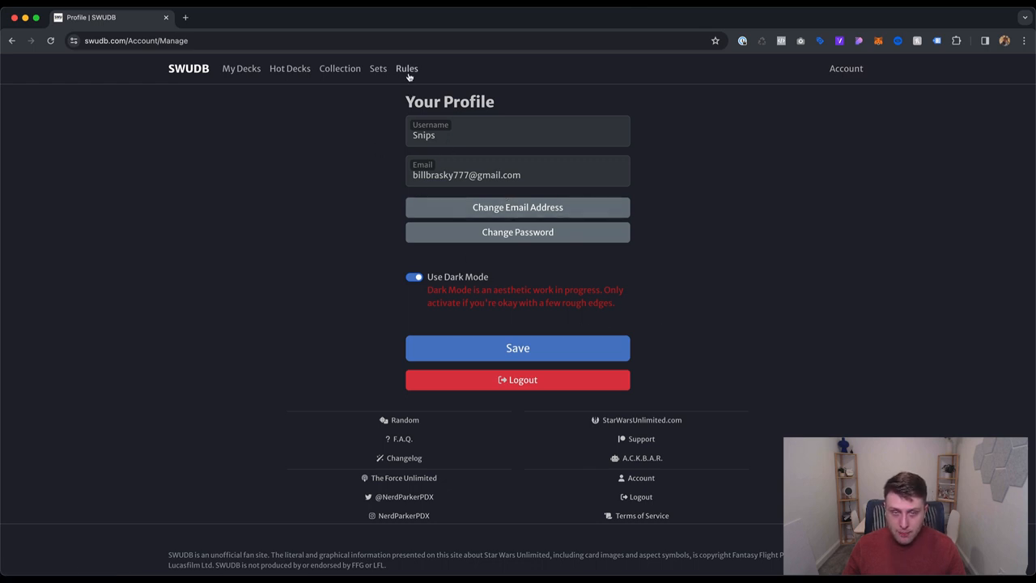
{"action": "mouse_move", "coordinate": [294, 76]}
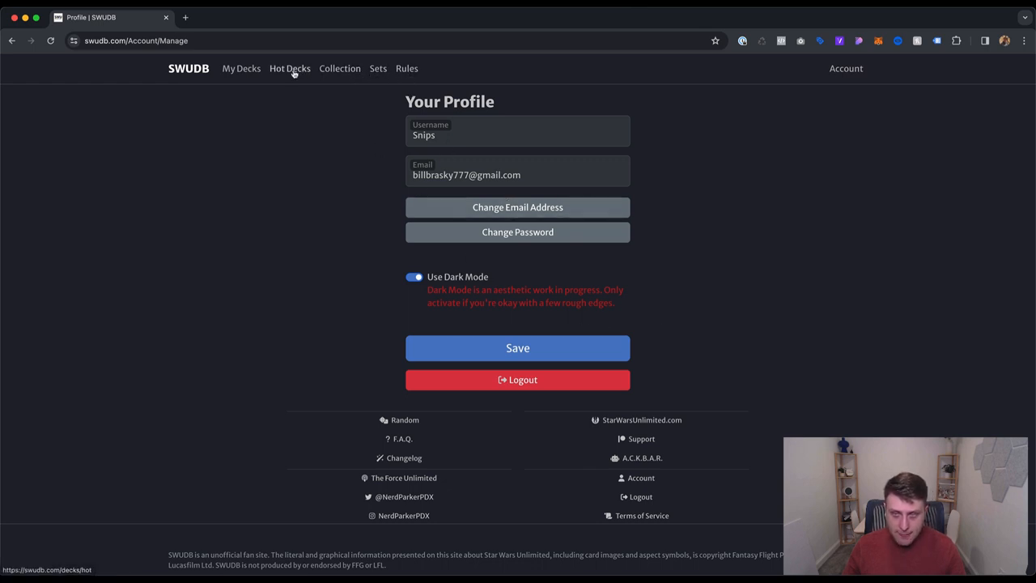
{"action": "left_click", "coordinate": [241, 68]}
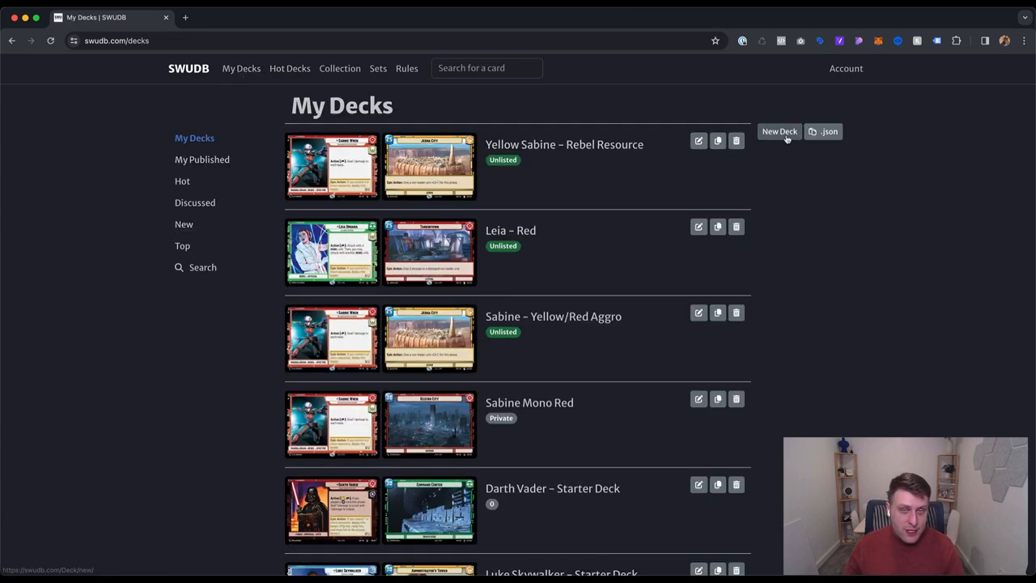
{"action": "mouse_move", "coordinate": [829, 166]}
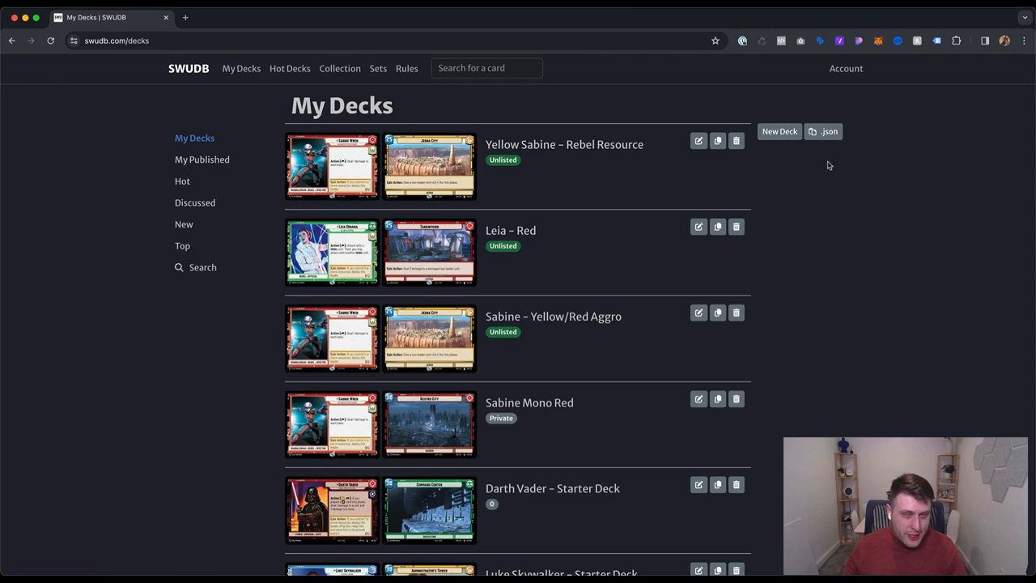
- Create a new empty deck, rename it 'Test 2' and keep its visibility Private
{"action": "left_click", "coordinate": [779, 132]}
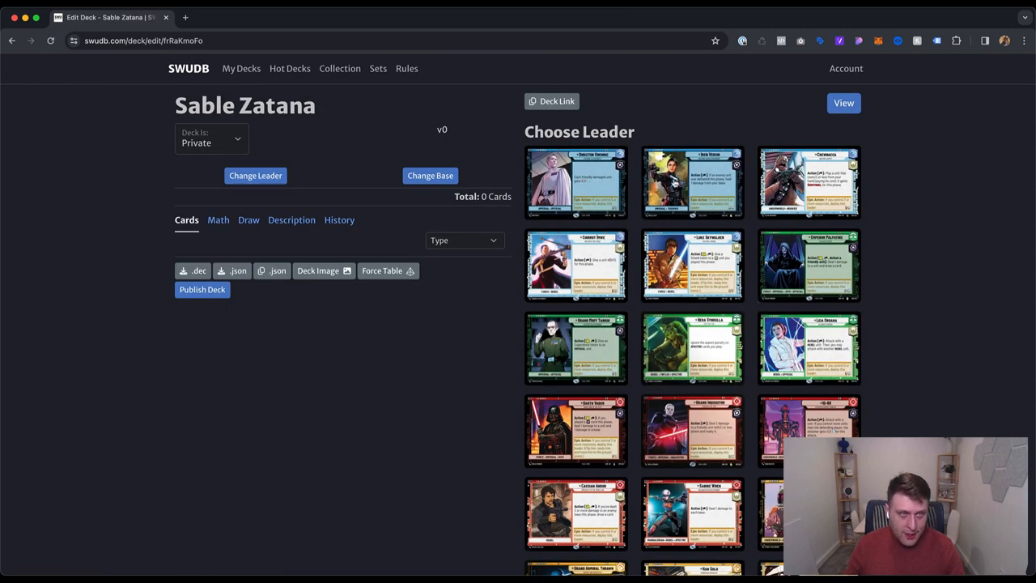
{"action": "mouse_move", "coordinate": [543, 132]}
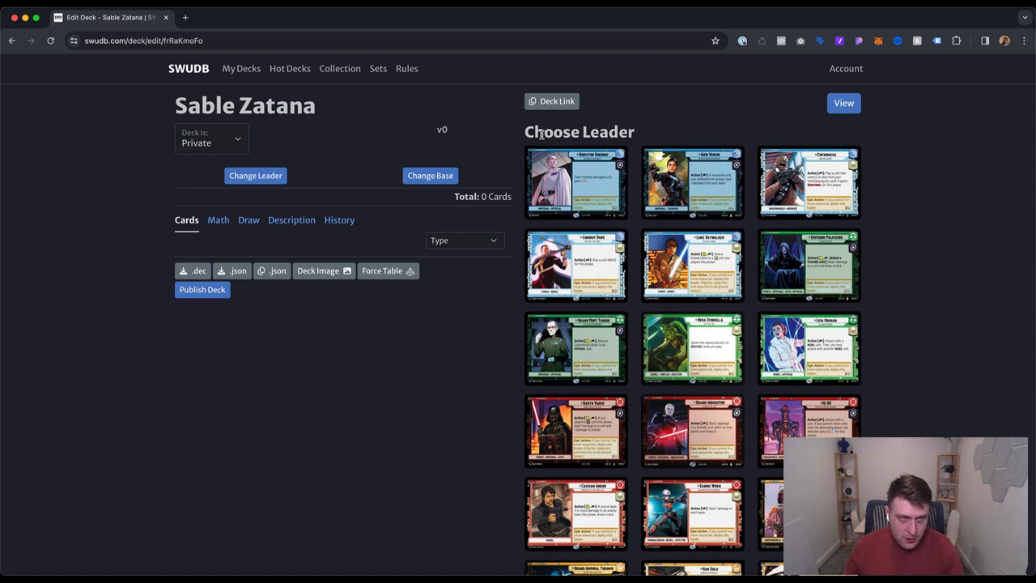
{"action": "left_click", "coordinate": [246, 107]}
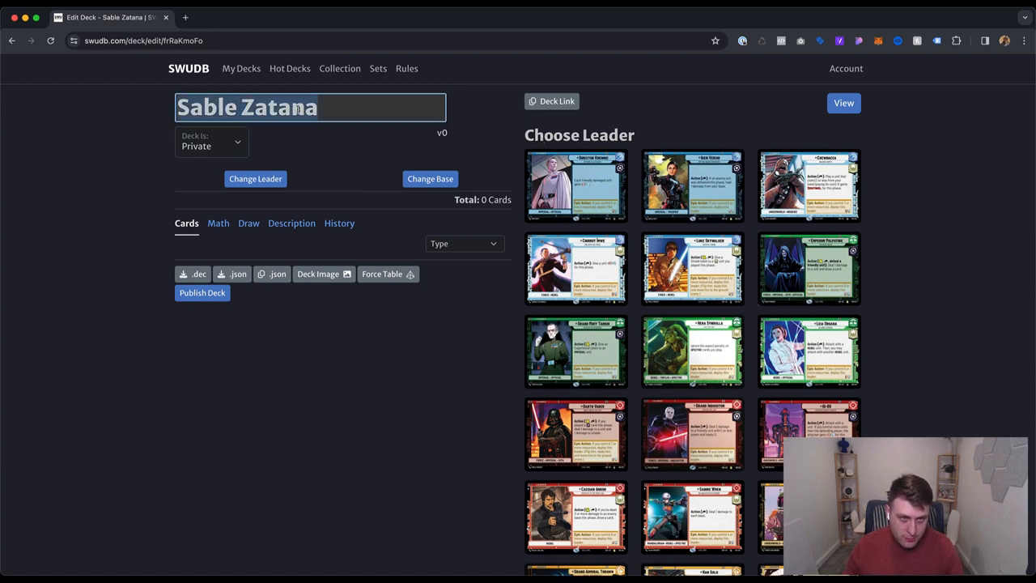
{"action": "type", "text": "Test 2"}
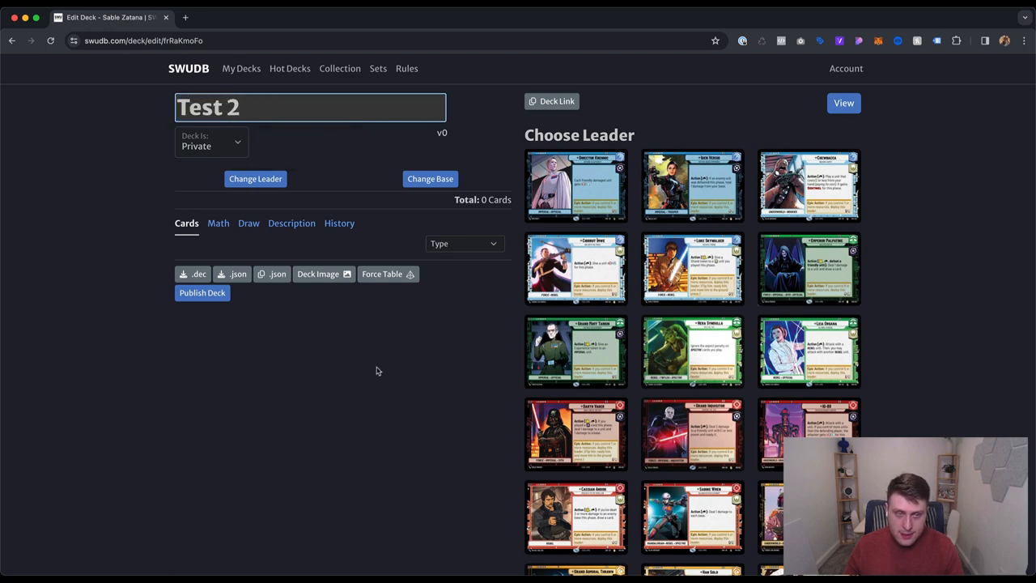
{"action": "left_click", "coordinate": [210, 143]}
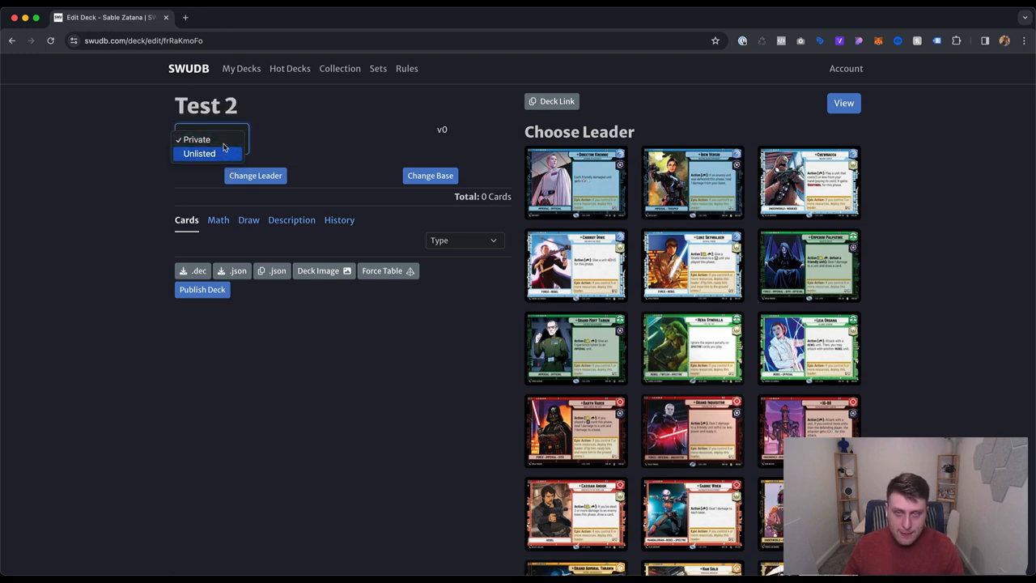
{"action": "left_click", "coordinate": [197, 139]}
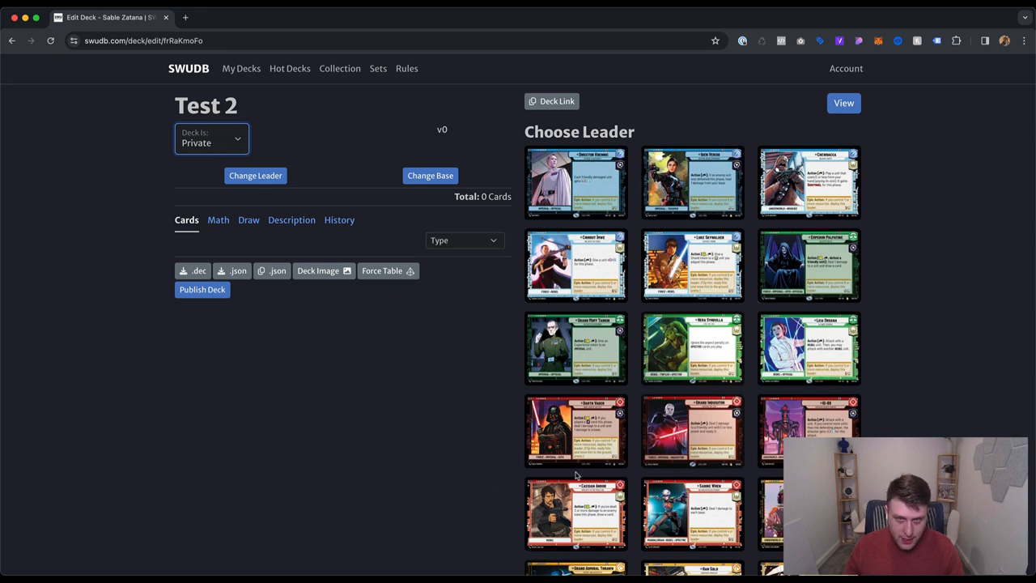
{"action": "scroll", "scroll_direction": "down", "scroll_amount": 3}
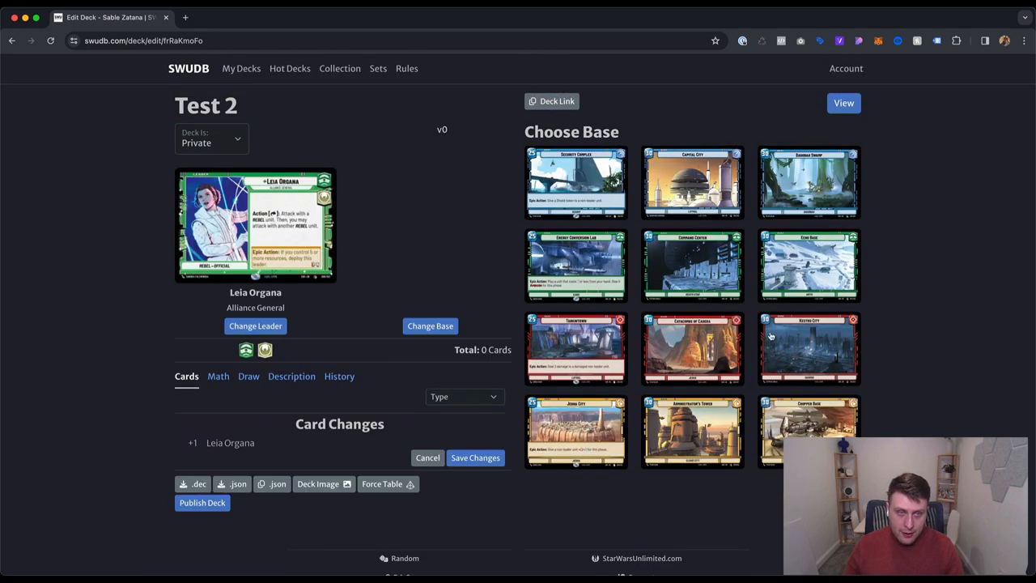
{"action": "left_click", "coordinate": [810, 348]}
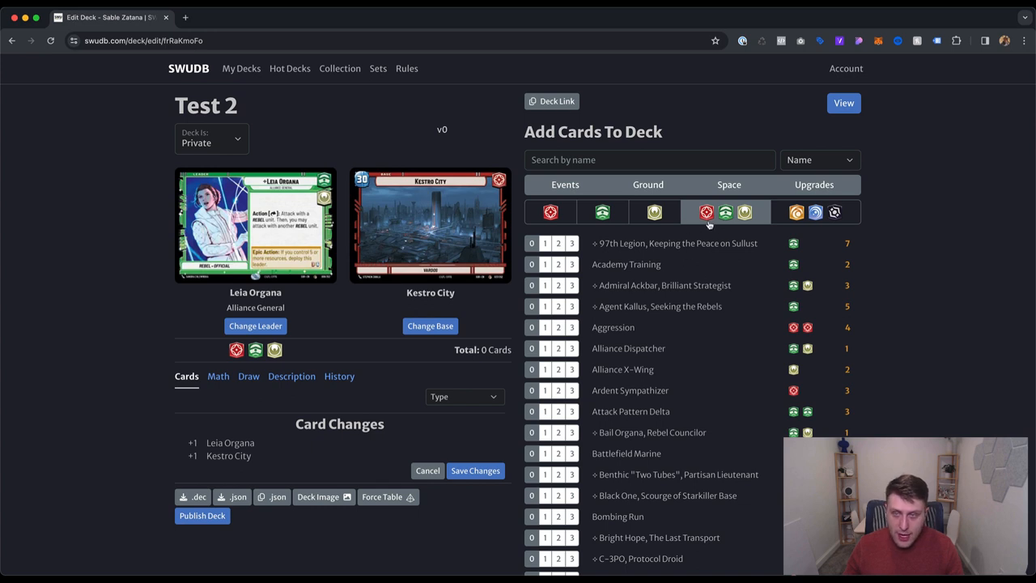
{"action": "mouse_move", "coordinate": [255, 227]}
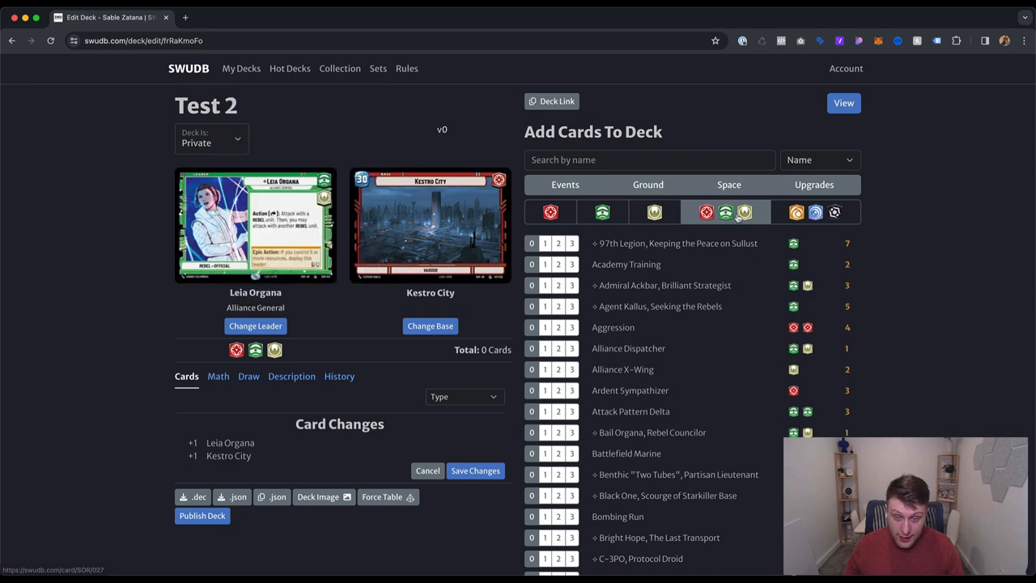
{"action": "scroll", "scroll_direction": "down", "scroll_amount": 3}
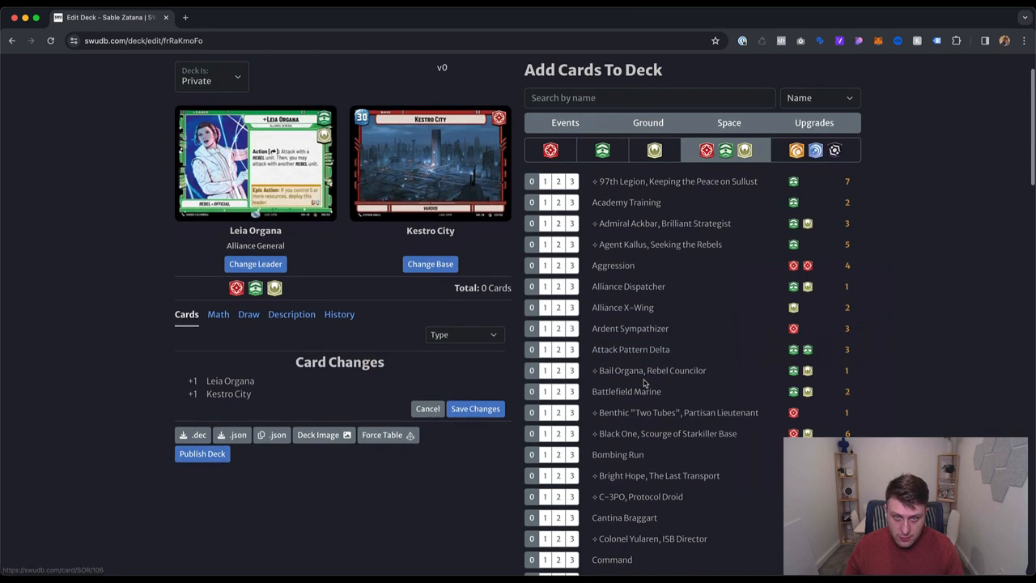
{"action": "scroll", "scroll_direction": "down", "scroll_amount": 3}
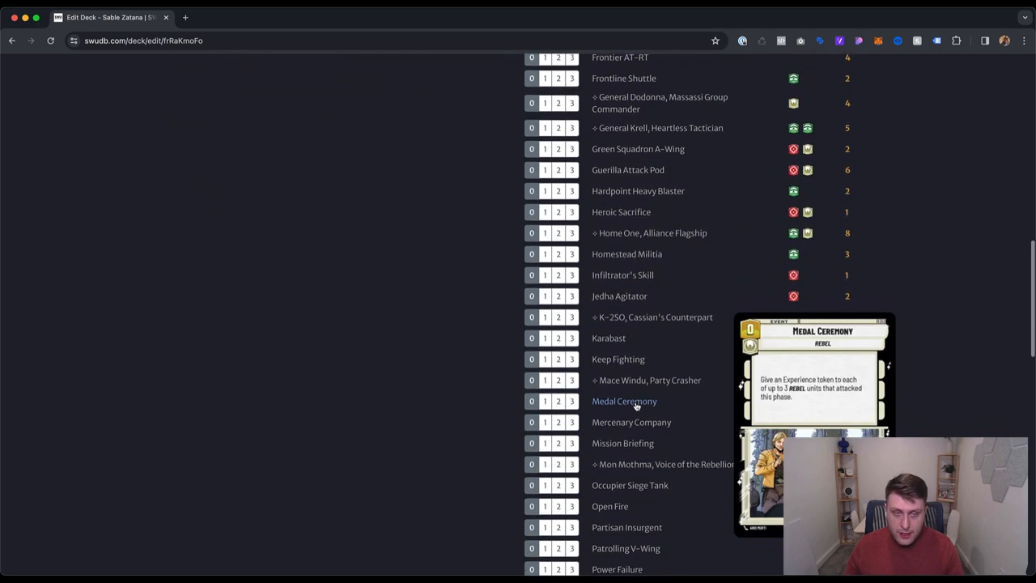
{"action": "scroll", "scroll_direction": "down", "scroll_amount": 3}
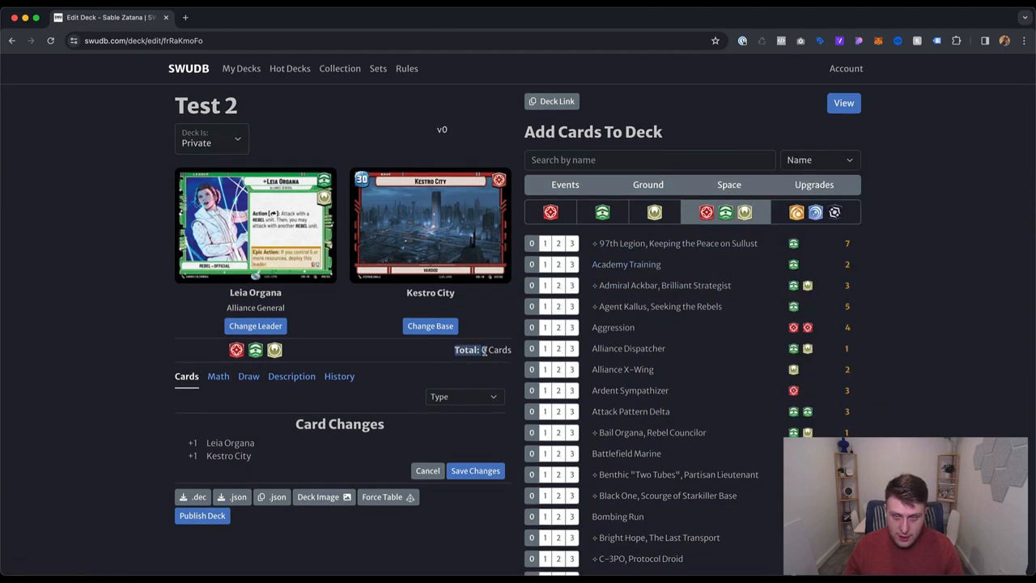
- Add cards to Test 2 up to 15, then review its cost, aspect, type and rarity charts in Math
{"action": "left_click", "coordinate": [573, 243]}
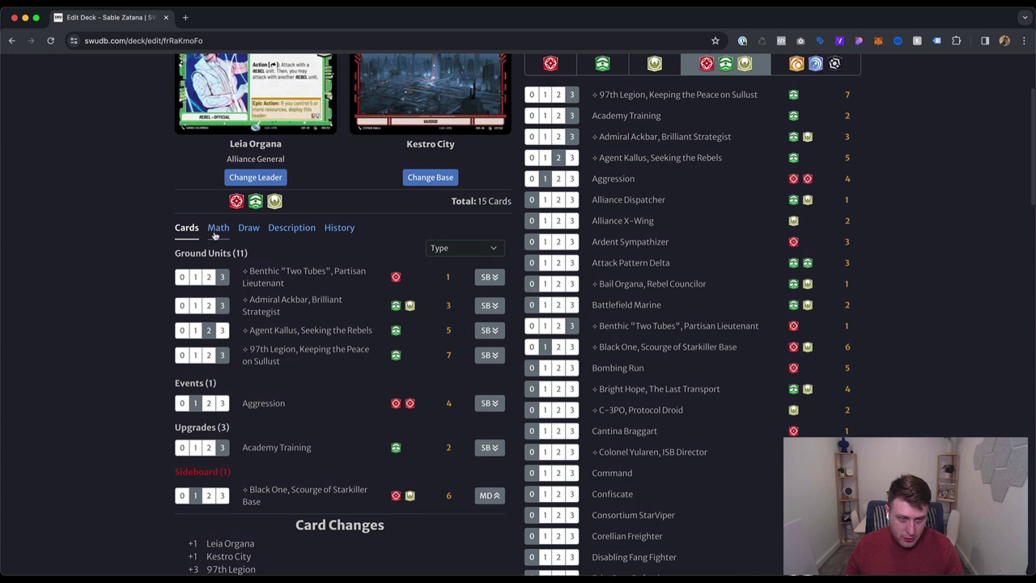
{"action": "left_click", "coordinate": [217, 226]}
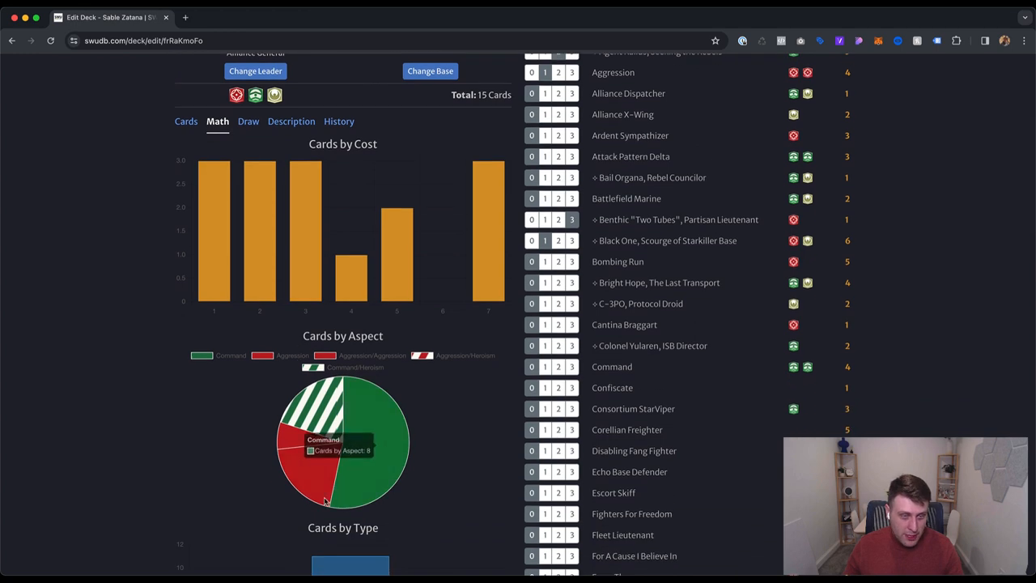
{"action": "scroll", "scroll_direction": "down", "scroll_amount": 3}
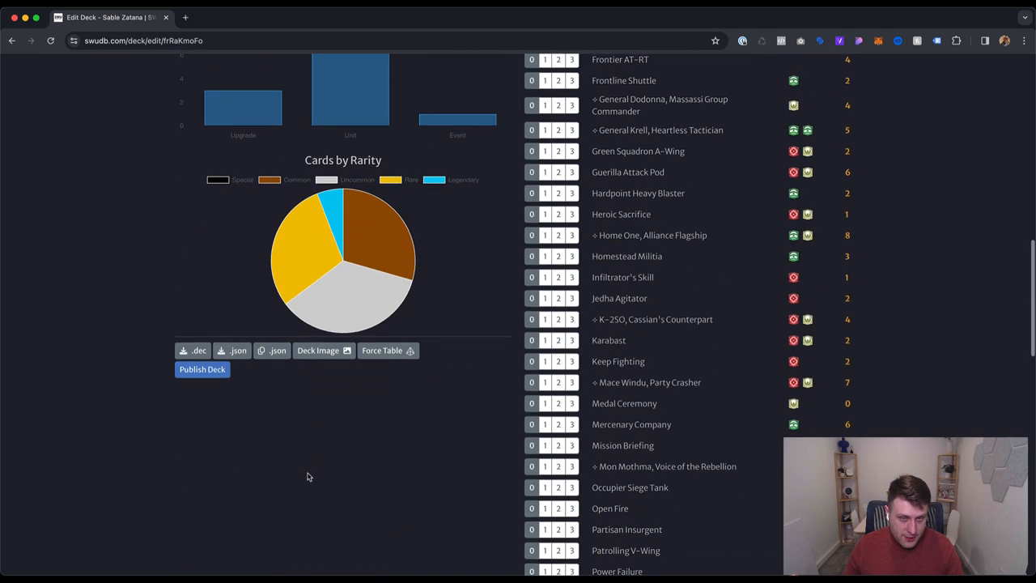
{"action": "scroll", "scroll_direction": "up", "scroll_amount": 3}
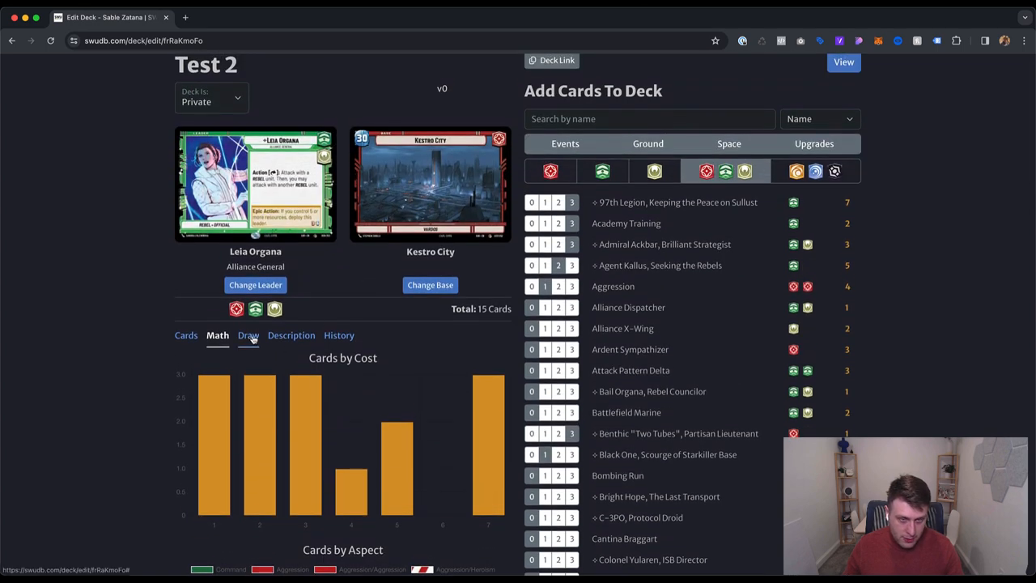
- Draw a sample 6-card hand from Test 2, mulligan for a fresh one, then move to History
{"action": "left_click", "coordinate": [248, 335]}
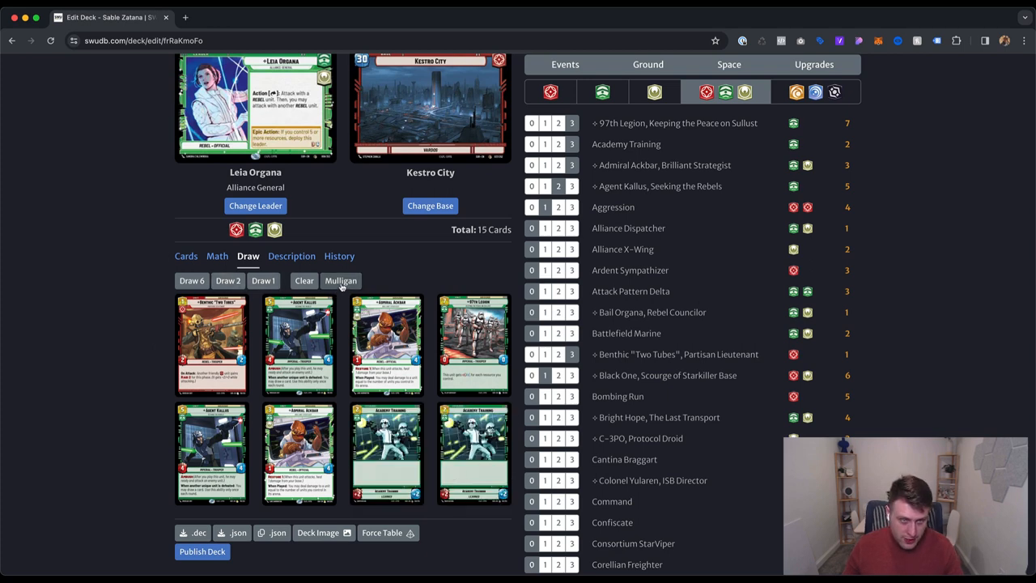
{"action": "left_click", "coordinate": [340, 280]}
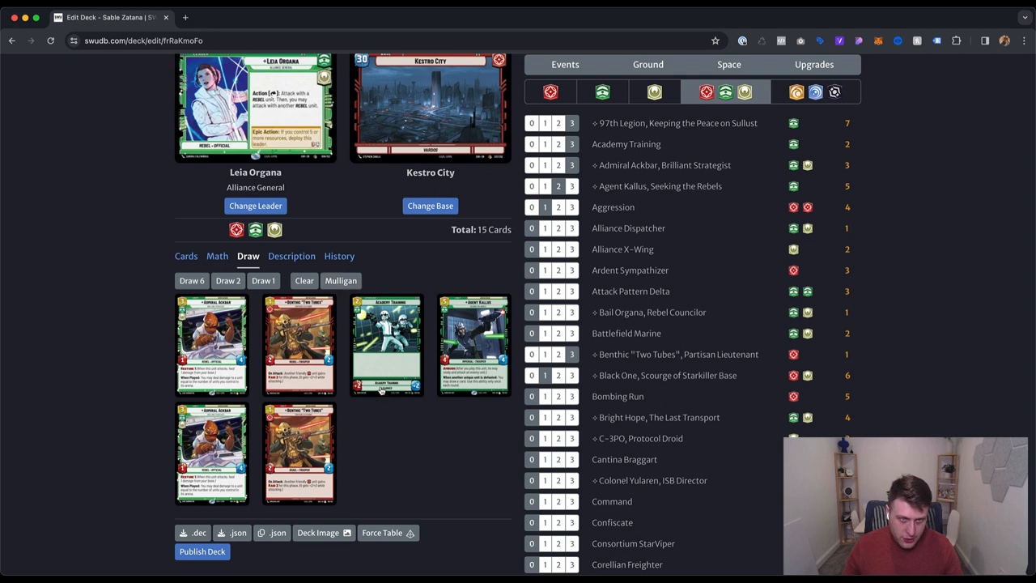
{"action": "left_click", "coordinate": [339, 256]}
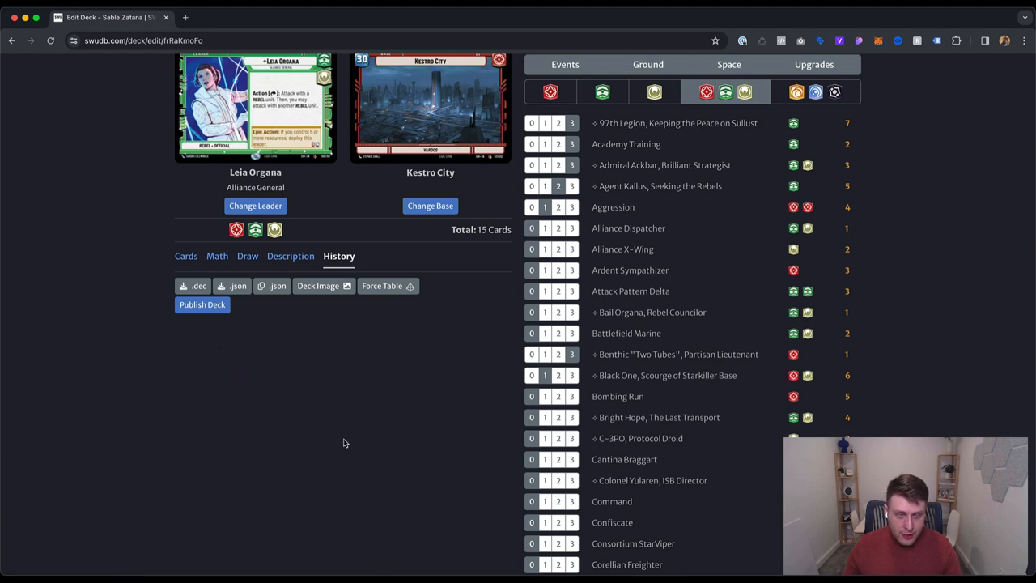
- Check the deck's empty Description and return to the grouped Cards list
{"action": "left_click", "coordinate": [290, 256]}
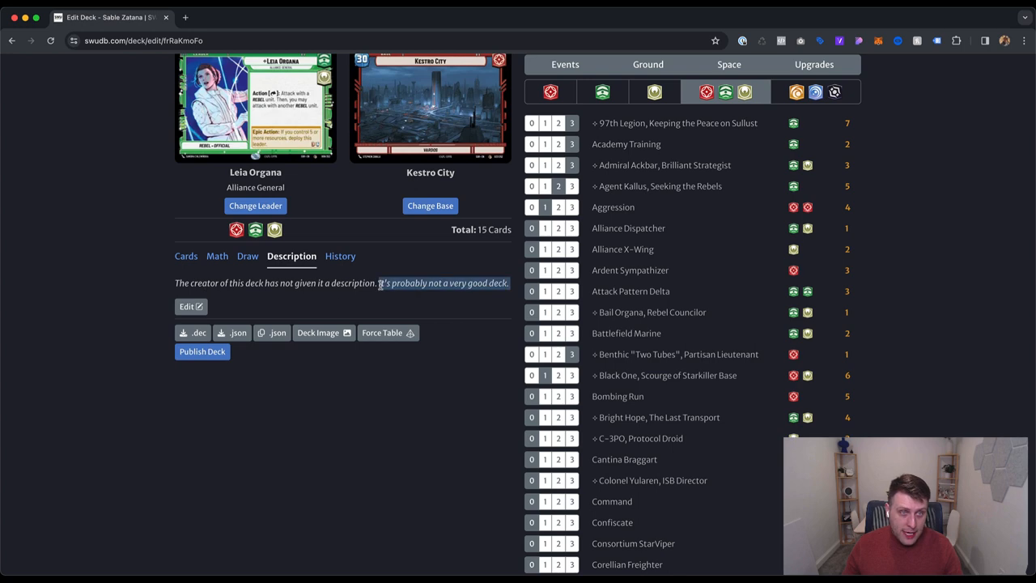
{"action": "left_click", "coordinate": [185, 256]}
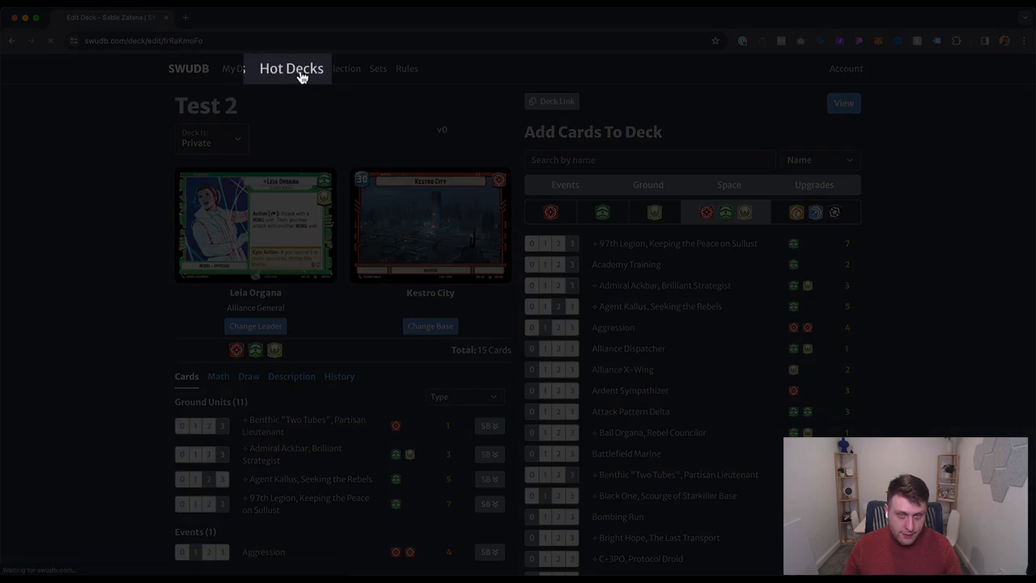
- From Hot Decks, open Ghost Crew and read through its card list, description, charts and comments
{"action": "left_click", "coordinate": [292, 68]}
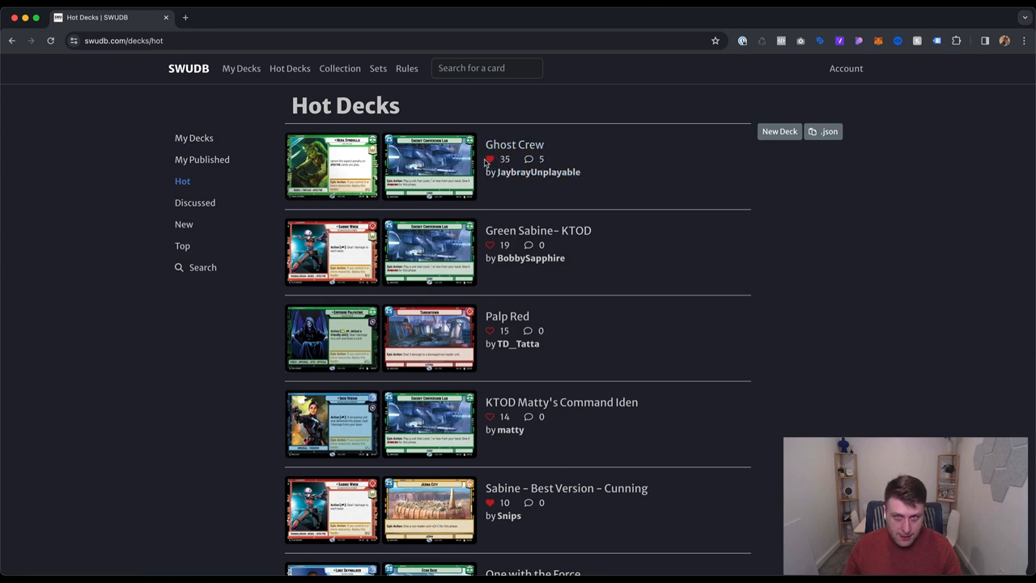
{"action": "left_click", "coordinate": [515, 144]}
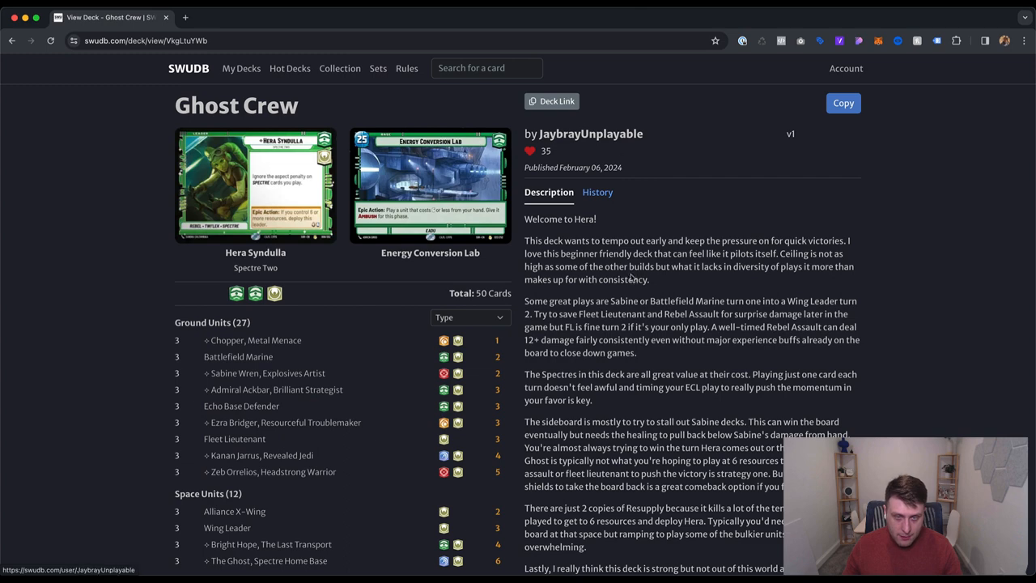
{"action": "scroll", "scroll_direction": "down", "scroll_amount": 3}
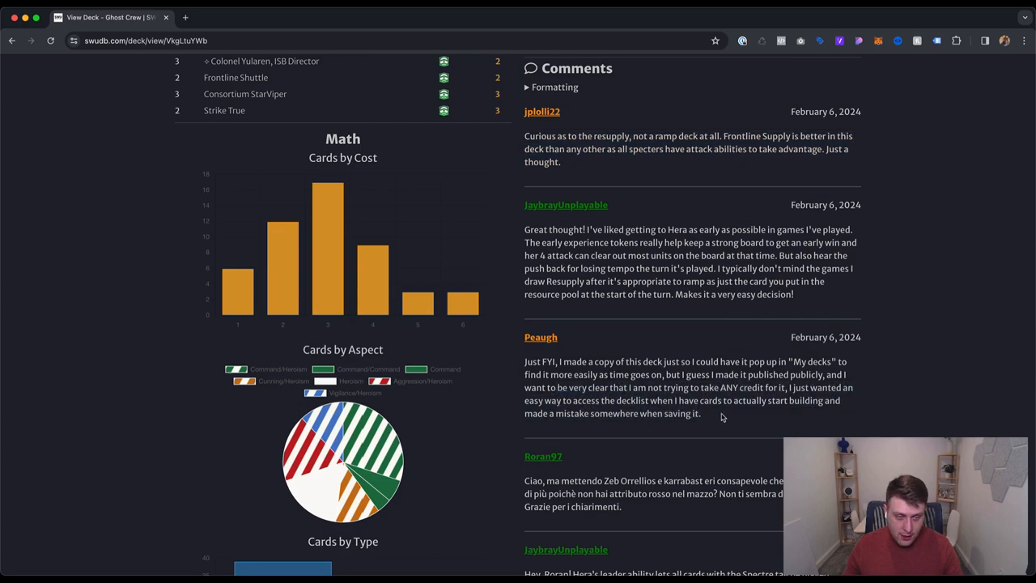
{"action": "scroll", "scroll_direction": "down", "scroll_amount": 3}
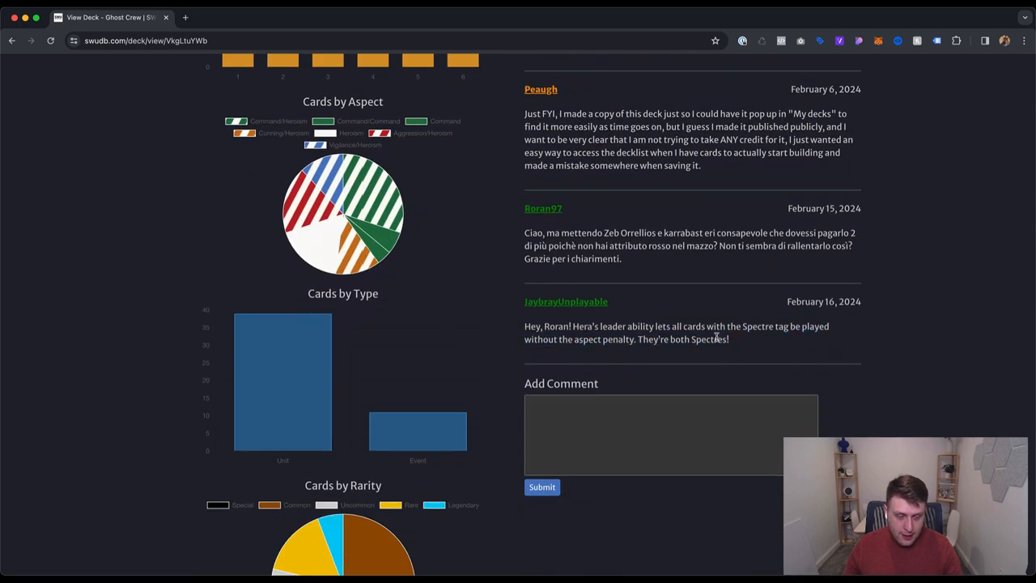
{"action": "scroll", "scroll_direction": "up", "scroll_amount": 3}
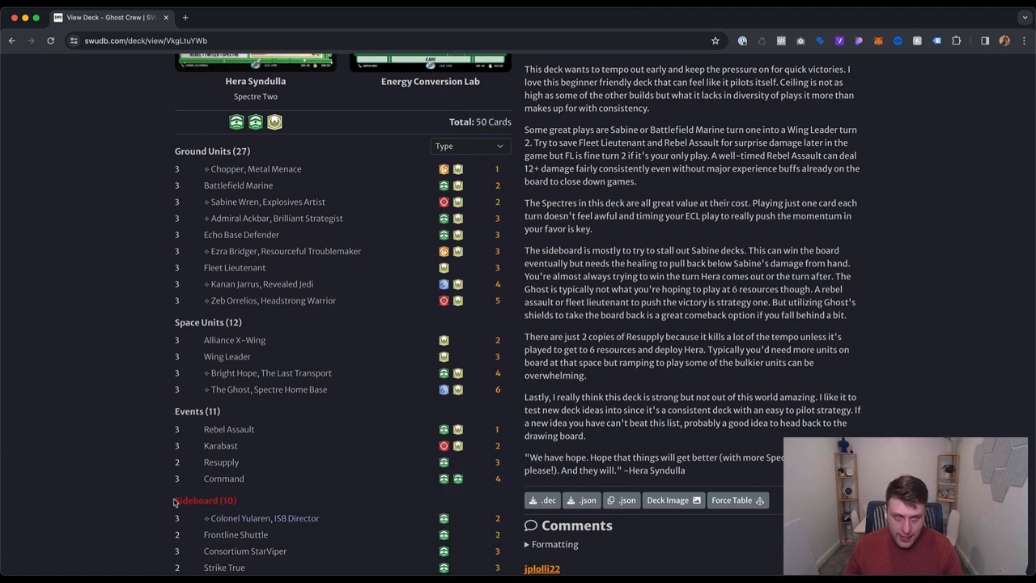
{"action": "scroll", "scroll_direction": "down", "scroll_amount": 3}
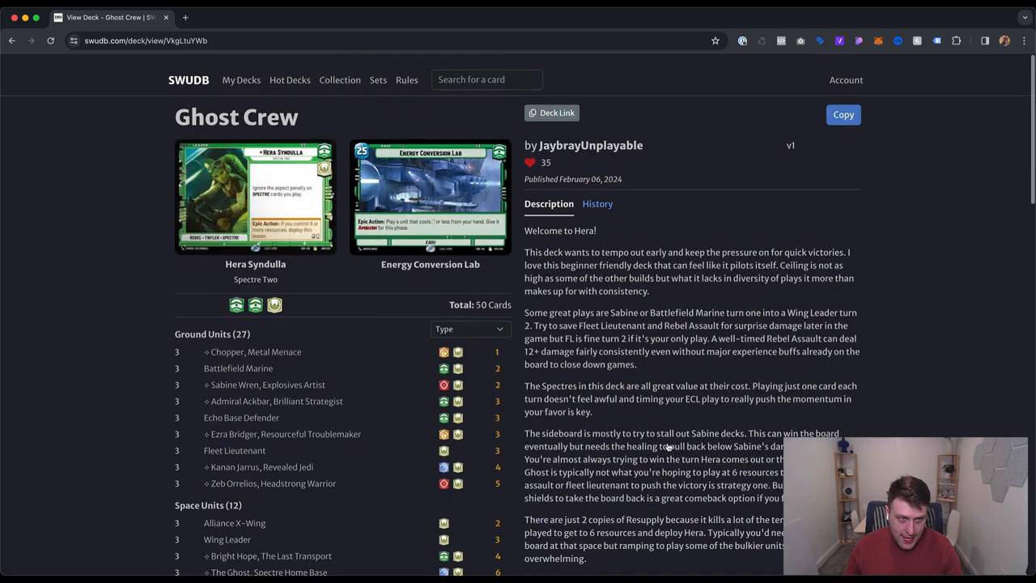
{"action": "scroll", "scroll_direction": "down", "scroll_amount": 3}
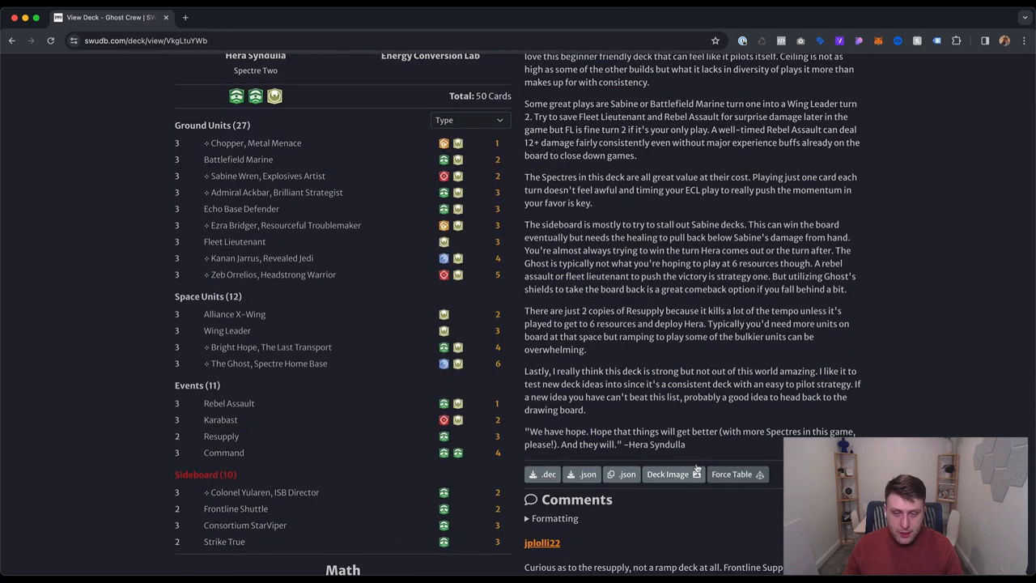
{"action": "mouse_move", "coordinate": [235, 175]}
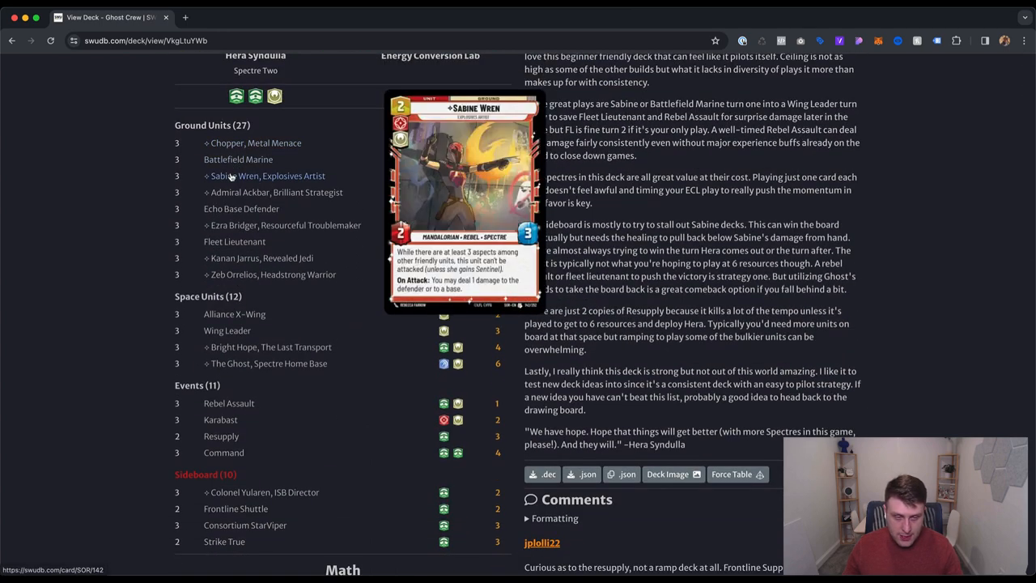
{"action": "mouse_move", "coordinate": [233, 242]}
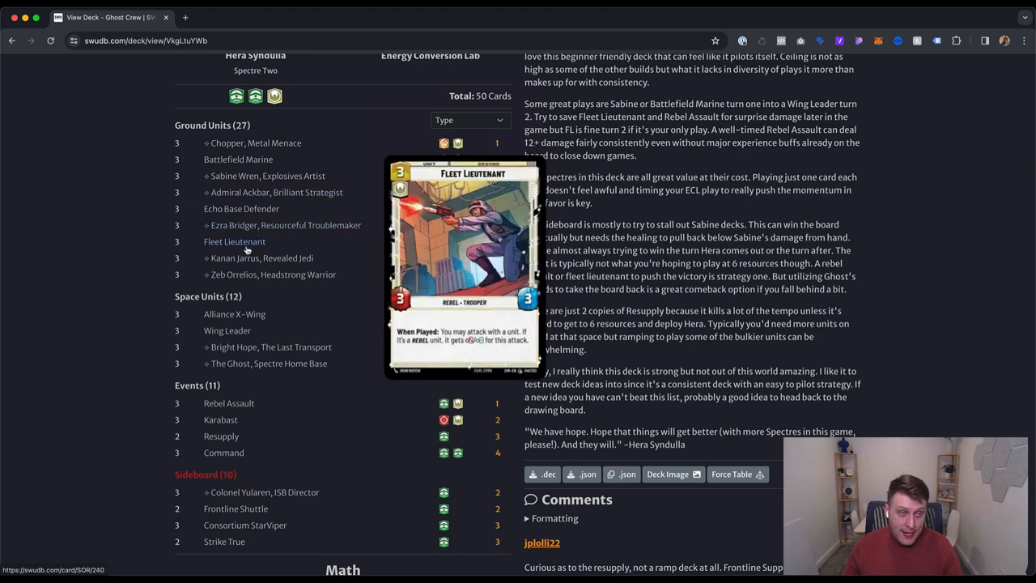
{"action": "mouse_move", "coordinate": [615, 437]}
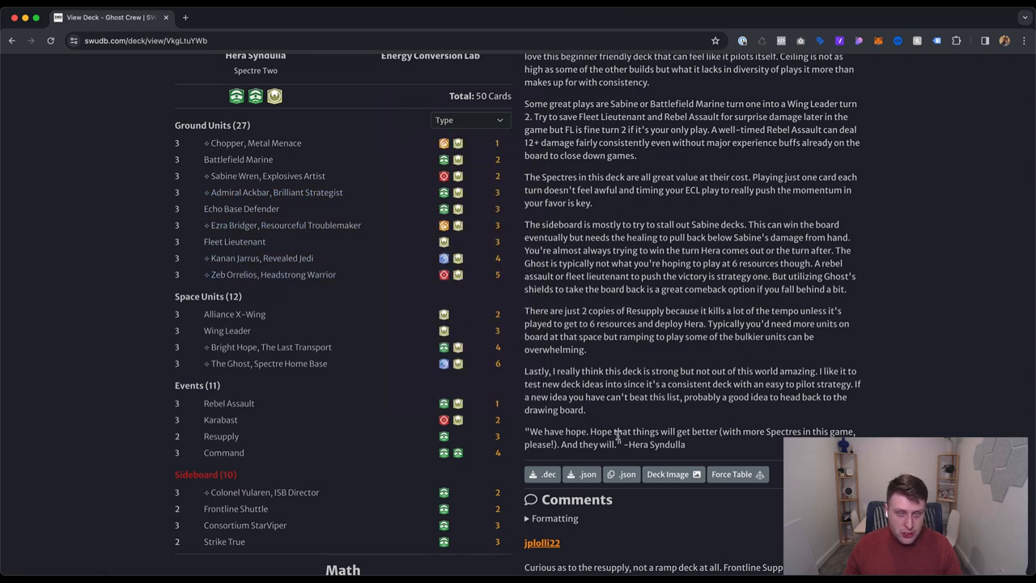
- Show Ghost Crew as a shareable deck image with leader, base, card counts and sideboard
{"action": "left_click", "coordinate": [674, 473]}
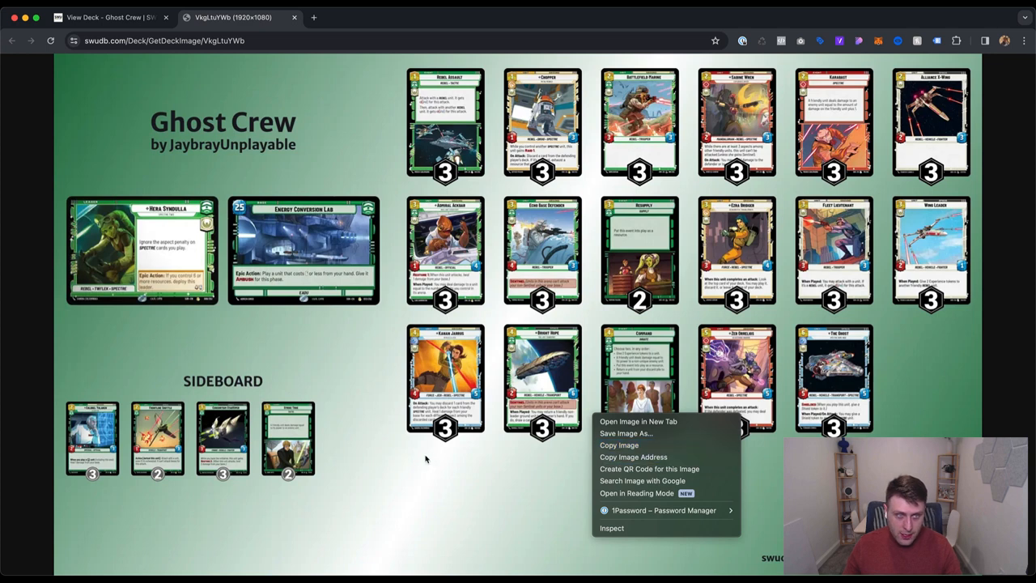
{"action": "left_click", "coordinate": [424, 460]}
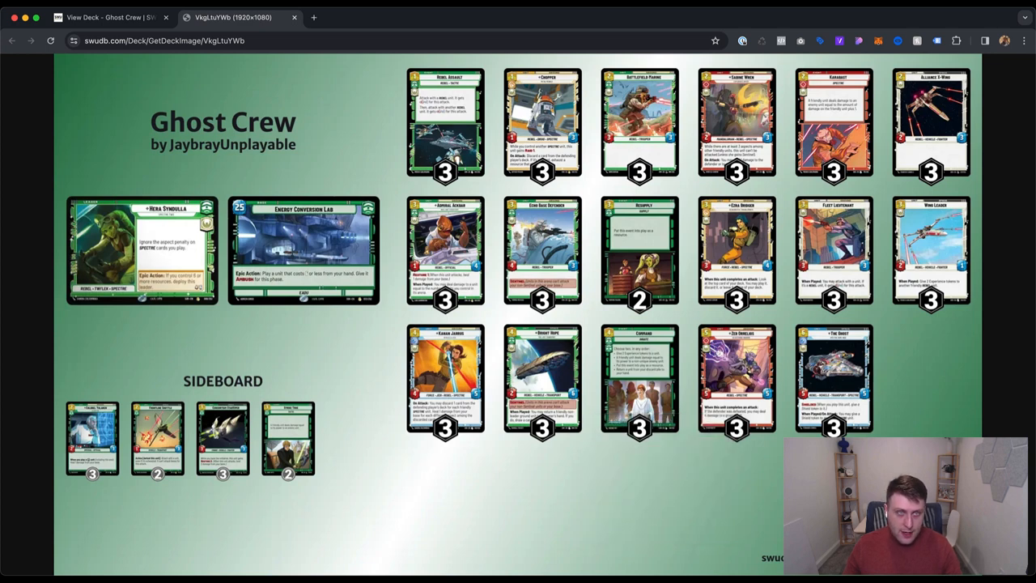
{"action": "mouse_move", "coordinate": [226, 308]}
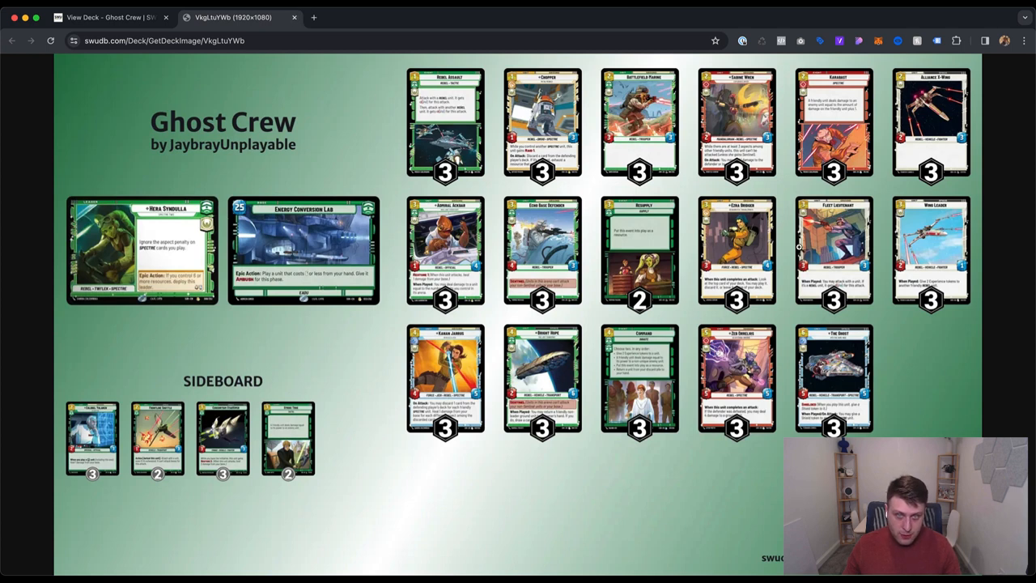
{"action": "mouse_move", "coordinate": [548, 209]}
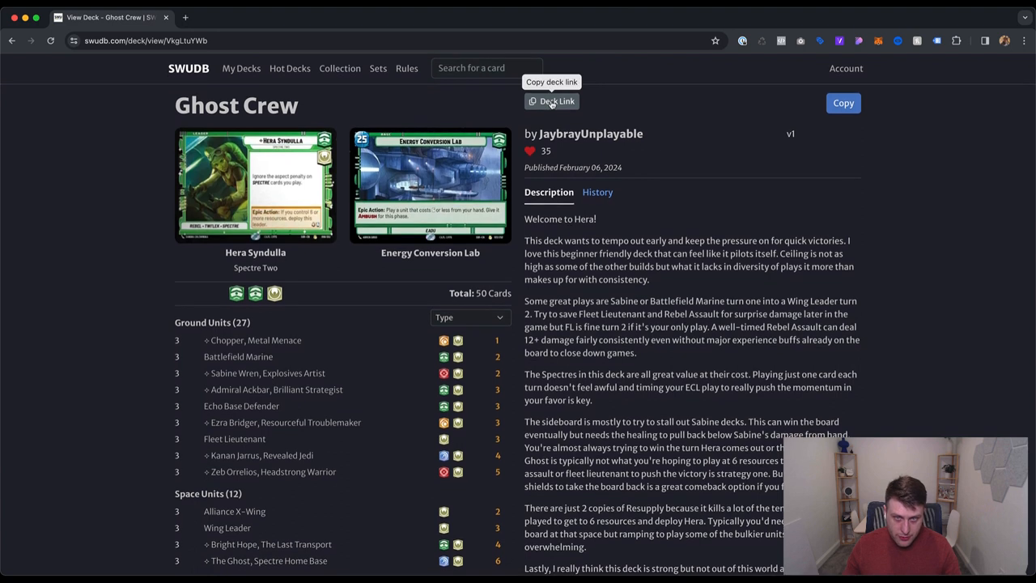
- Copy the Ghost Crew deck's share link and bring the export options and comments into view
{"action": "left_click", "coordinate": [550, 100]}
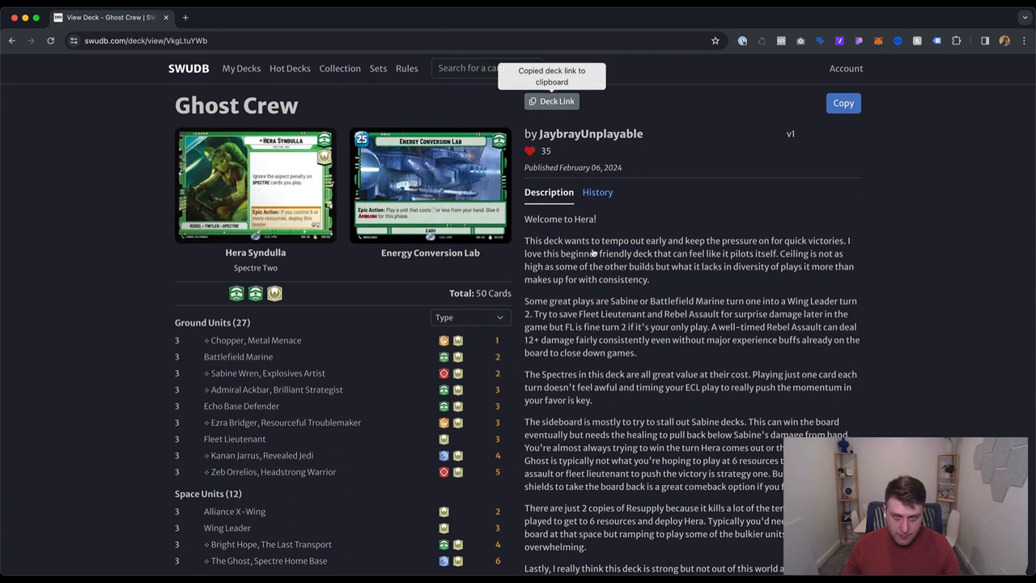
{"action": "mouse_move", "coordinate": [667, 298]}
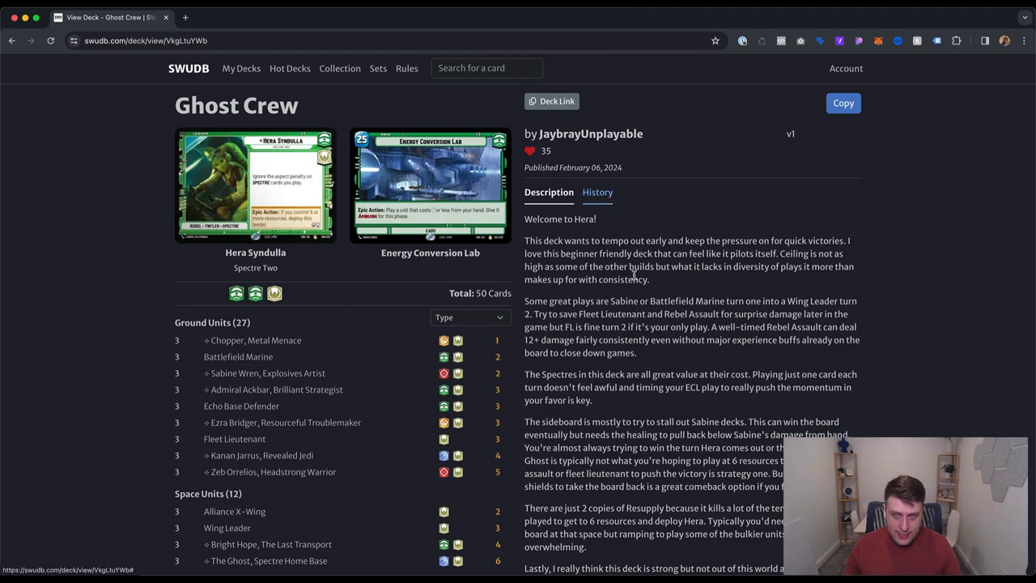
{"action": "scroll", "scroll_direction": "down", "scroll_amount": 3}
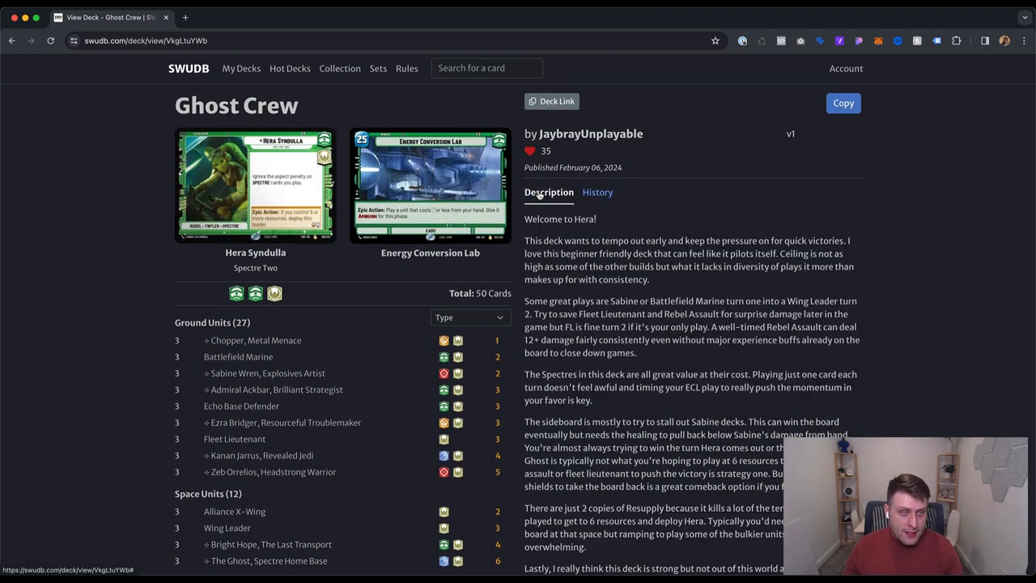
{"action": "scroll", "scroll_direction": "down", "scroll_amount": 3}
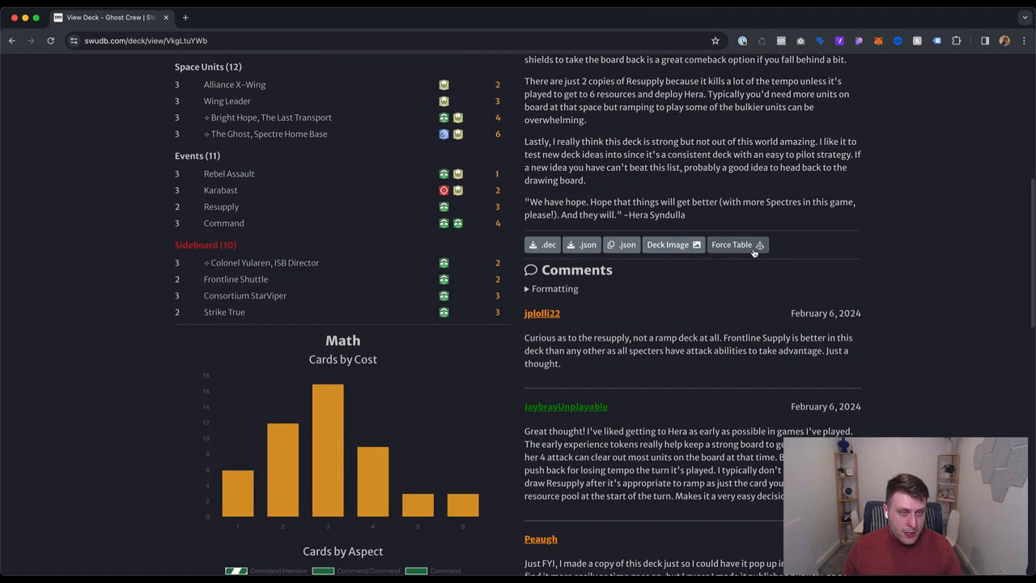
- Export Ghost Crew to Force Table as player one's deck and pick an AI opponent deck to start
{"action": "left_click", "coordinate": [732, 245]}
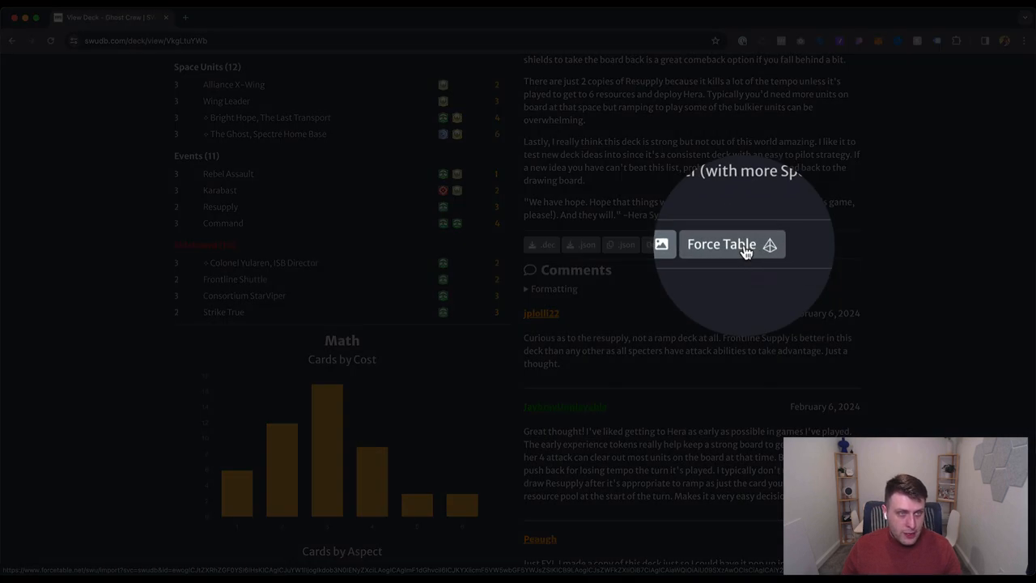
{"action": "left_click", "coordinate": [720, 243]}
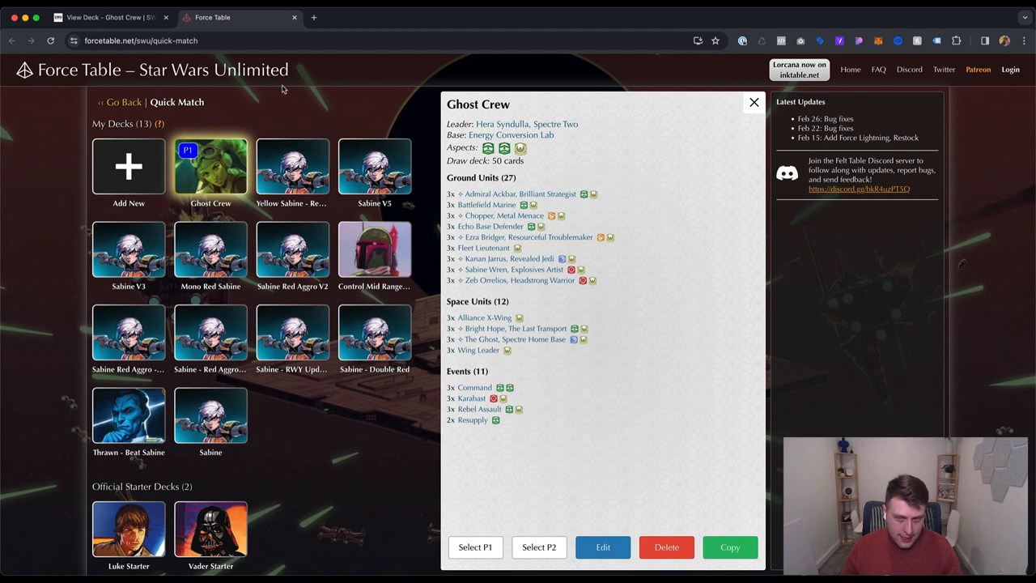
{"action": "mouse_move", "coordinate": [218, 204]}
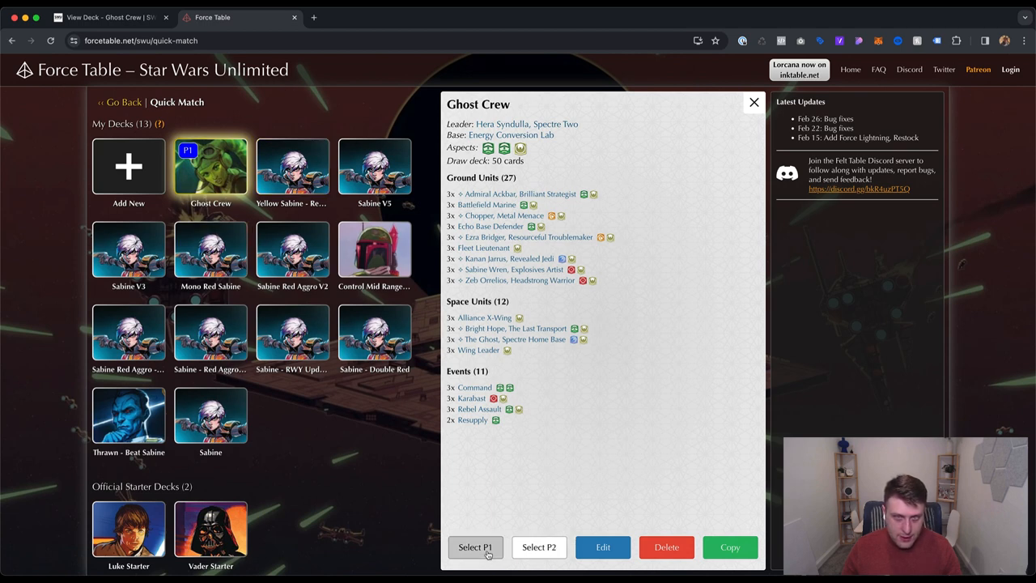
{"action": "left_click", "coordinate": [476, 547]}
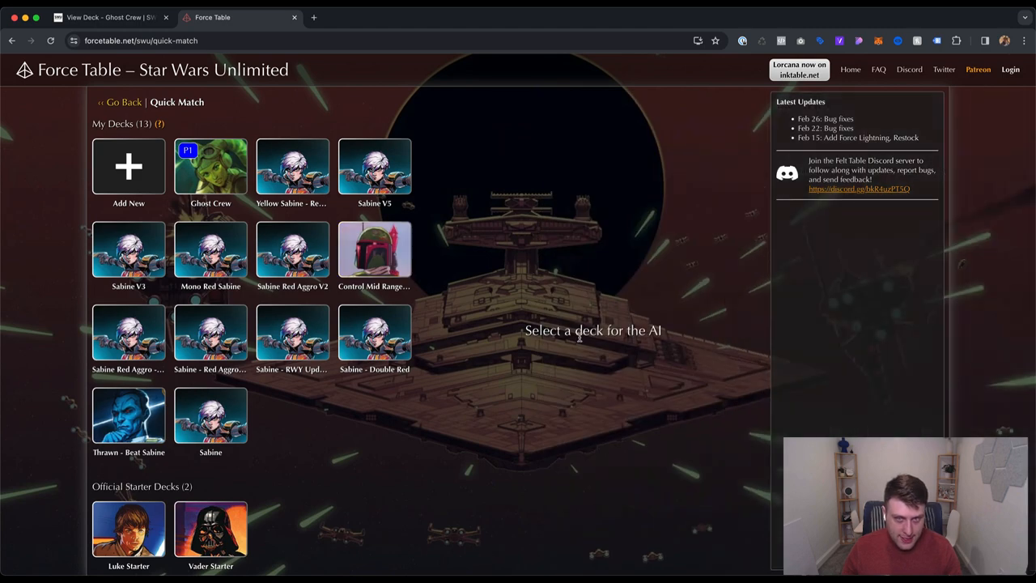
{"action": "left_click", "coordinate": [375, 251]}
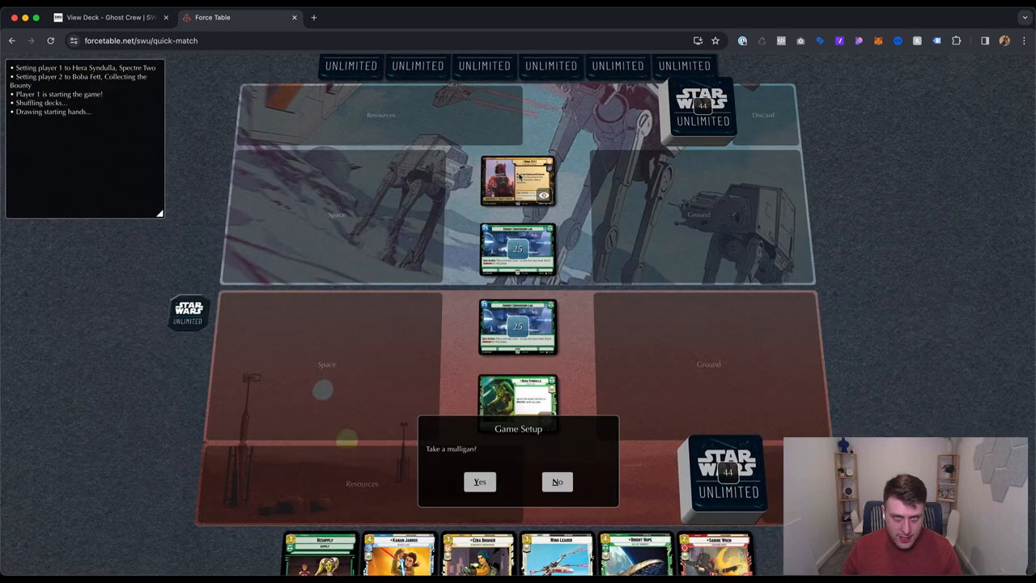
- Answer the mulligan prompt to reach resource selection, then return to the Ghost Crew deck page
{"action": "left_click", "coordinate": [557, 482]}
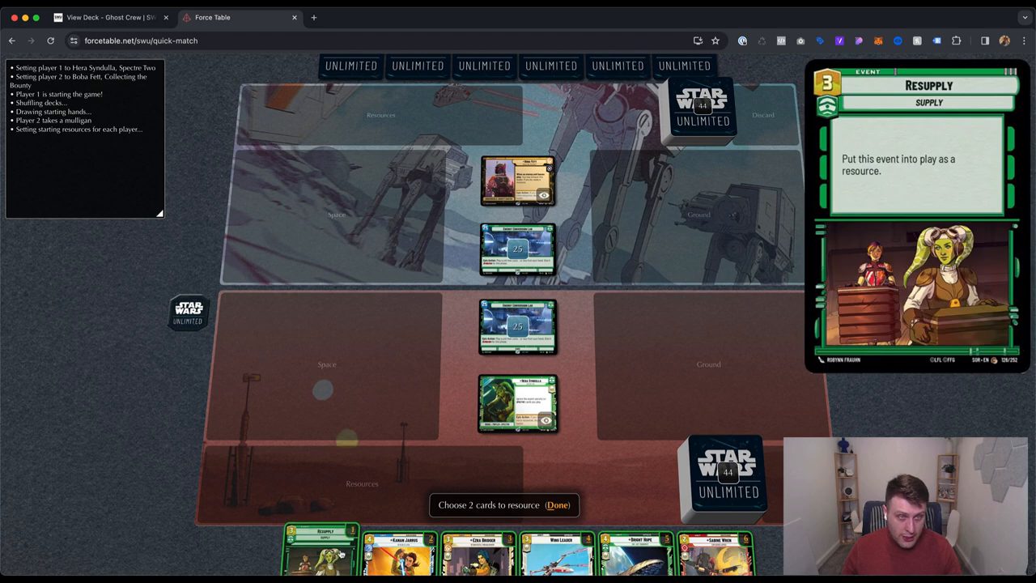
{"action": "left_click", "coordinate": [114, 16]}
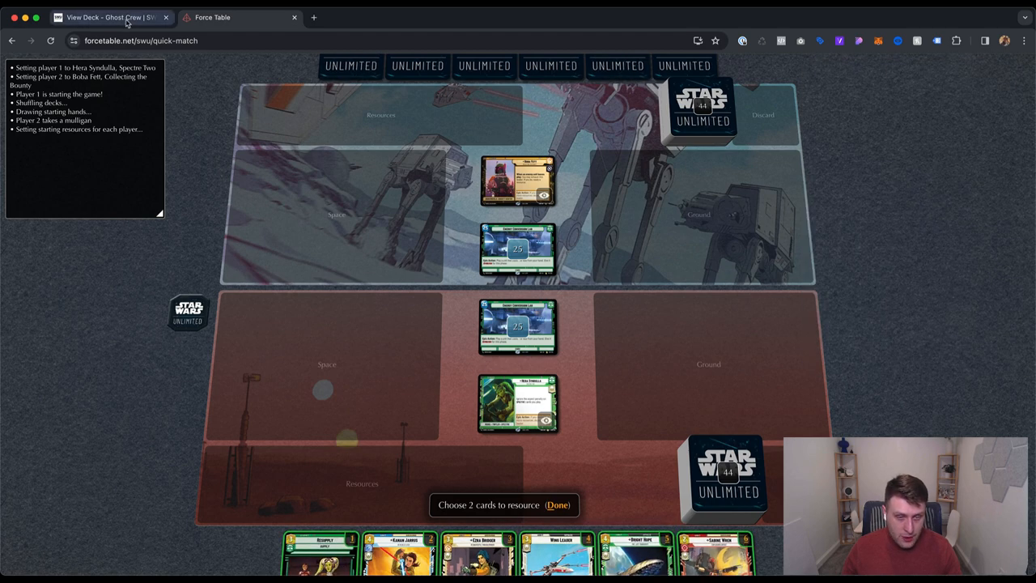
{"action": "left_click", "coordinate": [111, 16]}
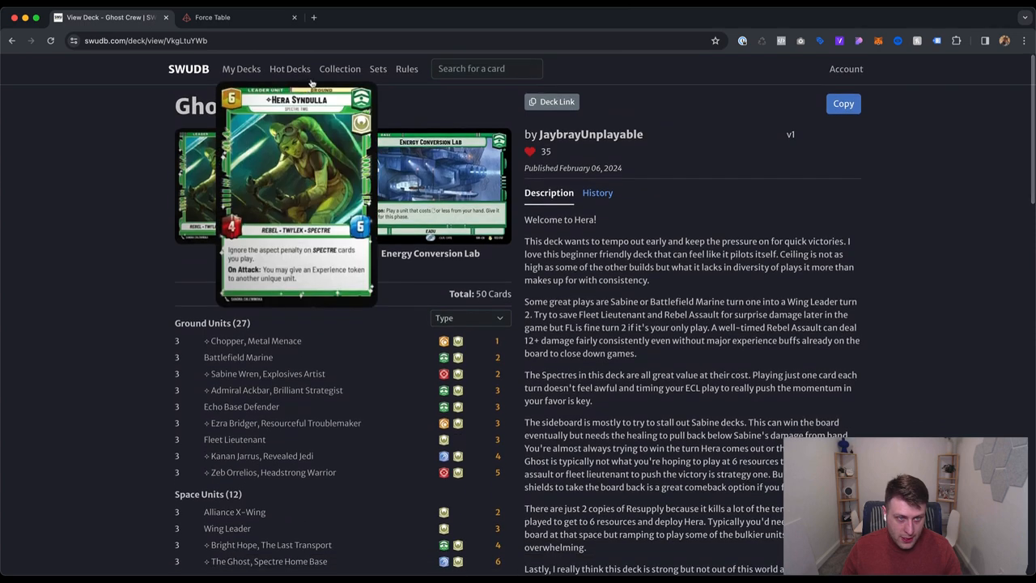
- In Collection's Bulk Actions, review add/delete/CSV options, download the example CSV, and go home
{"action": "left_click", "coordinate": [340, 68]}
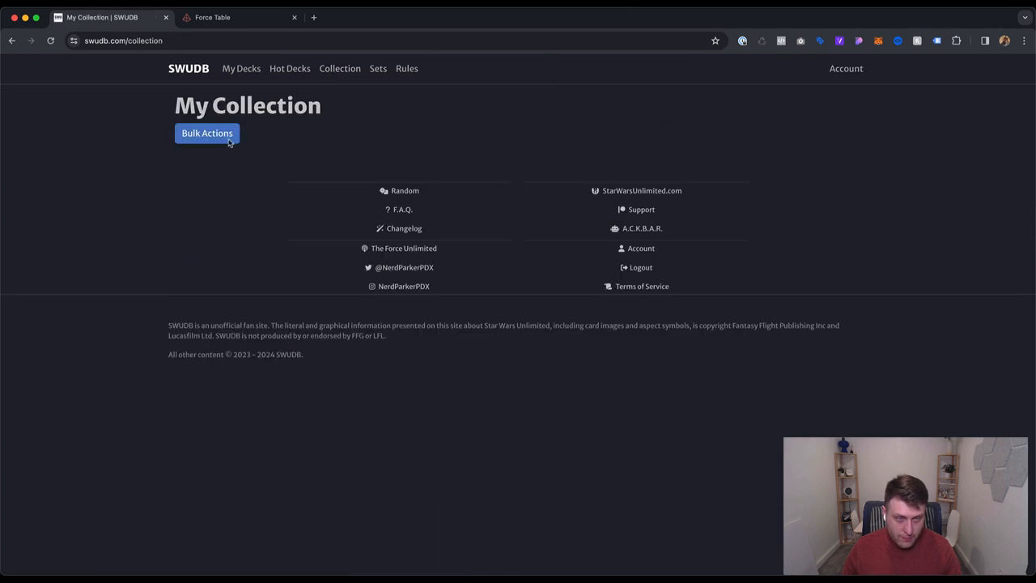
{"action": "left_click", "coordinate": [208, 133]}
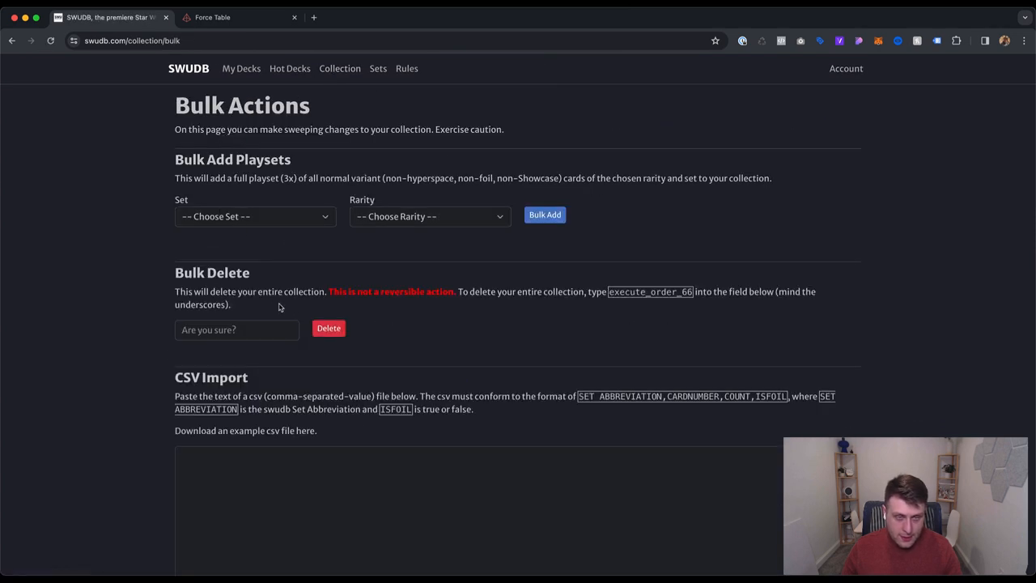
{"action": "mouse_move", "coordinate": [252, 213]}
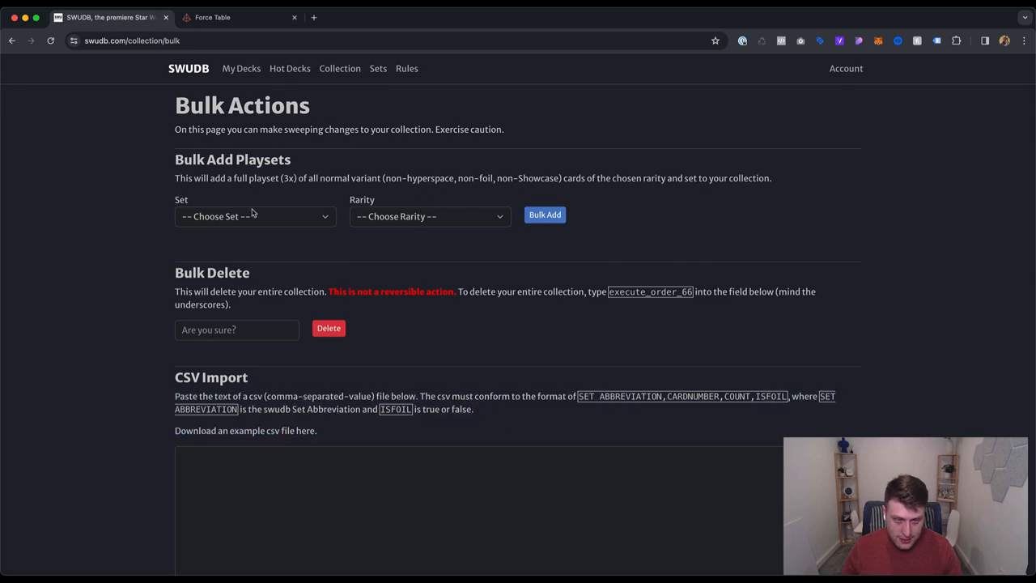
{"action": "scroll", "scroll_direction": "down", "scroll_amount": 3}
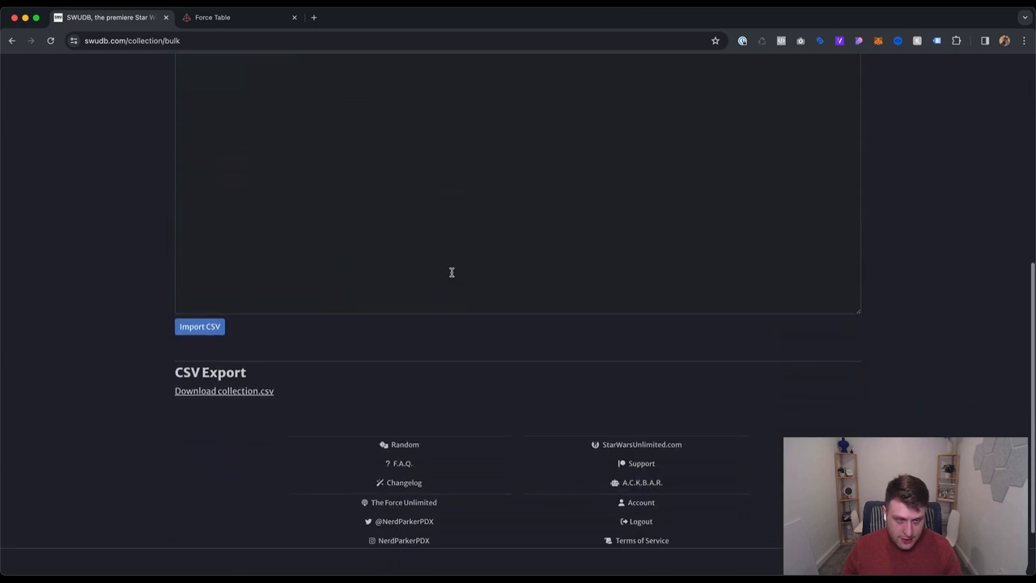
{"action": "scroll", "scroll_direction": "up", "scroll_amount": 3}
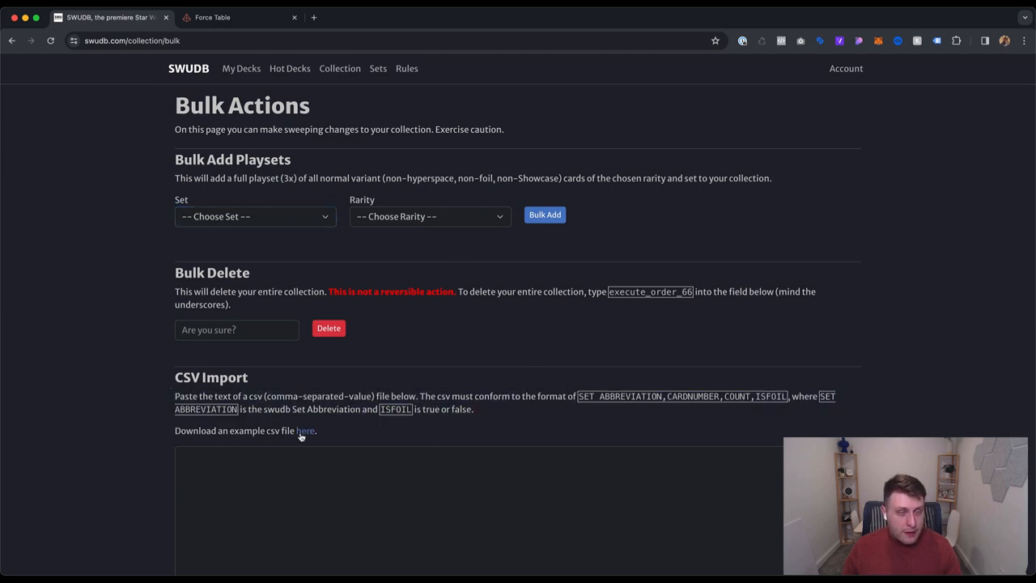
{"action": "left_click", "coordinate": [304, 431]}
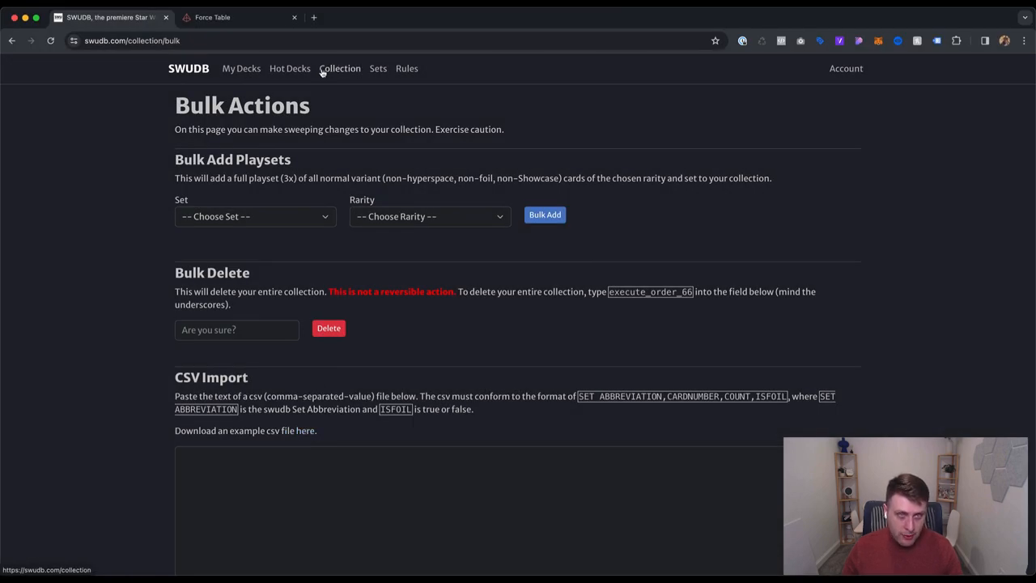
{"action": "left_click", "coordinate": [188, 68]}
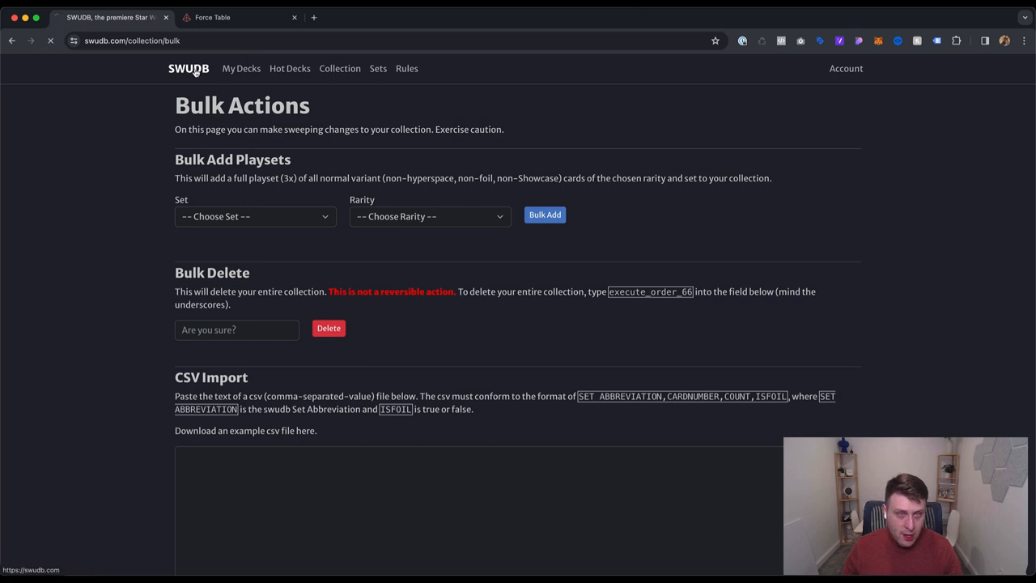
- Return to the SWUDB home page with its card search via the site logo
{"action": "left_click", "coordinate": [189, 68]}
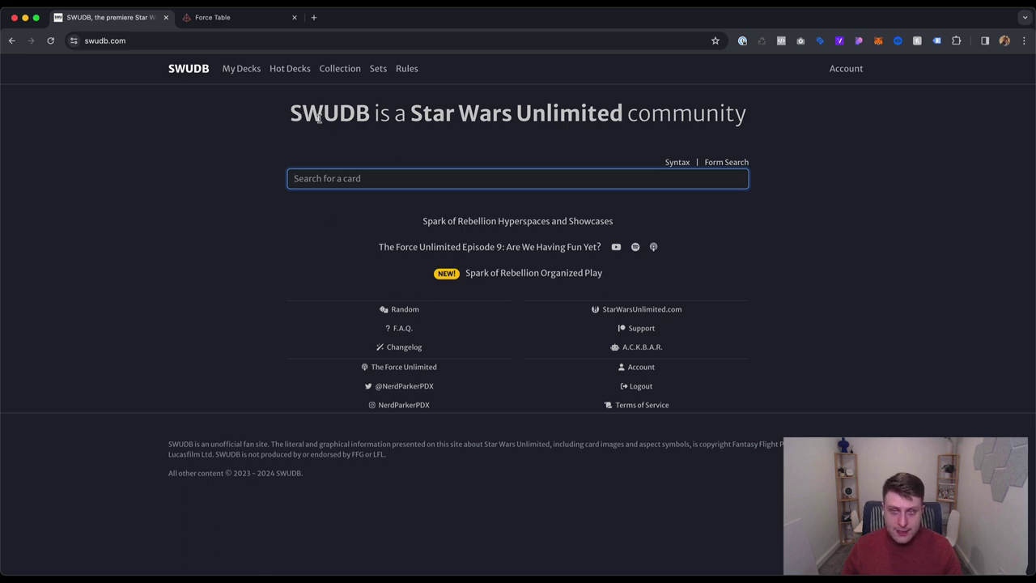
{"action": "mouse_move", "coordinate": [711, 136]}
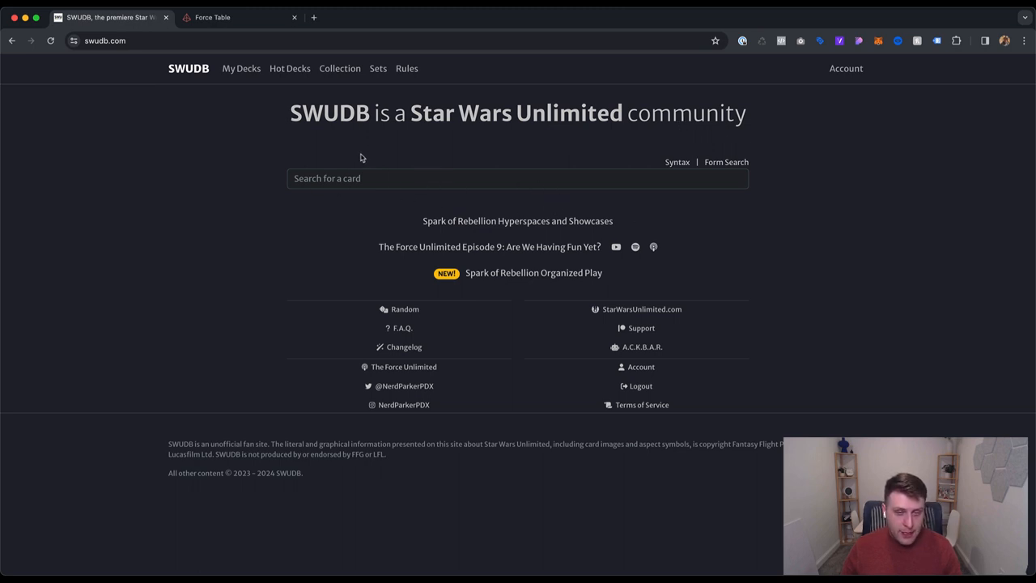
{"action": "mouse_move", "coordinate": [376, 149]}
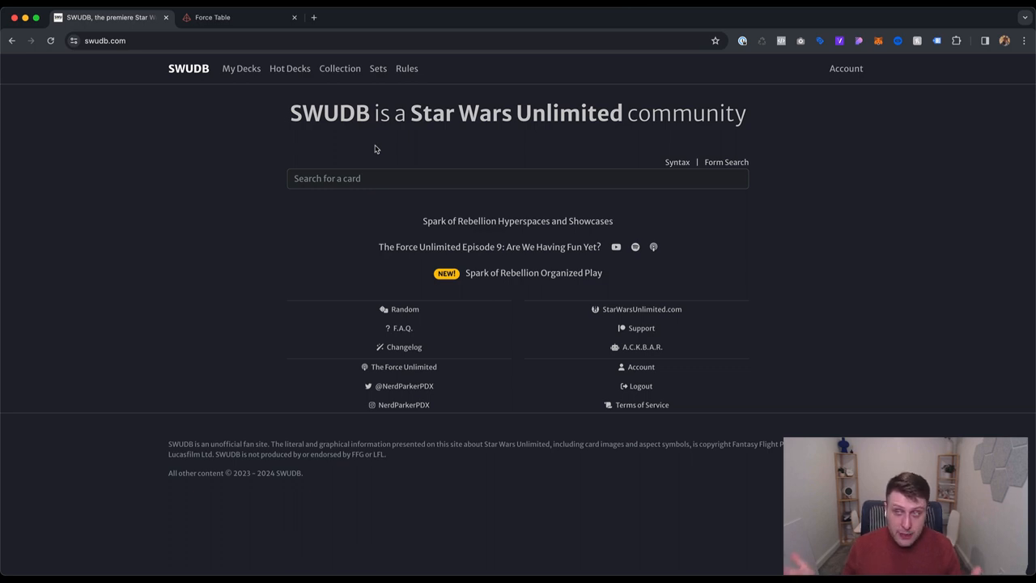
{"action": "mouse_move", "coordinate": [381, 154]}
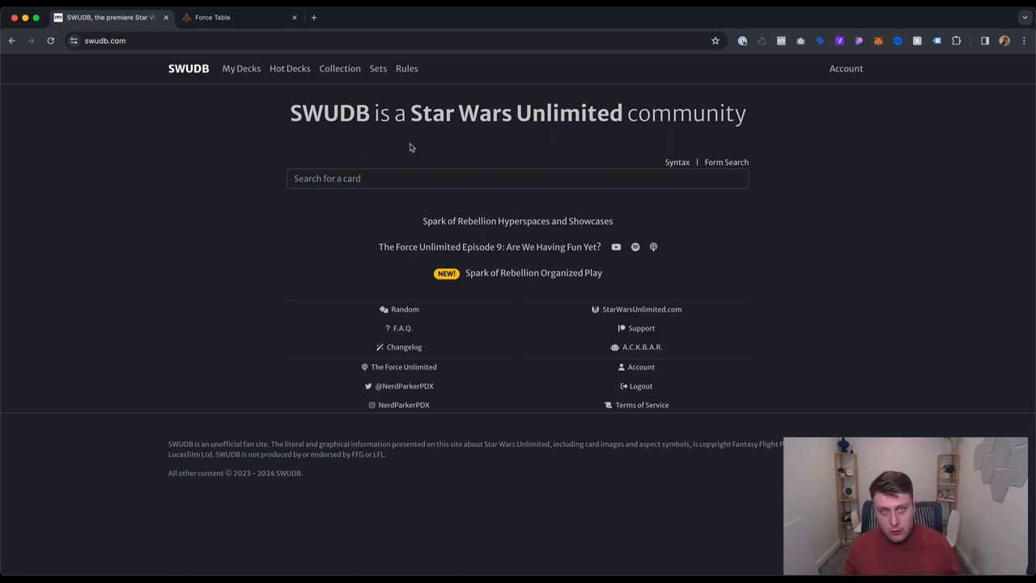
{"action": "mouse_move", "coordinate": [415, 146]}
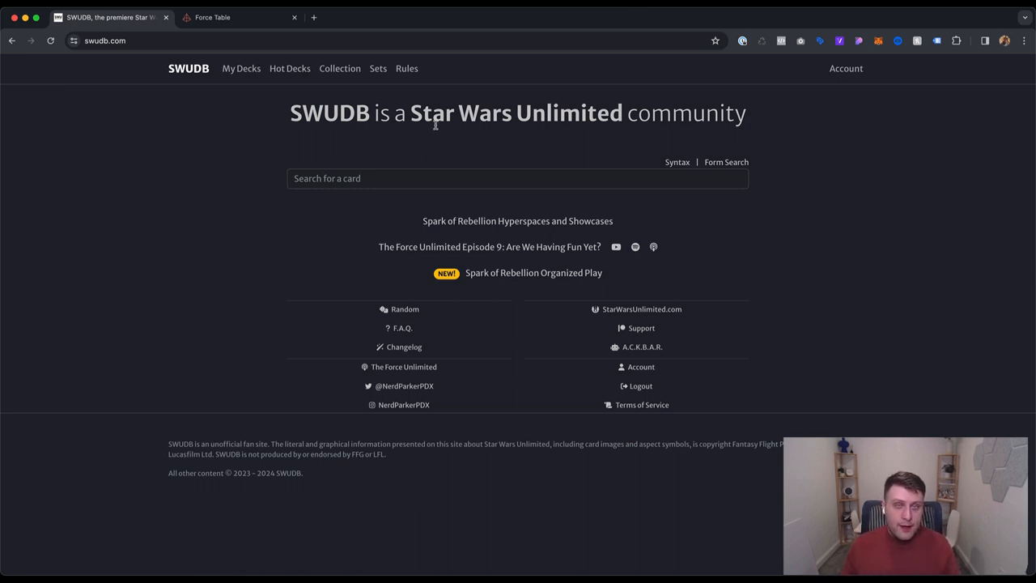
{"action": "mouse_move", "coordinate": [447, 119]}
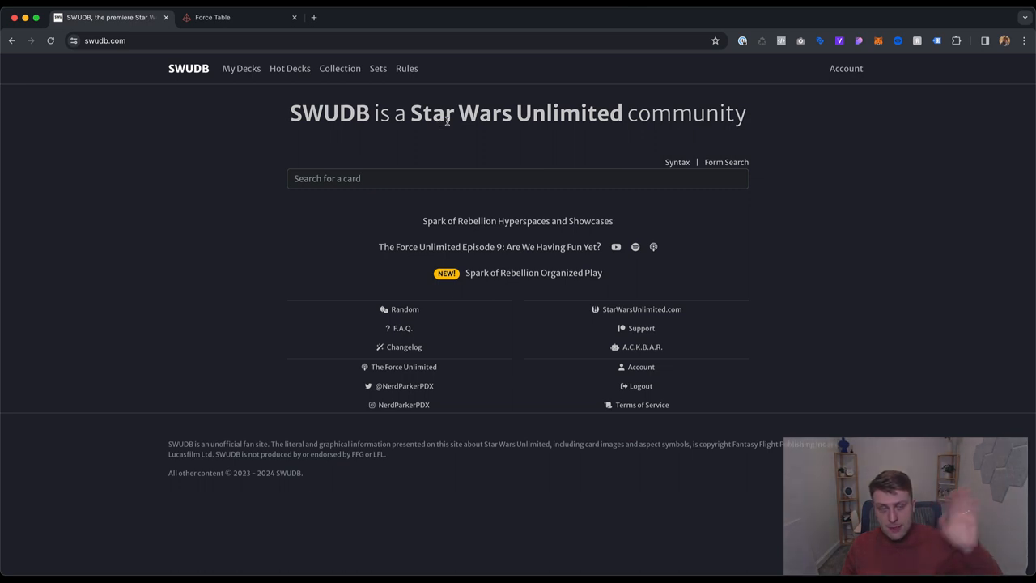